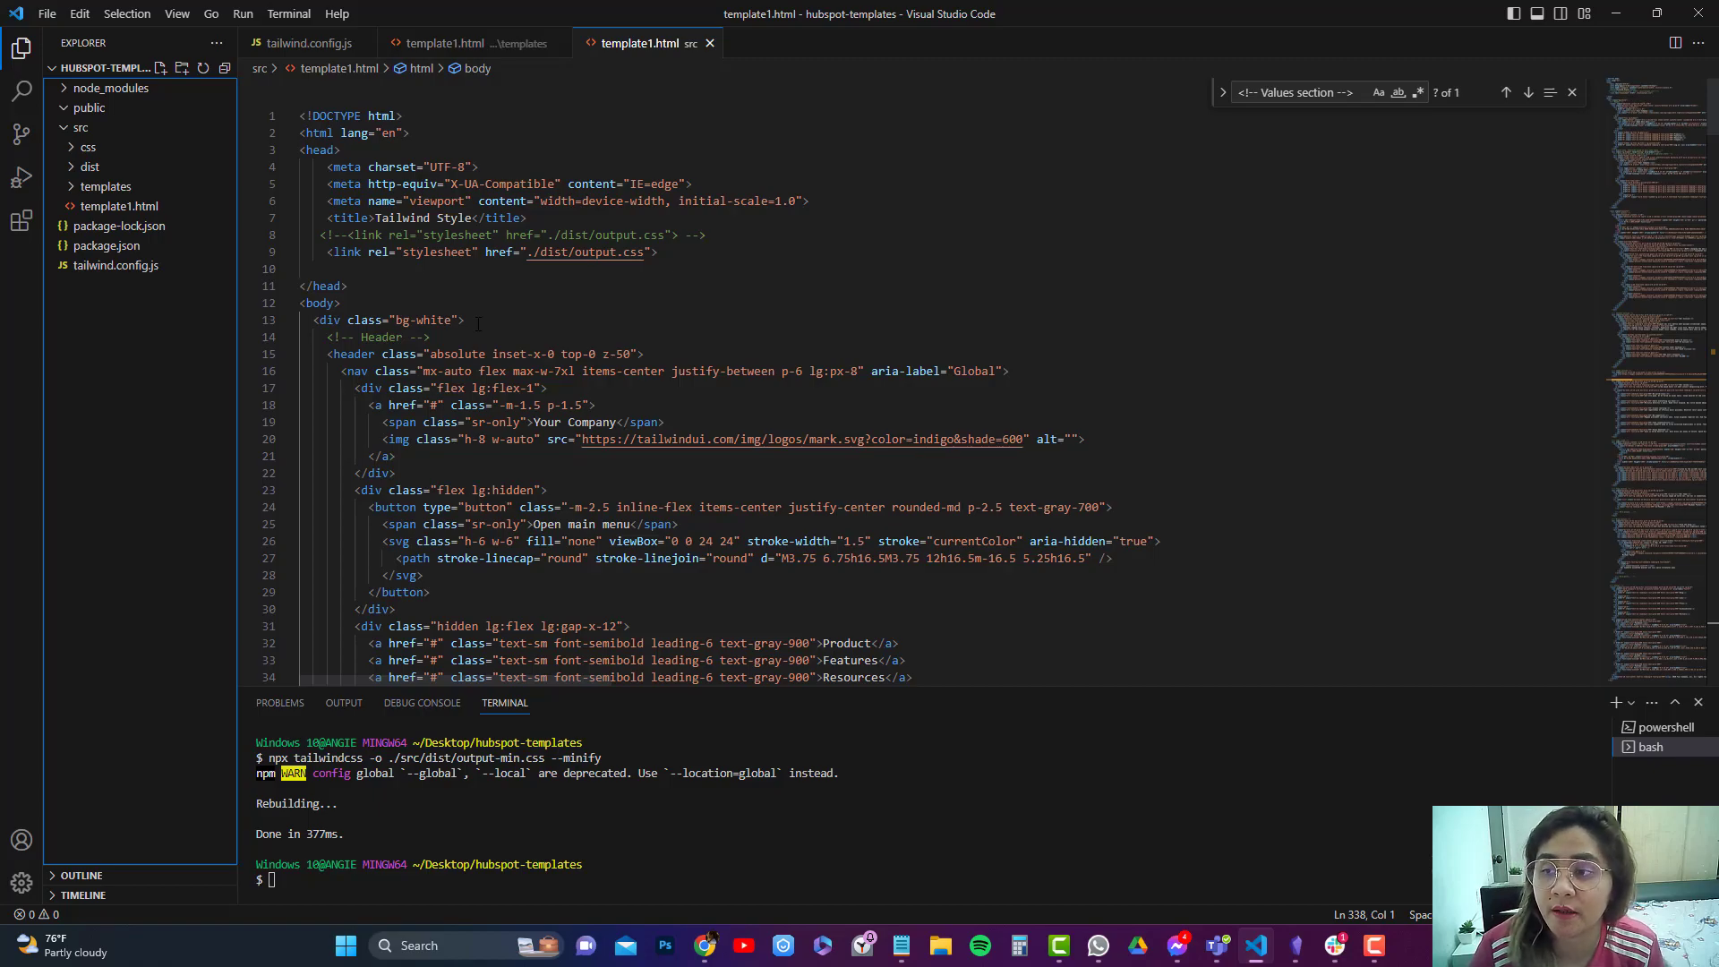
Serve src/template1.html on Live Server so the styled hero page opens in the browser
{"action": "left_click", "coordinate": [118, 206]}
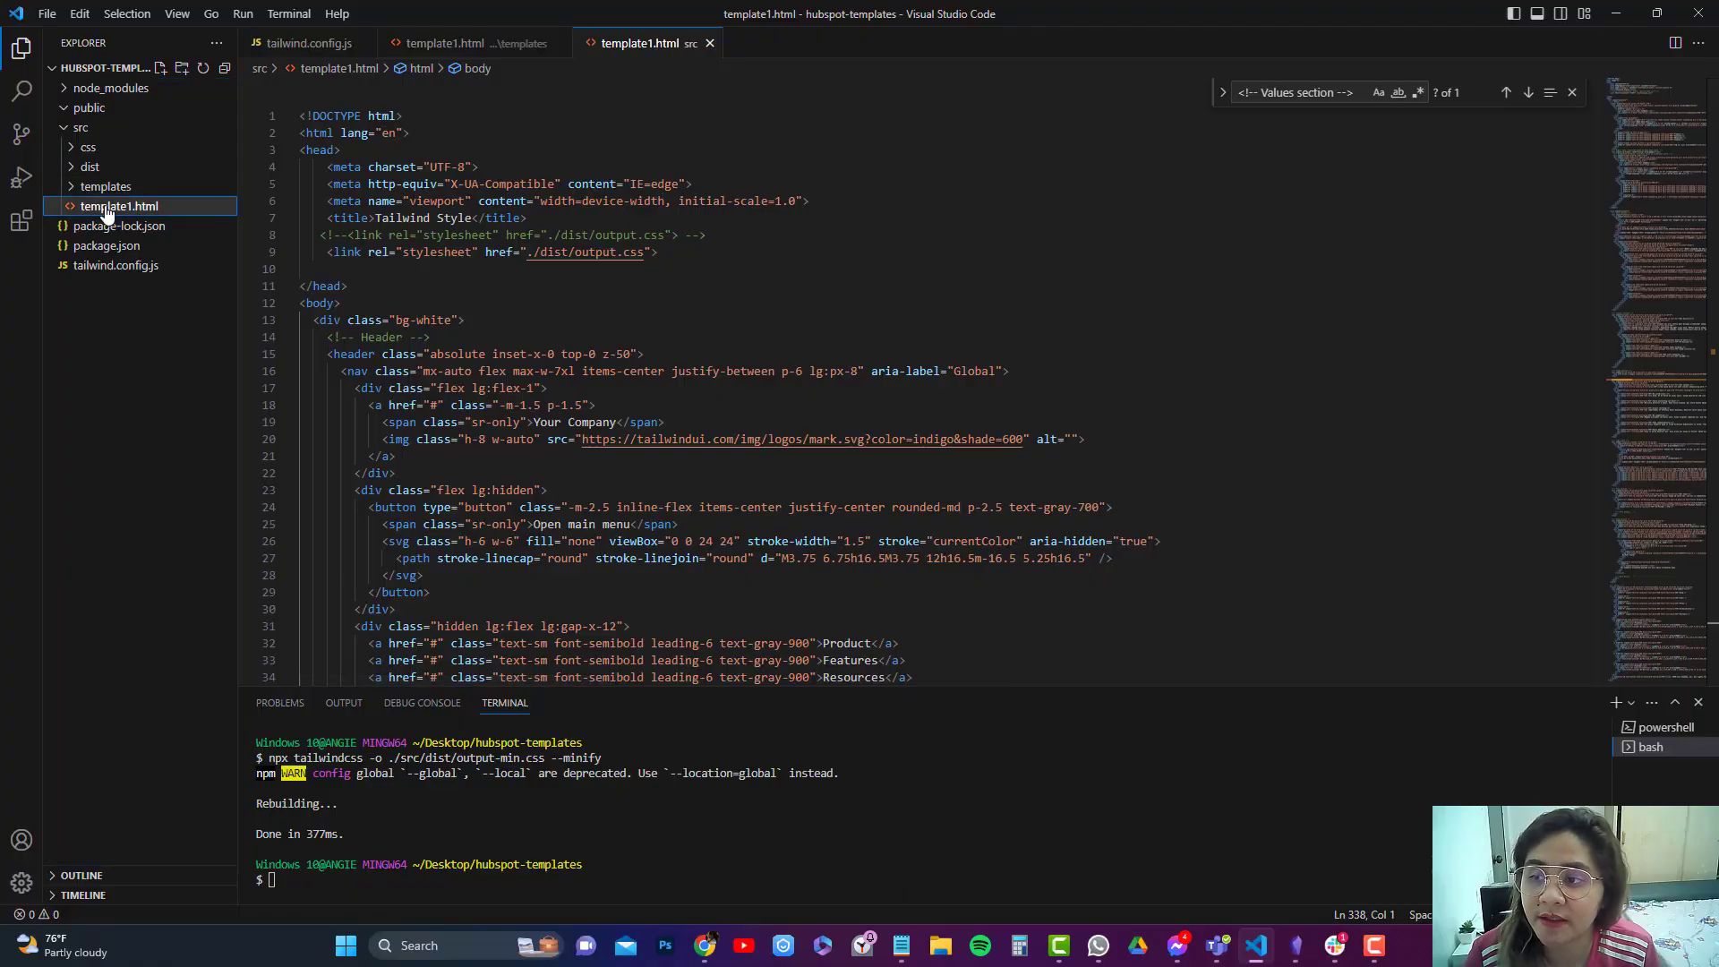
{"action": "right_click", "coordinate": [120, 206]}
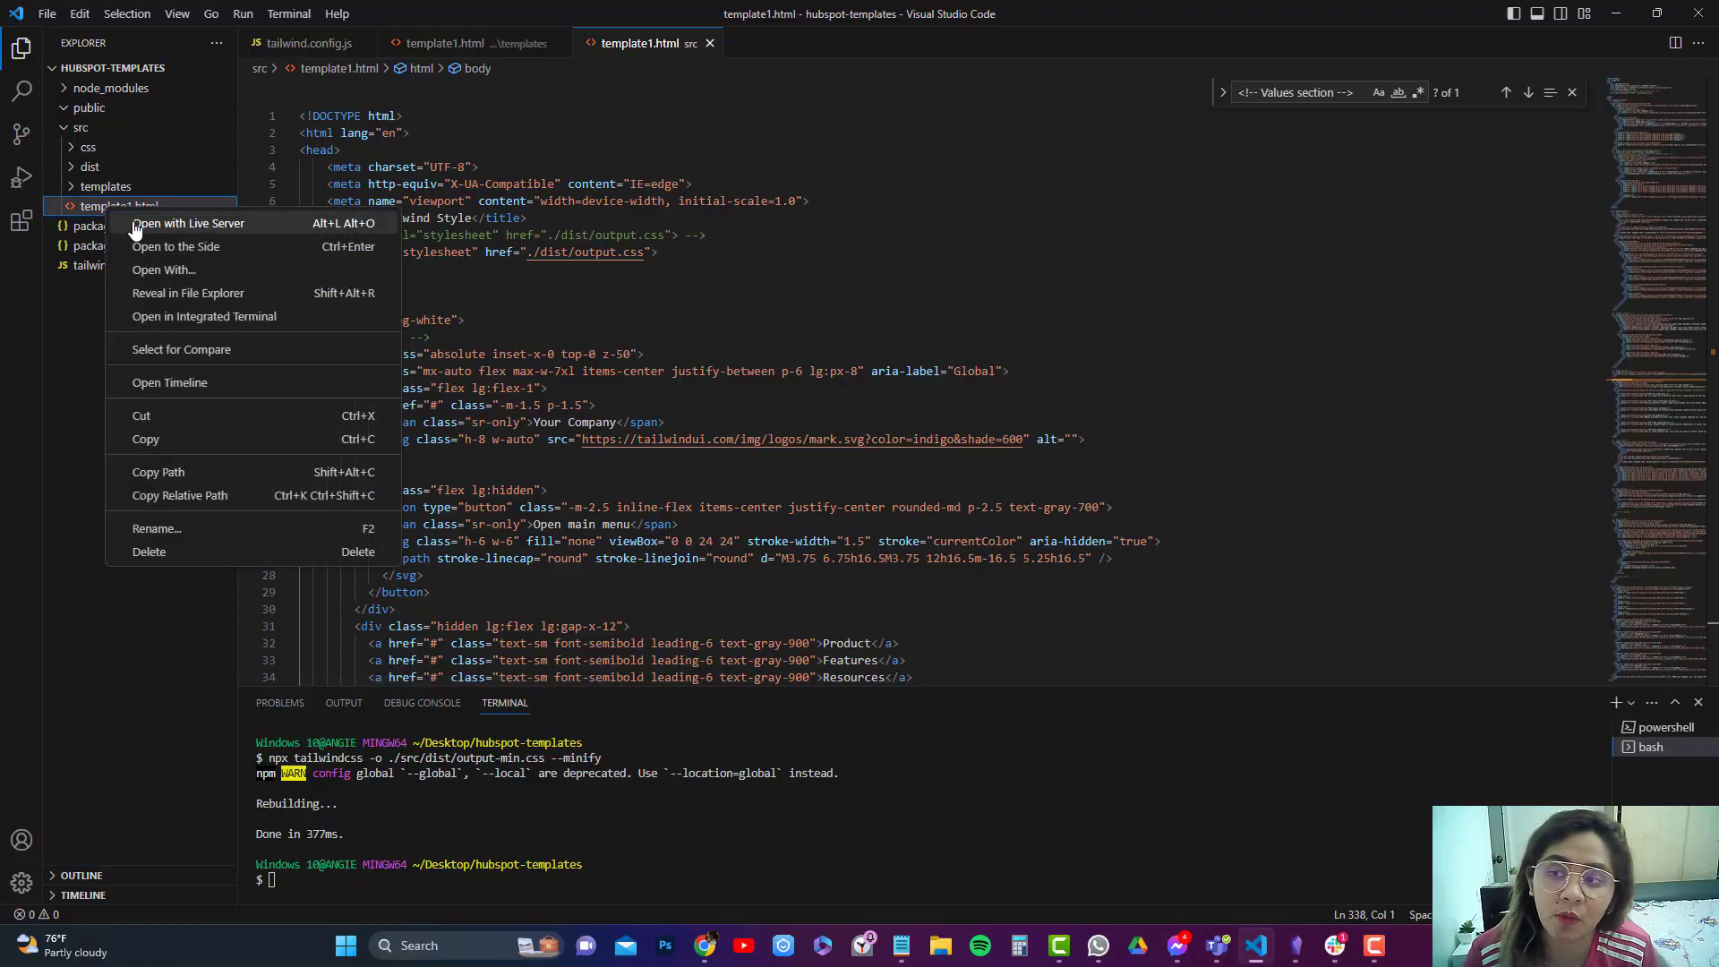
{"action": "left_click", "coordinate": [189, 224]}
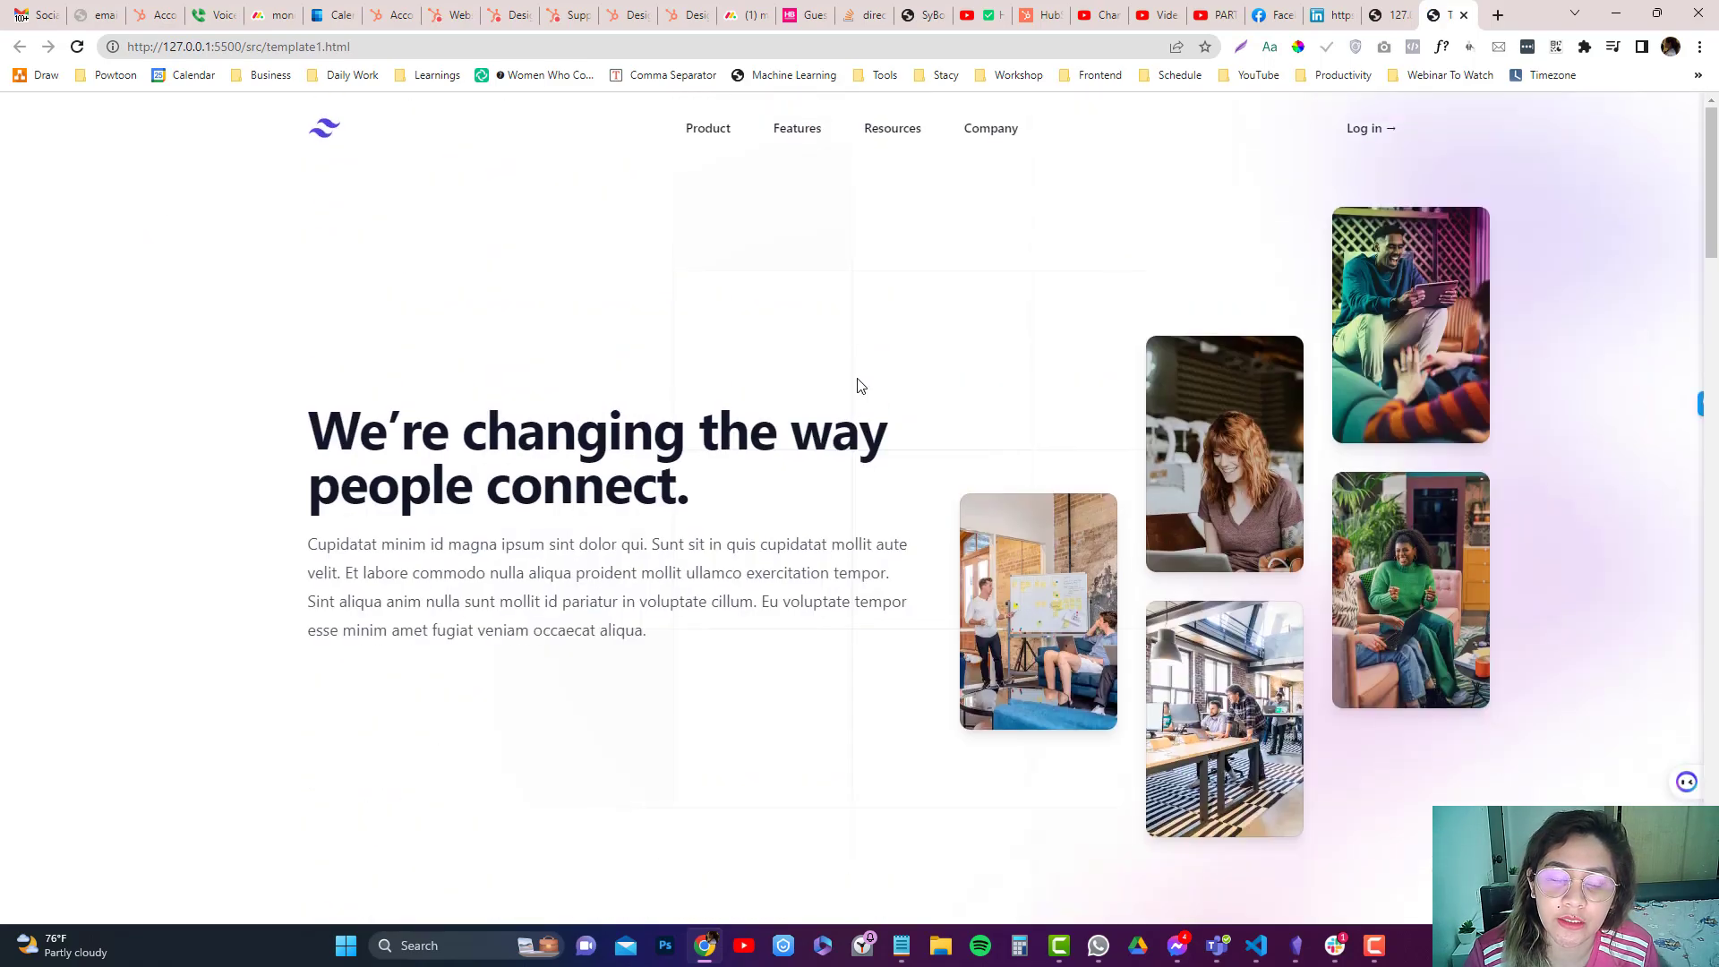
{"action": "right_click", "coordinate": [860, 385]}
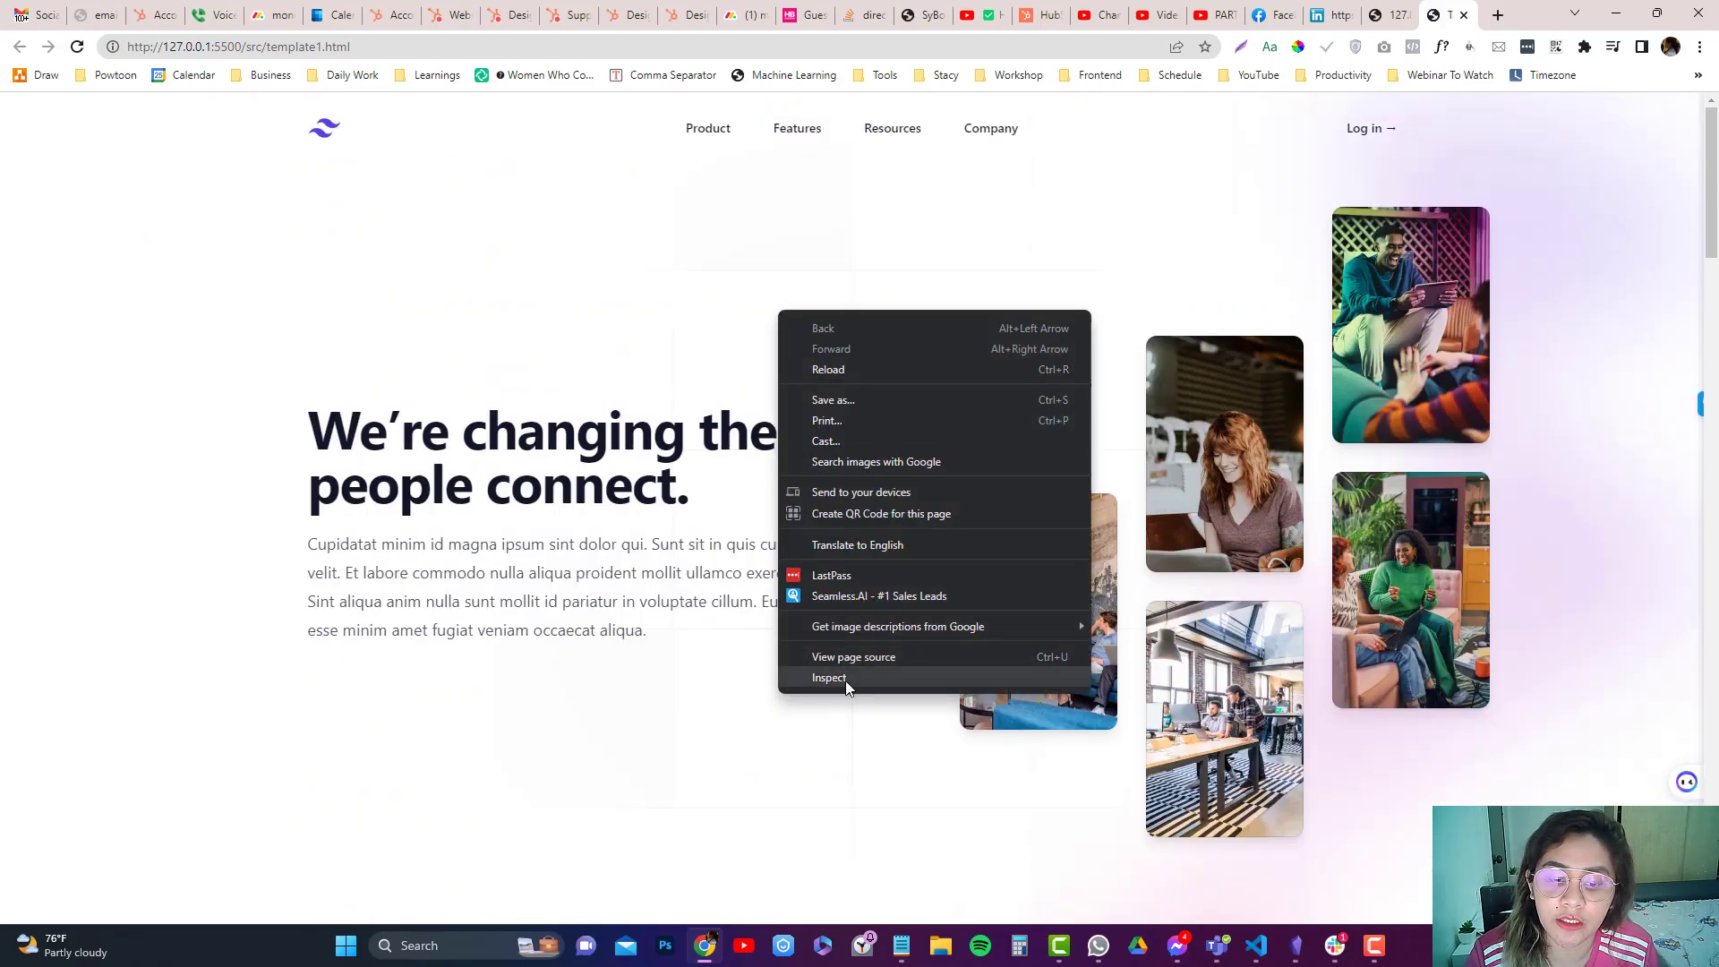
{"action": "left_click", "coordinate": [829, 678]}
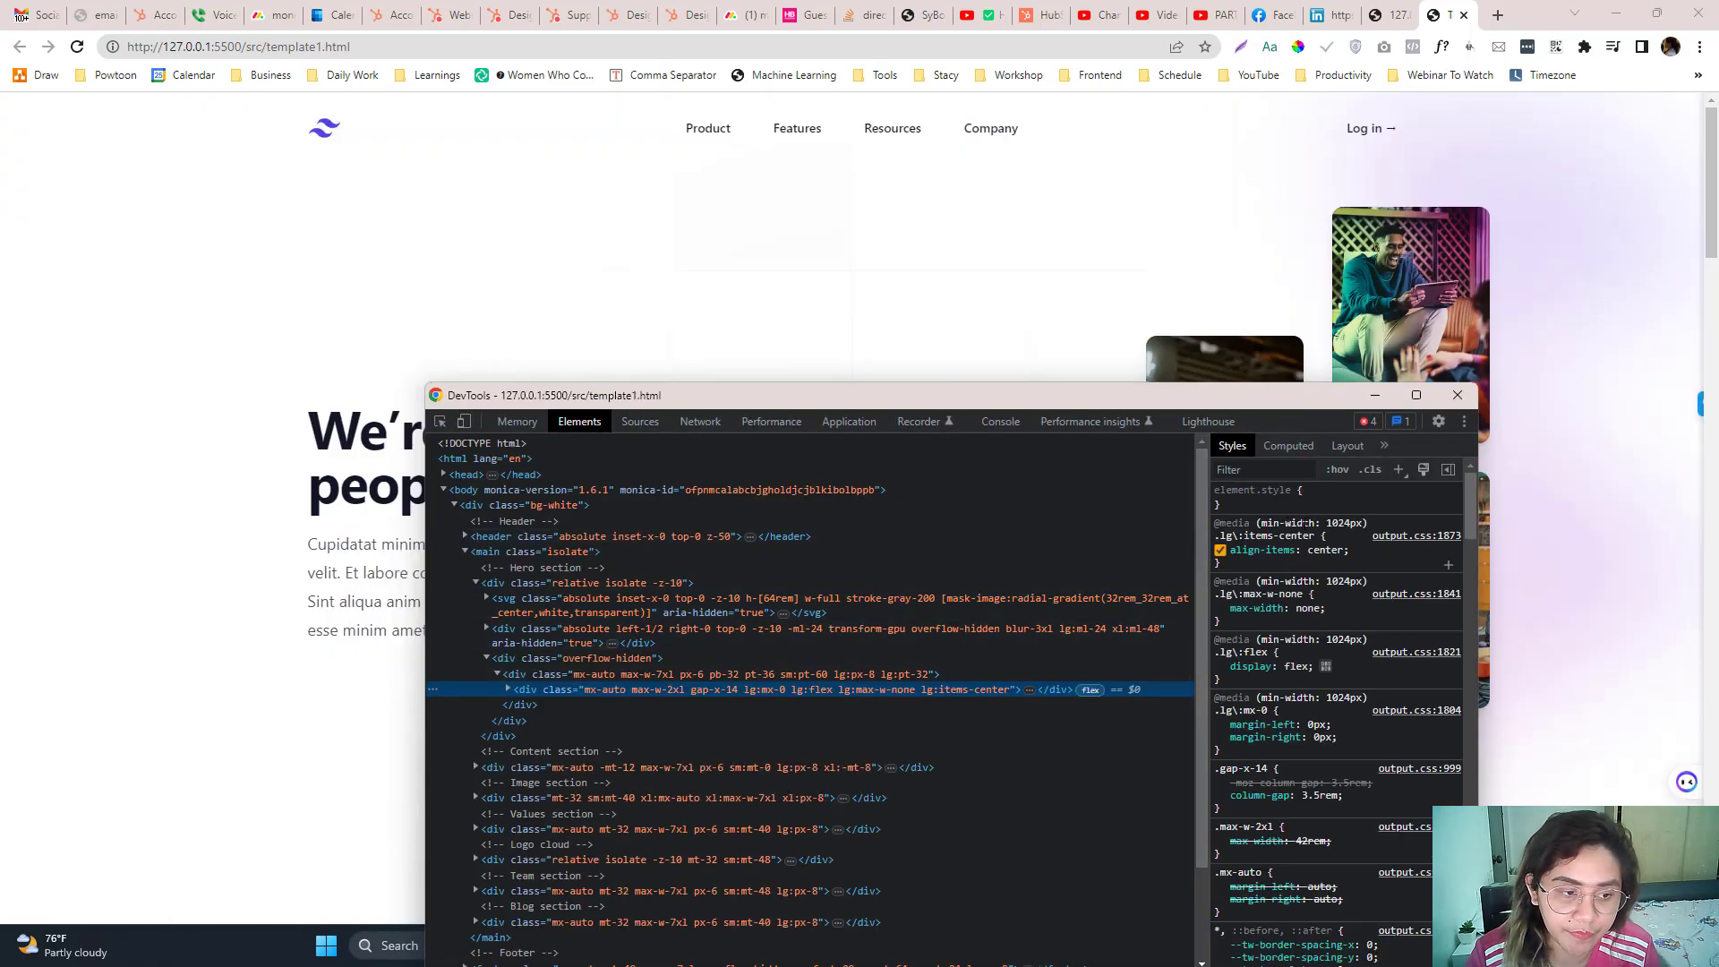
{"action": "left_click", "coordinate": [639, 421]}
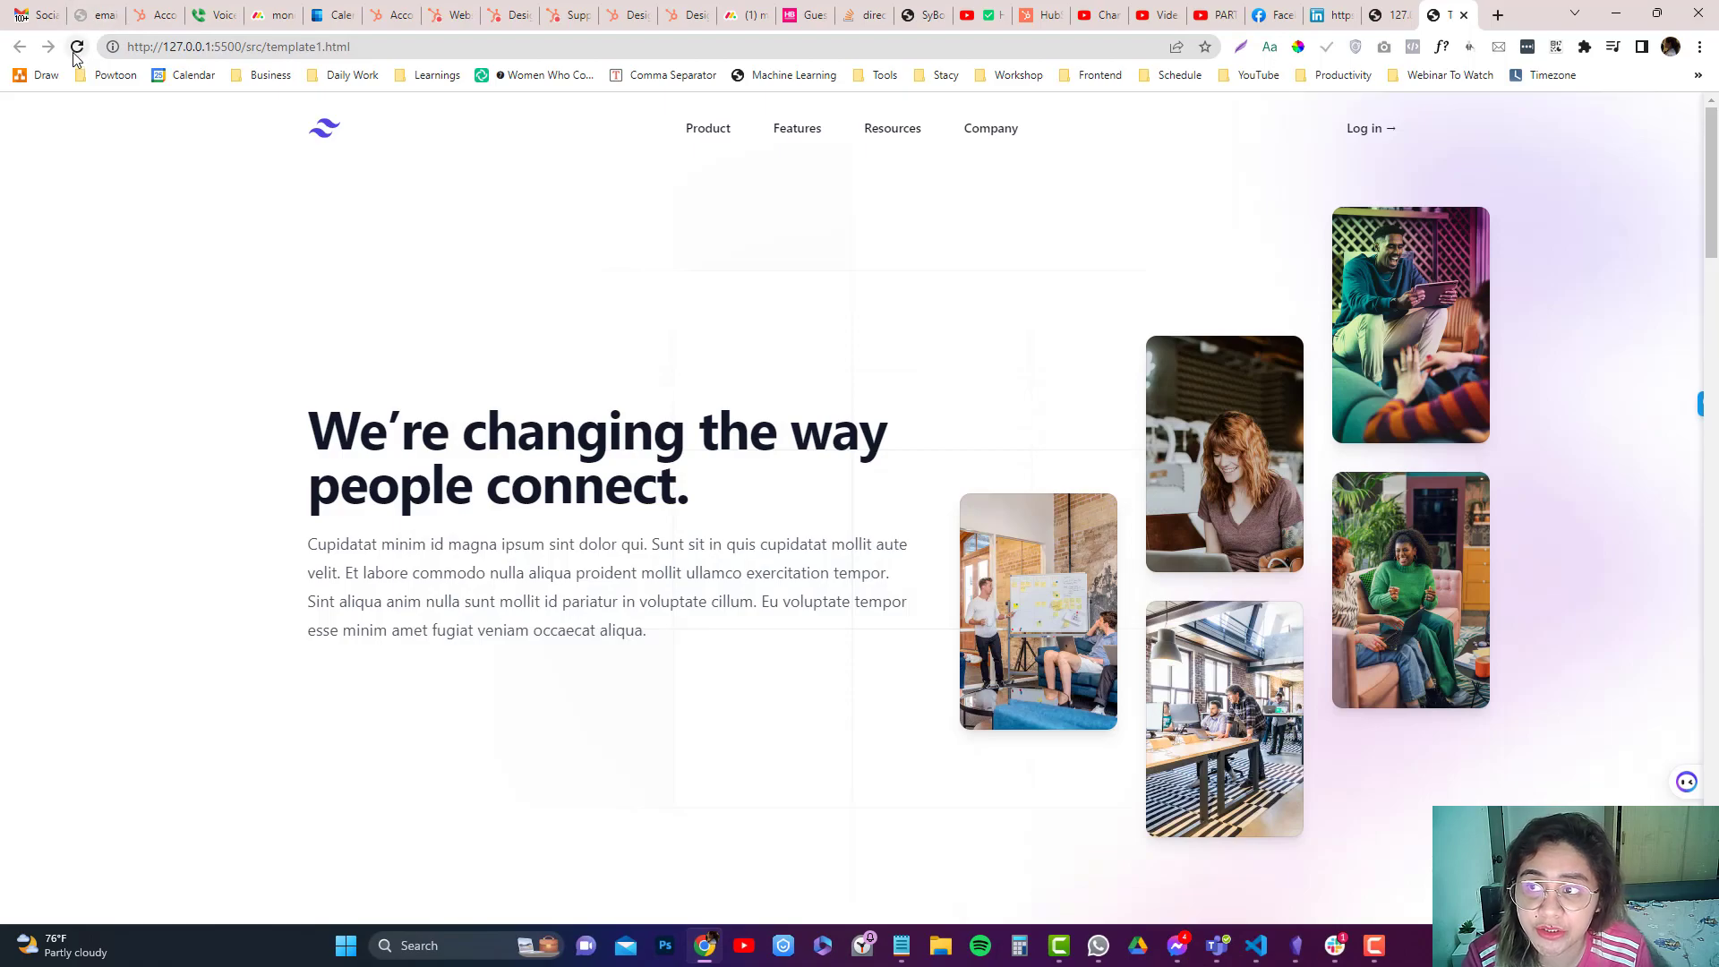
{"action": "left_click", "coordinate": [75, 45]}
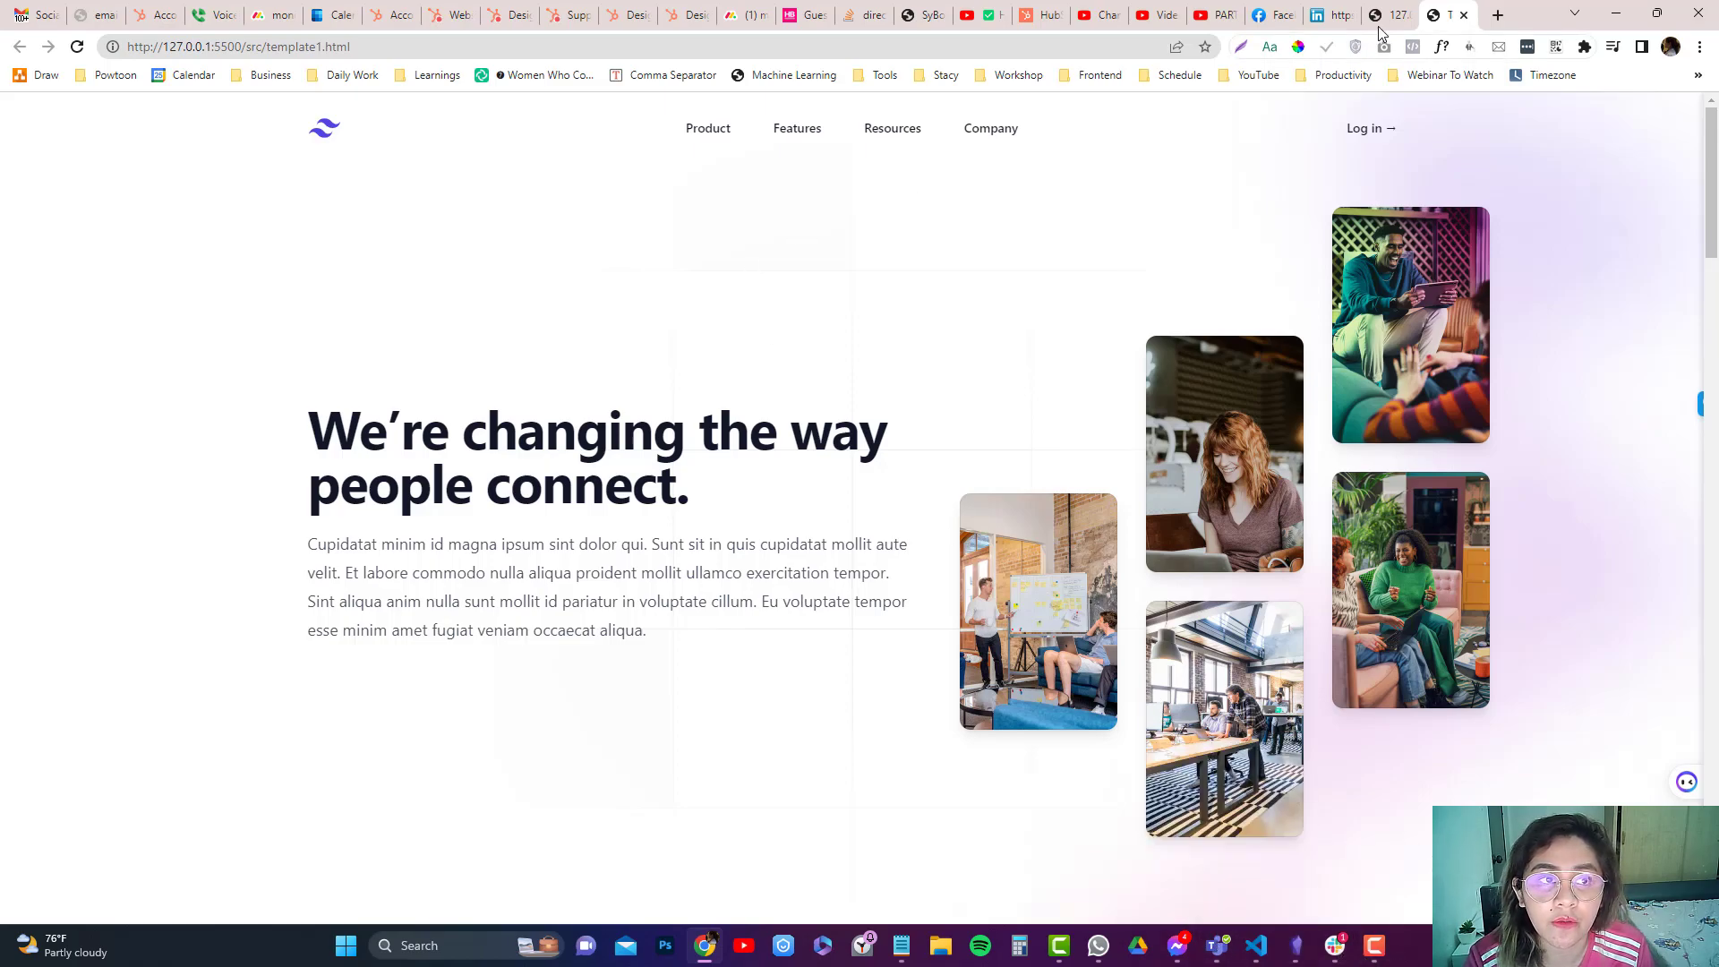
Search 'tailwind css minify' and open the Optimizing for Production docs in a new tab
{"action": "left_click", "coordinate": [1495, 14]}
{"action": "type", "text": "tailwind css minify"}
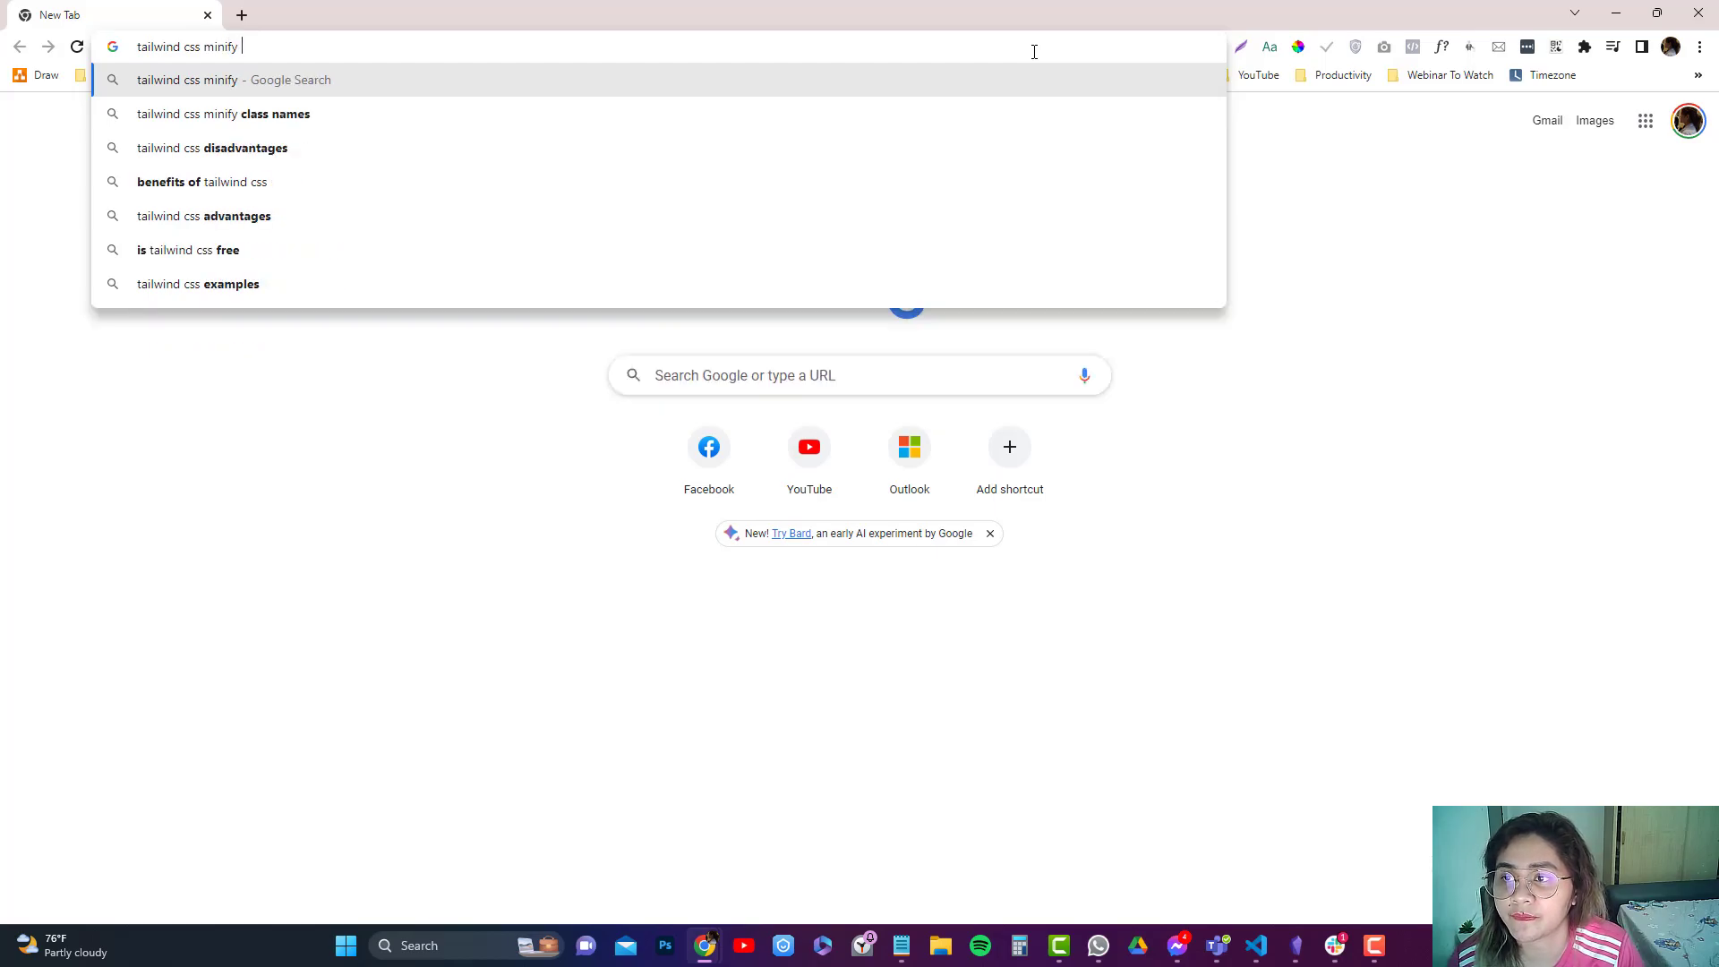
{"action": "key", "text": "Enter"}
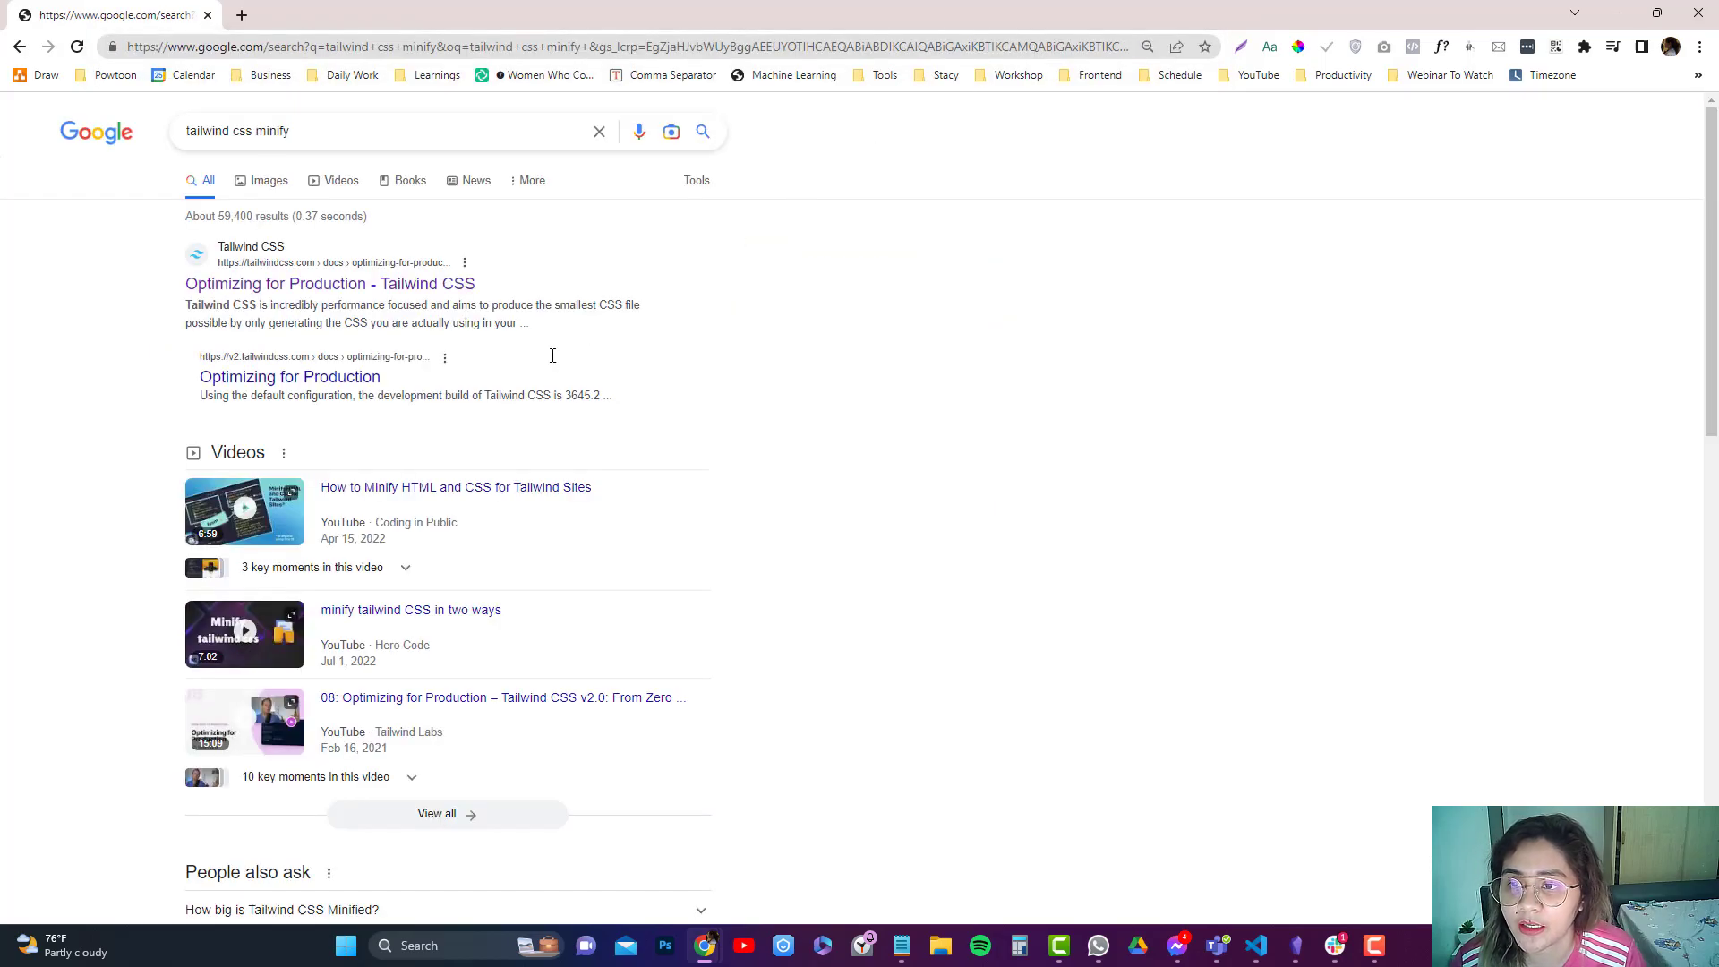
{"action": "right_click", "coordinate": [330, 283]}
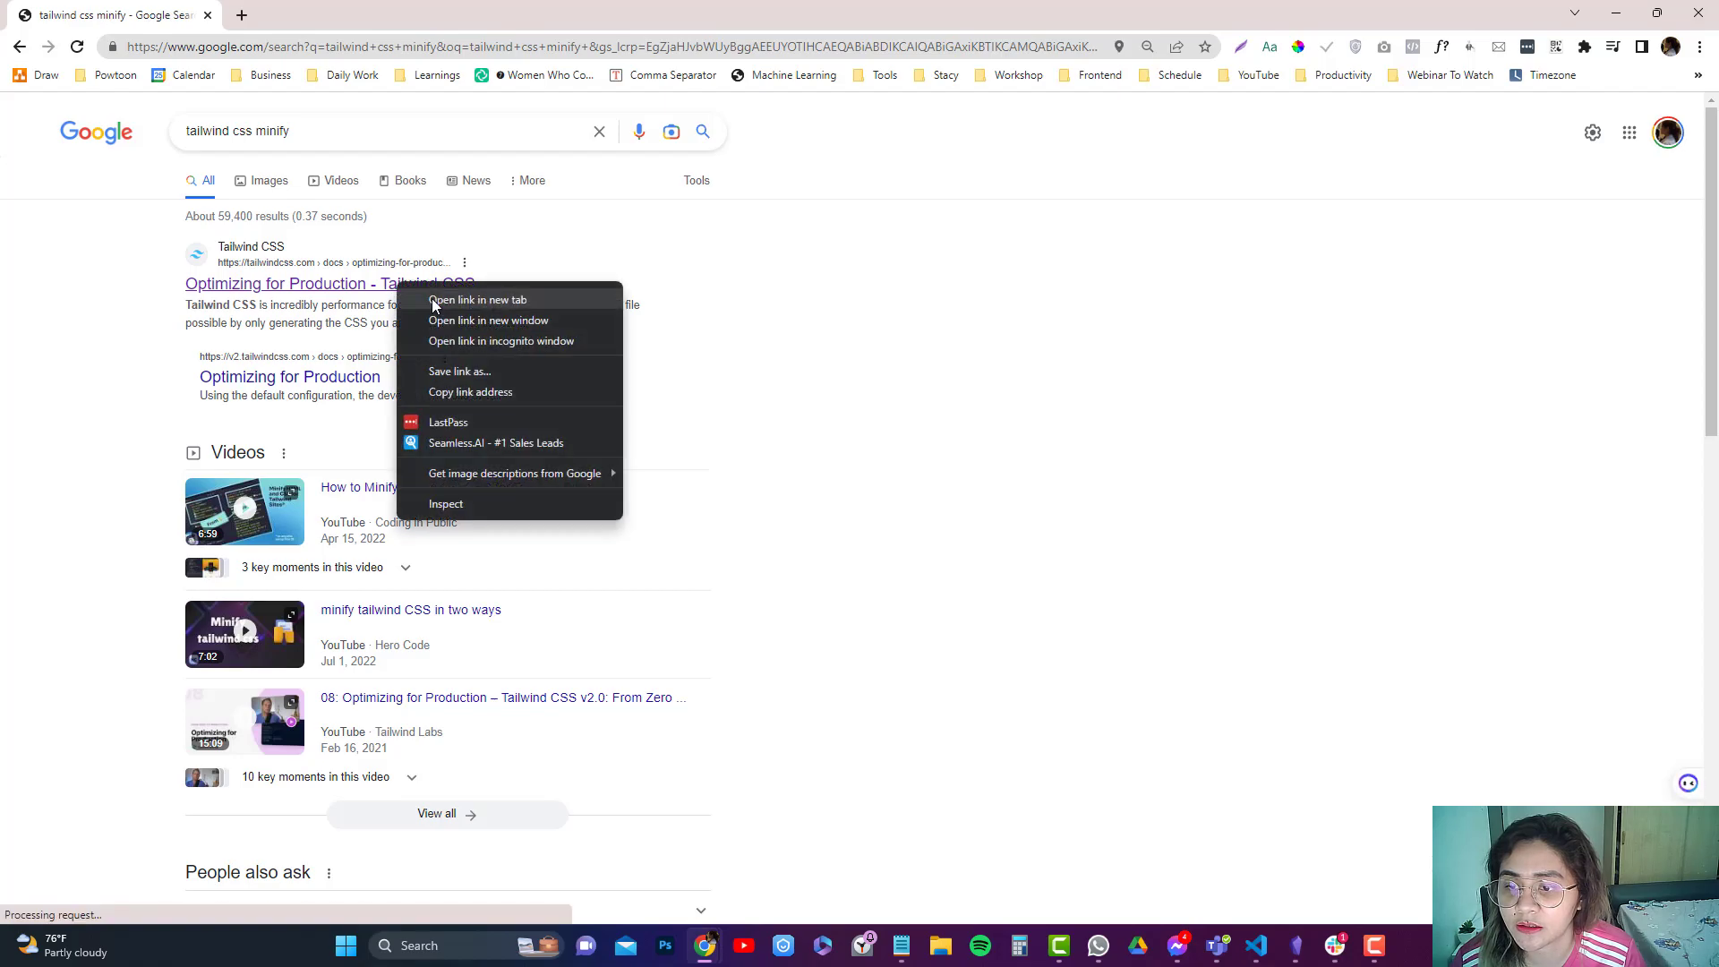
{"action": "left_click", "coordinate": [475, 299]}
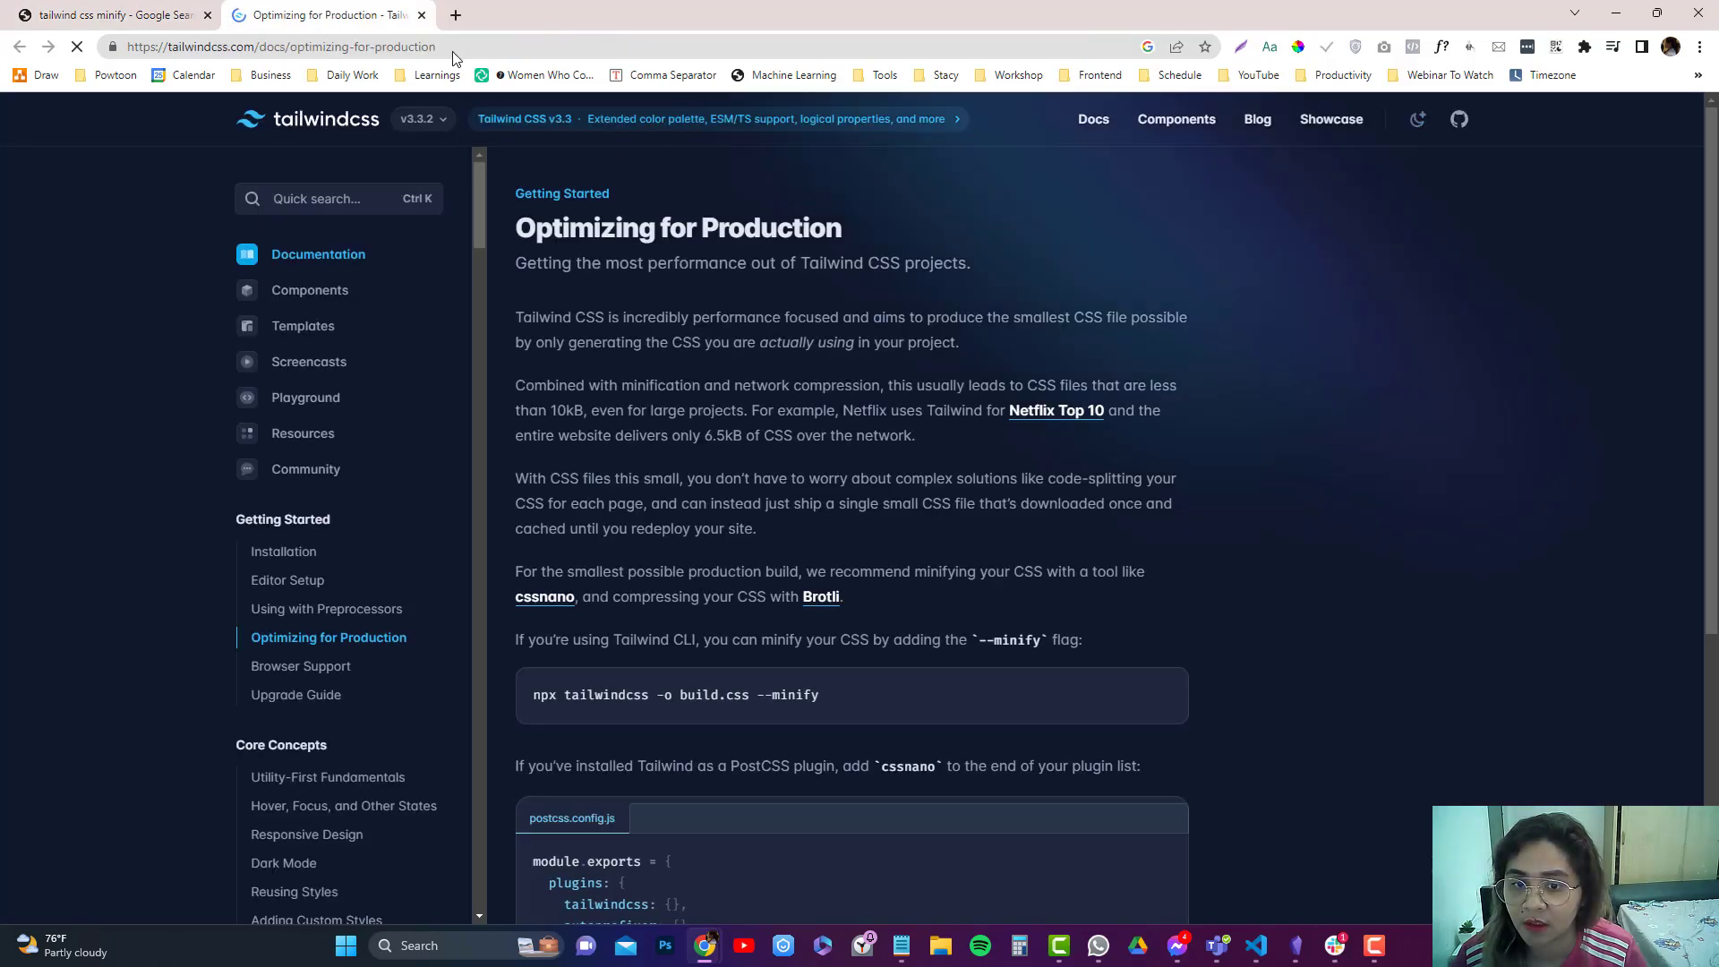
Scroll the docs down to the --minify CLI example and highlight parts of the command
{"action": "scroll", "scroll_direction": "down", "scroll_amount": 3}
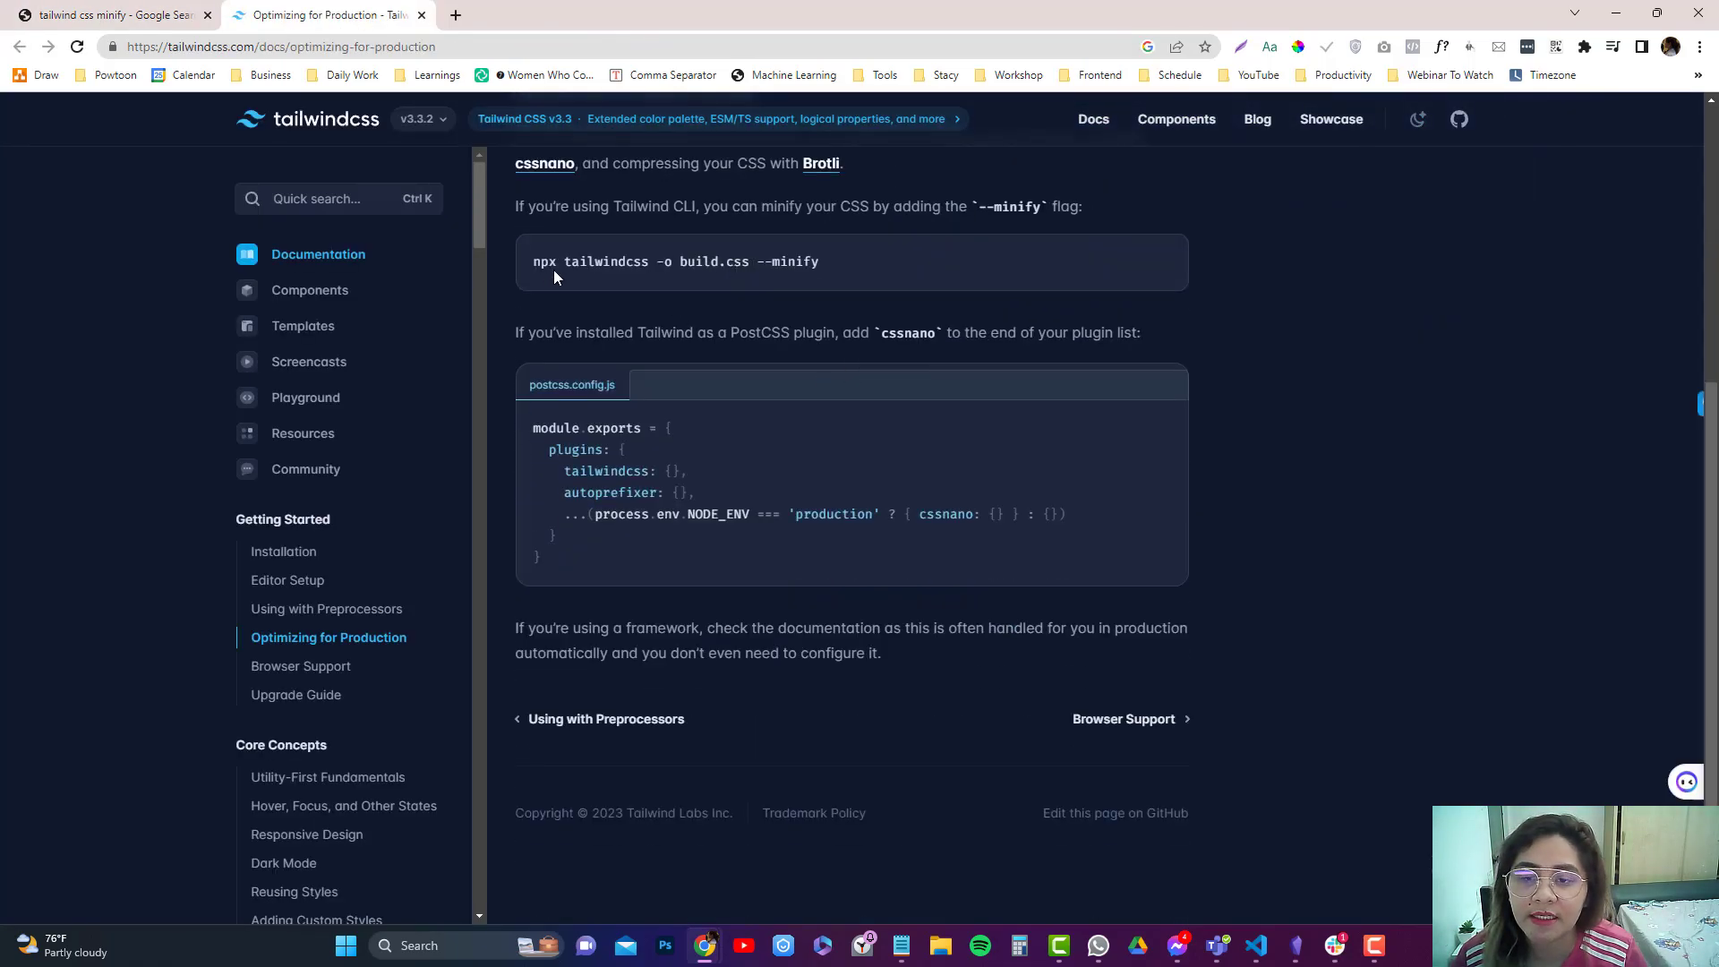
{"action": "double_click", "coordinate": [544, 261]}
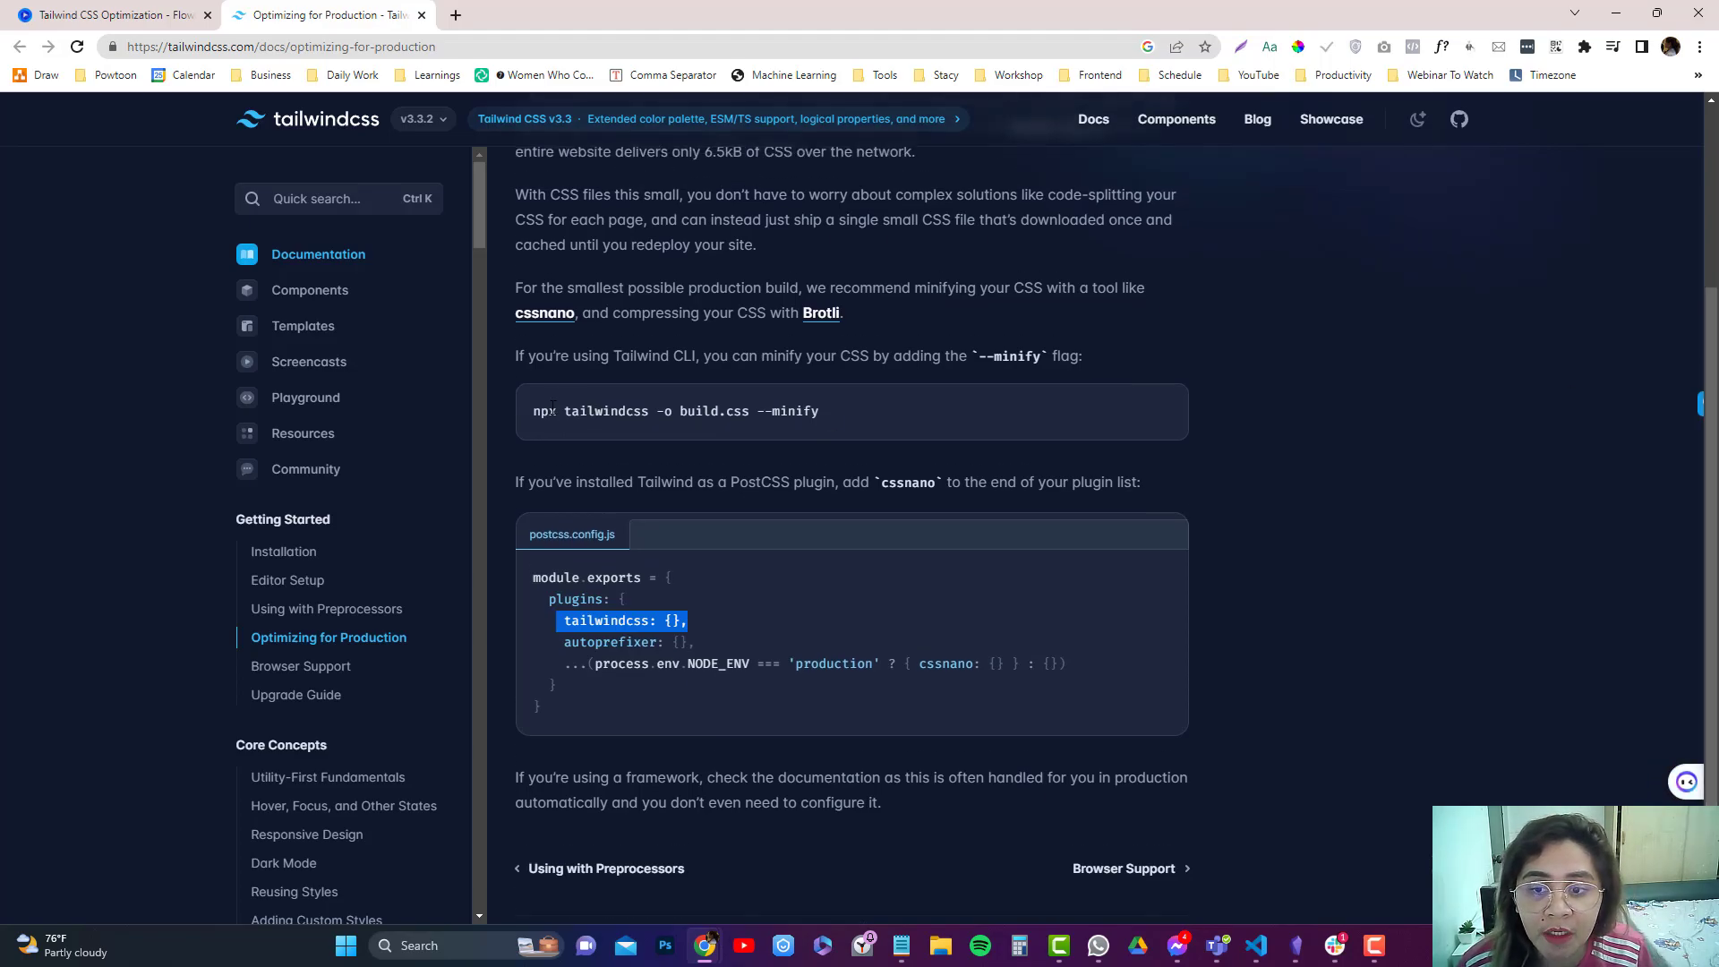
{"action": "triple_click", "coordinate": [674, 411]}
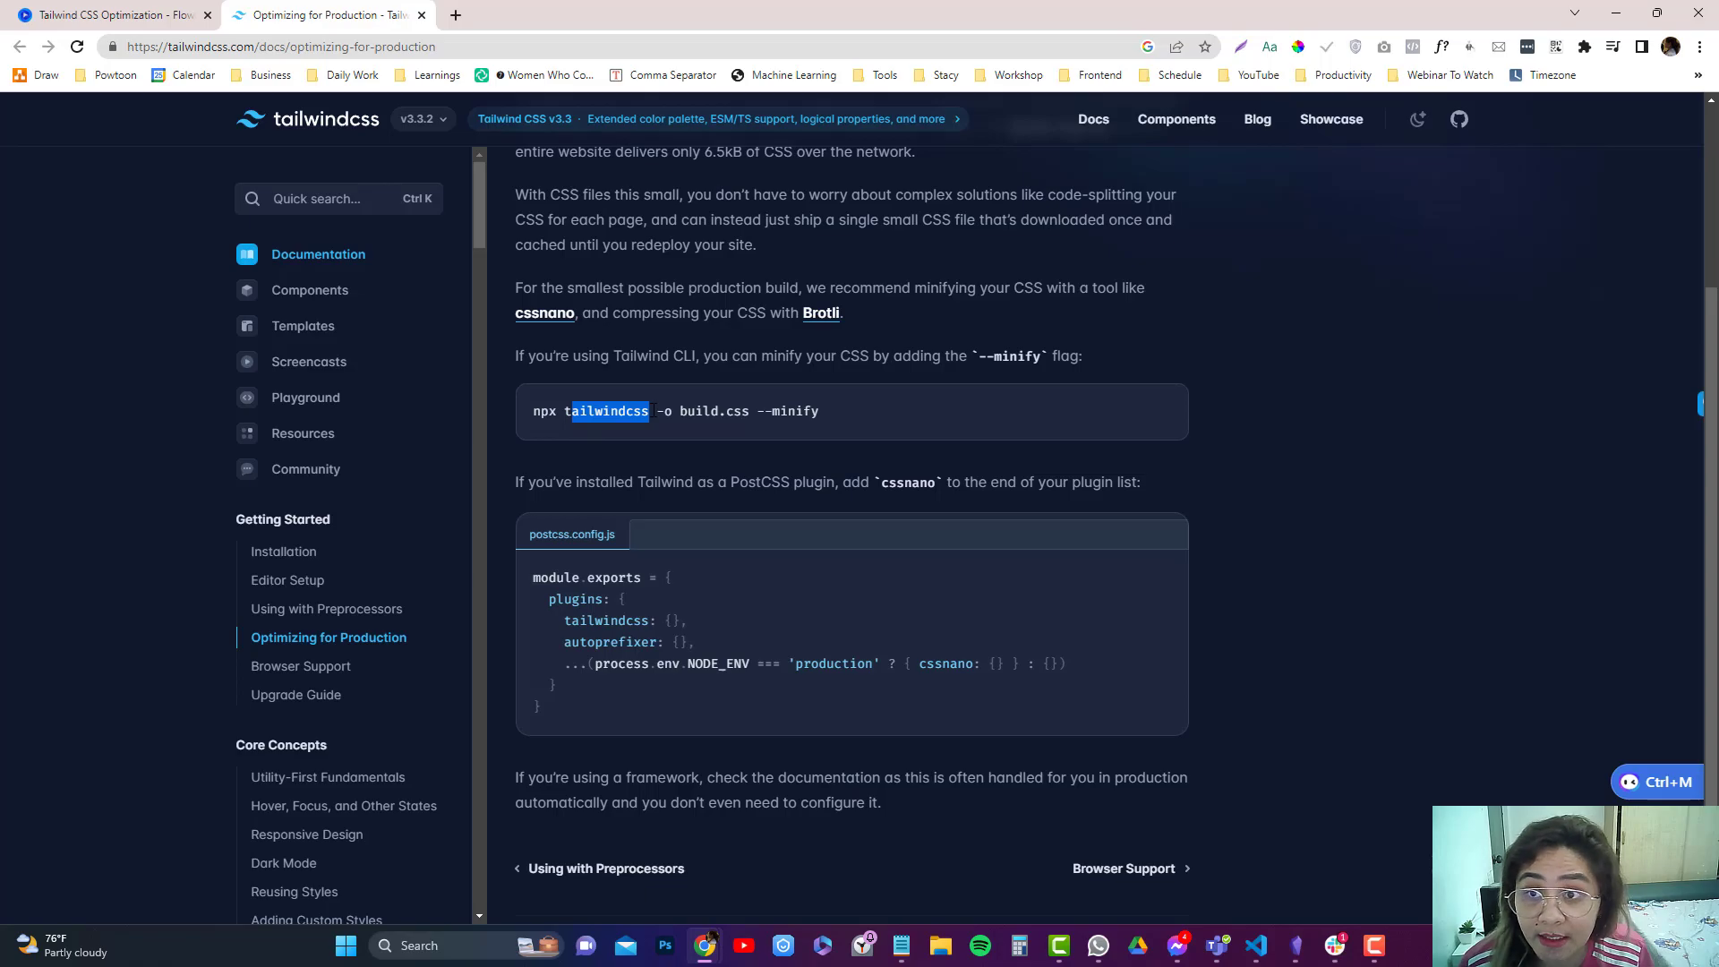
{"action": "mouse_move", "coordinate": [733, 463]}
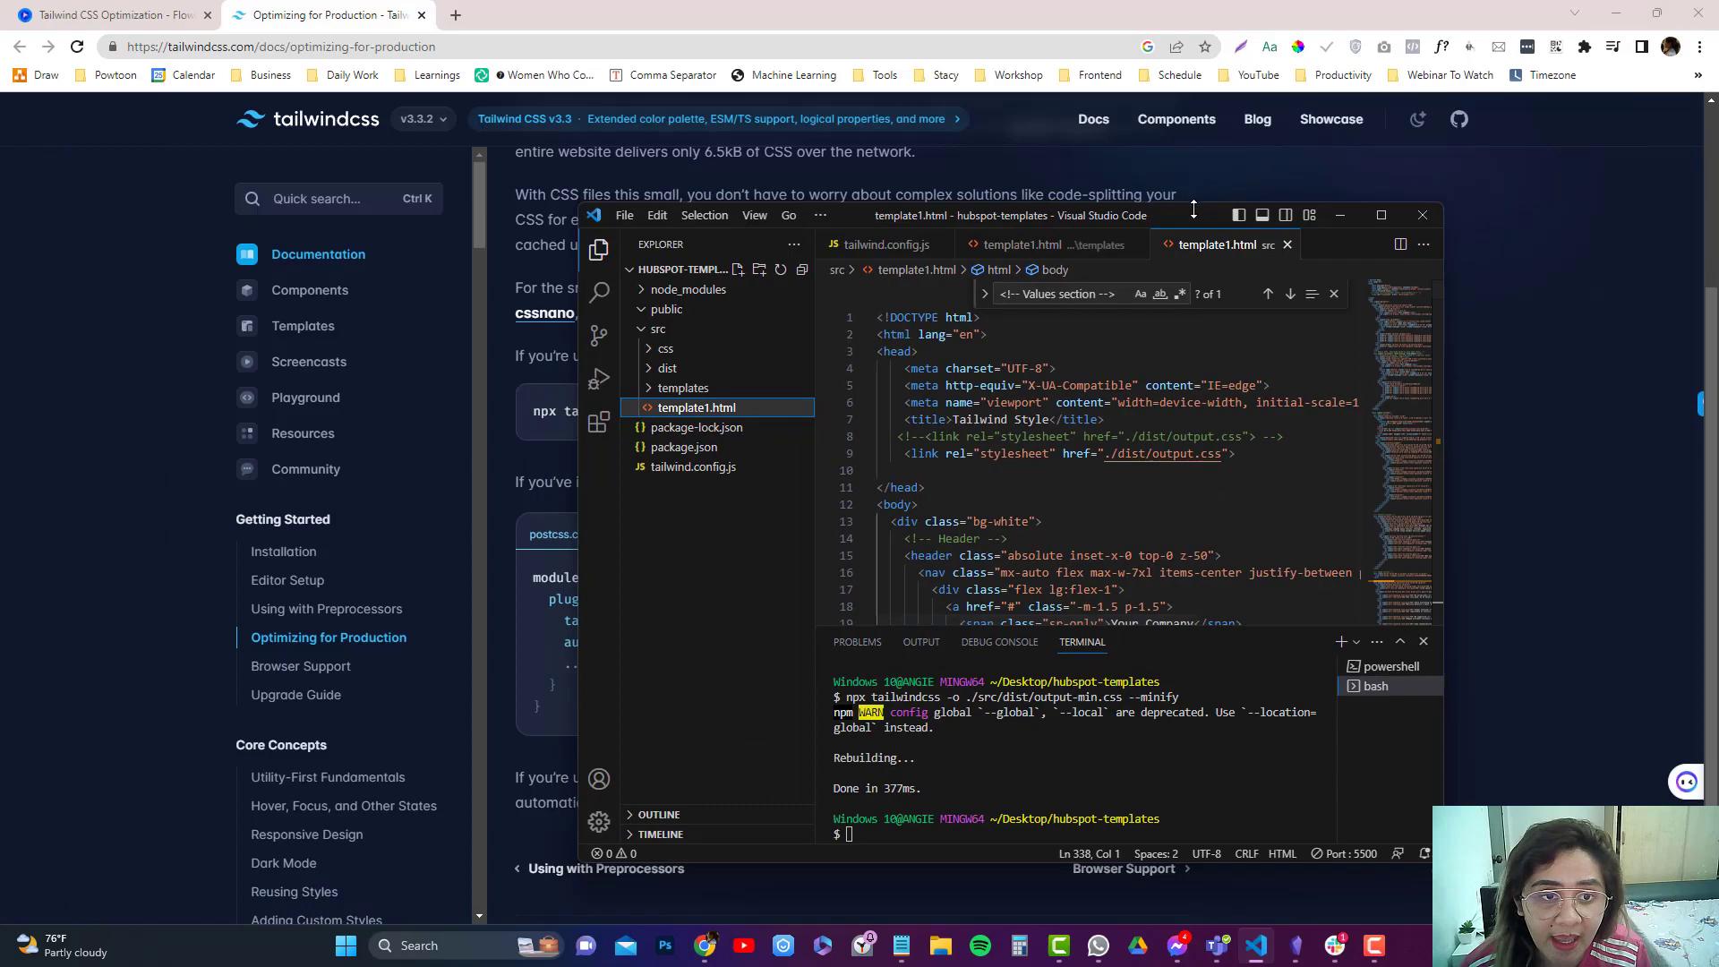
Replace the old terminal with a new Git Bash terminal in the hubspot-templates project
{"action": "left_click", "coordinate": [819, 215]}
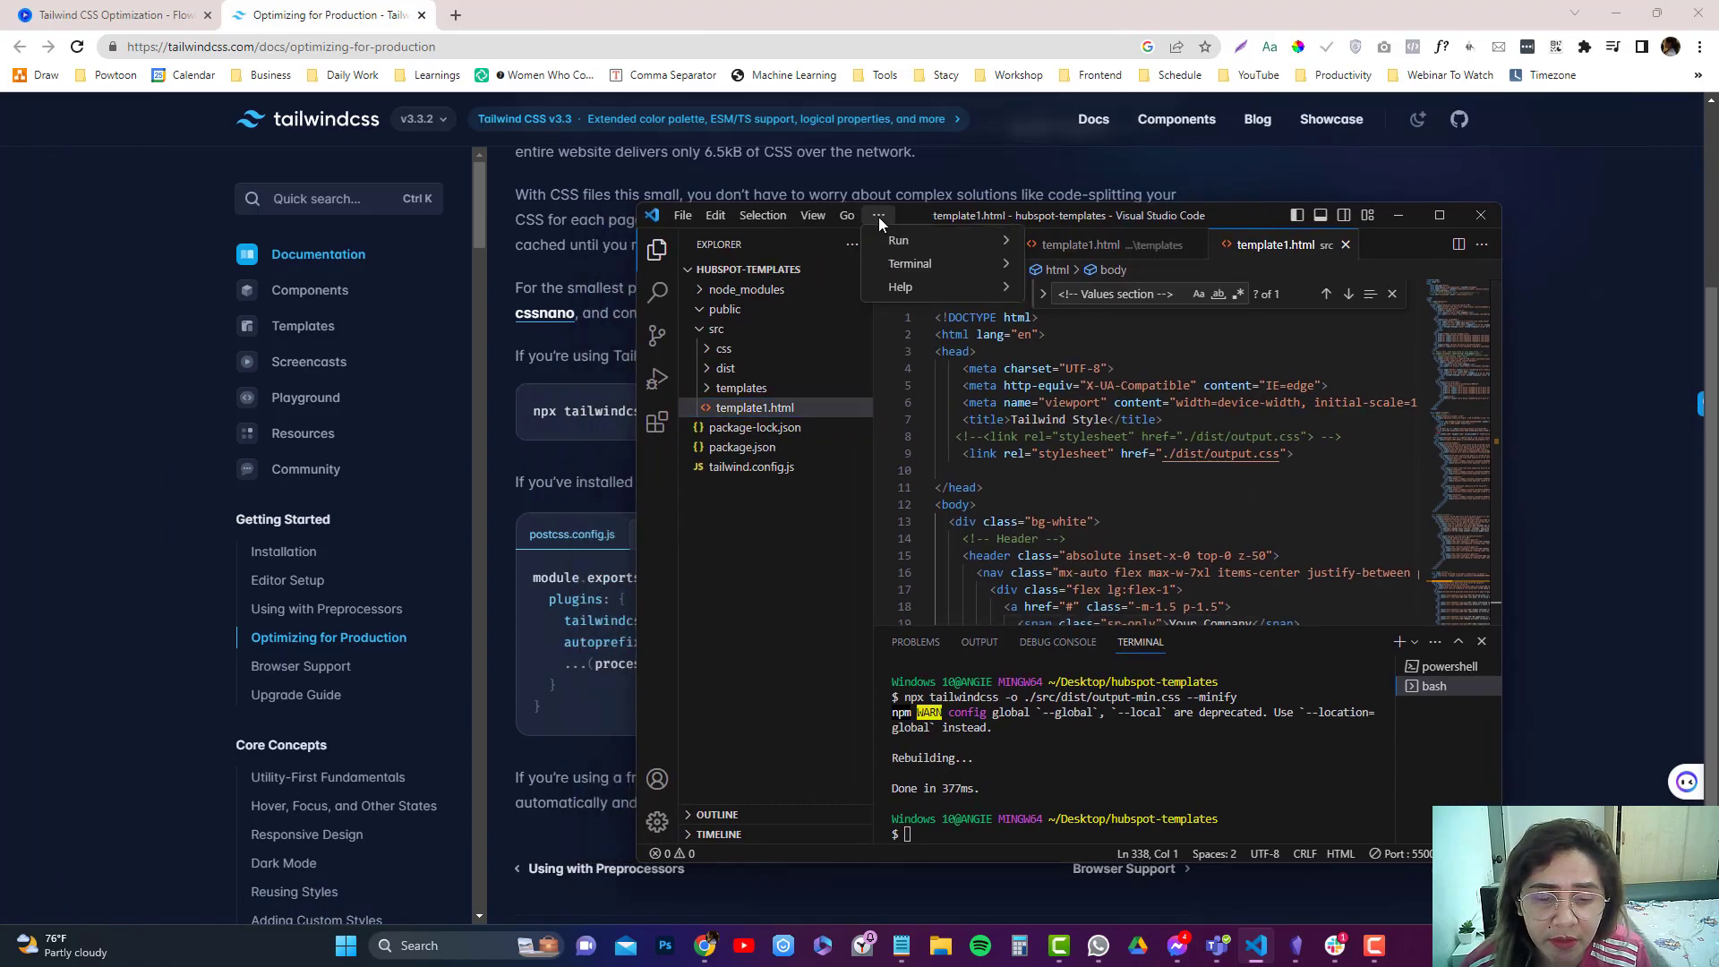
{"action": "left_click", "coordinate": [908, 264]}
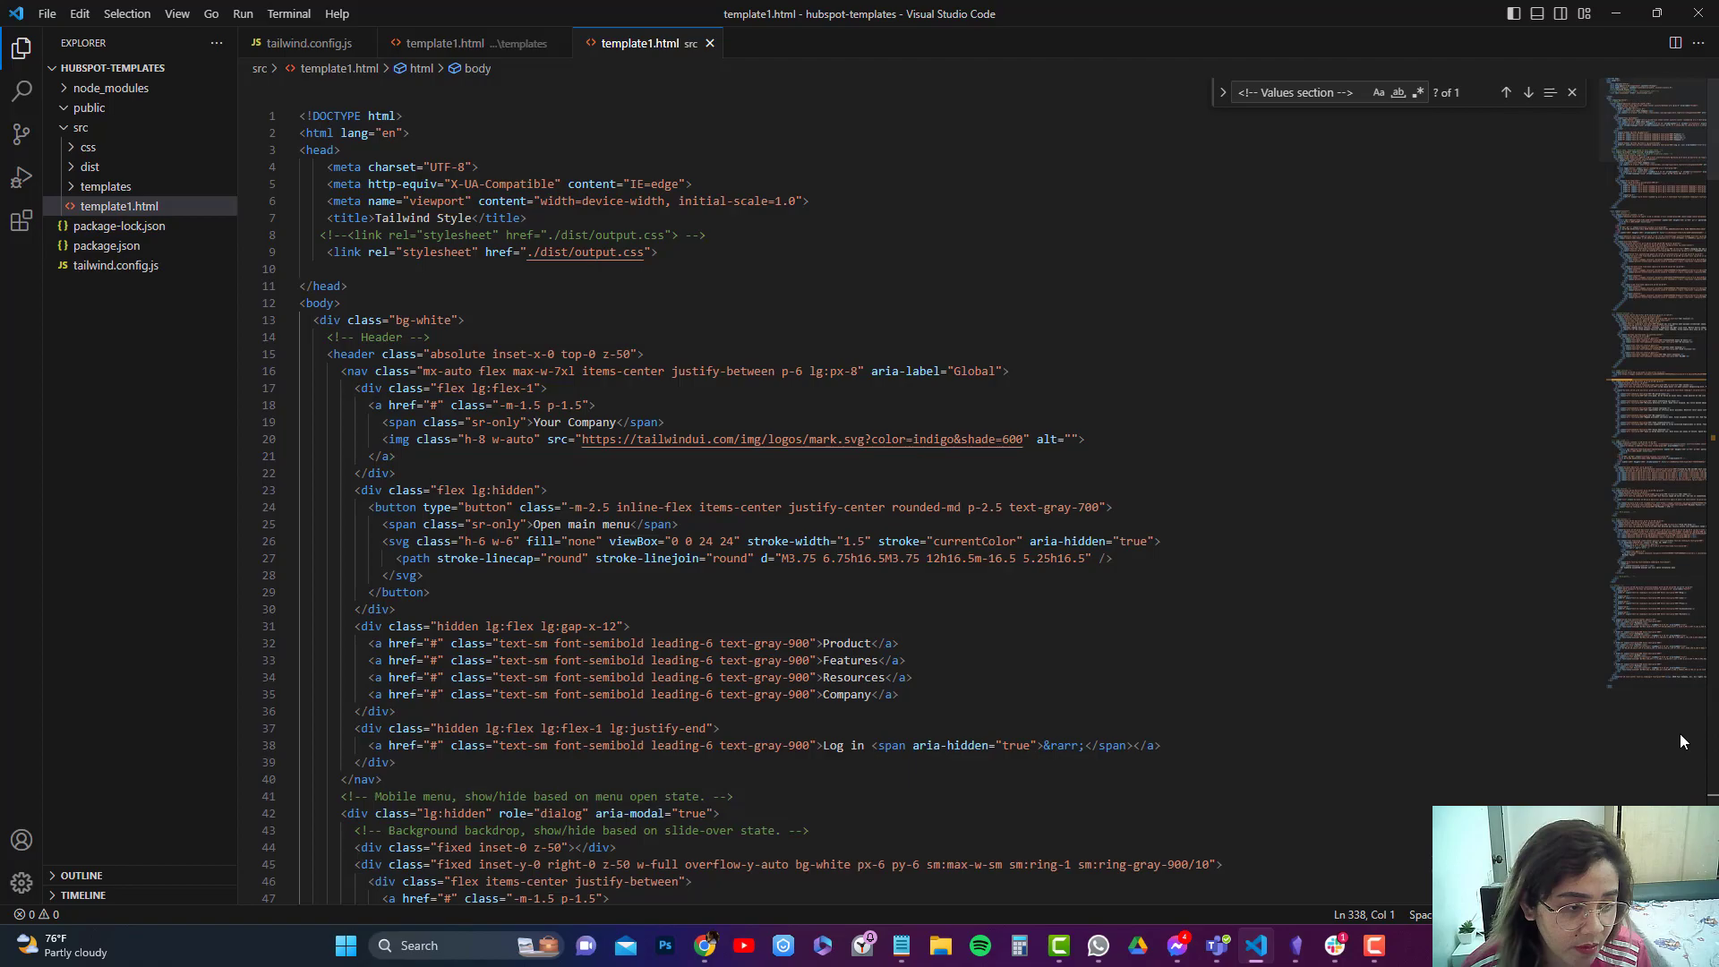
{"action": "left_click", "coordinate": [289, 13]}
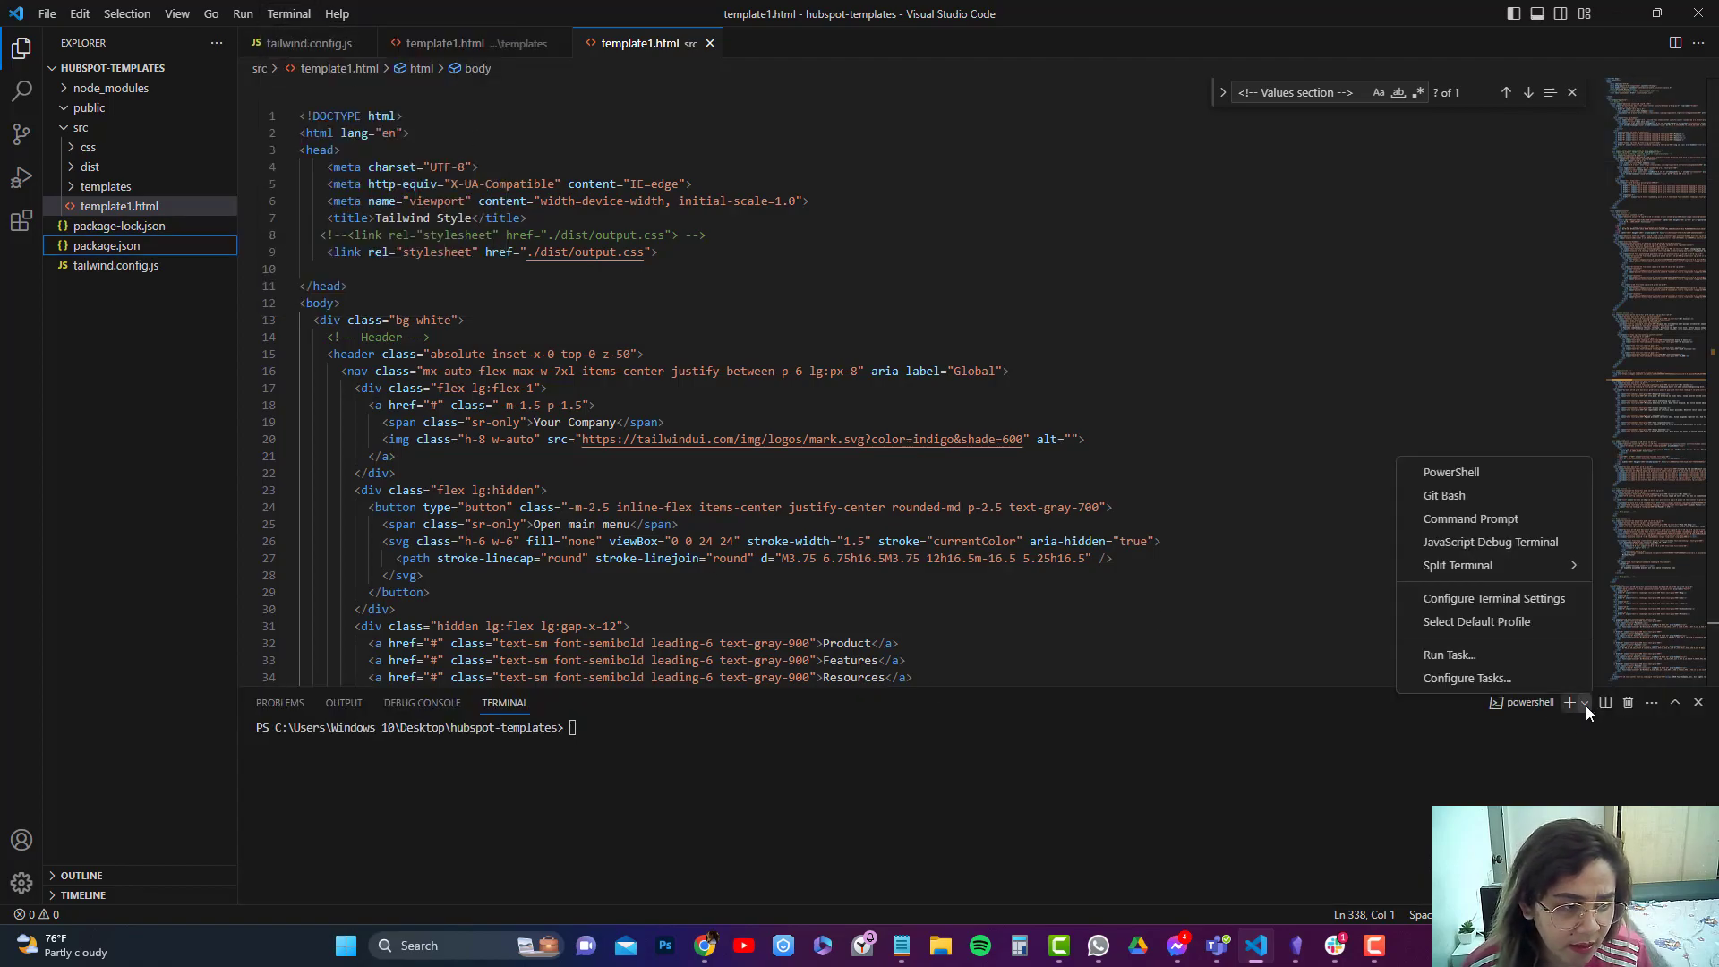
{"action": "left_click", "coordinate": [1444, 494]}
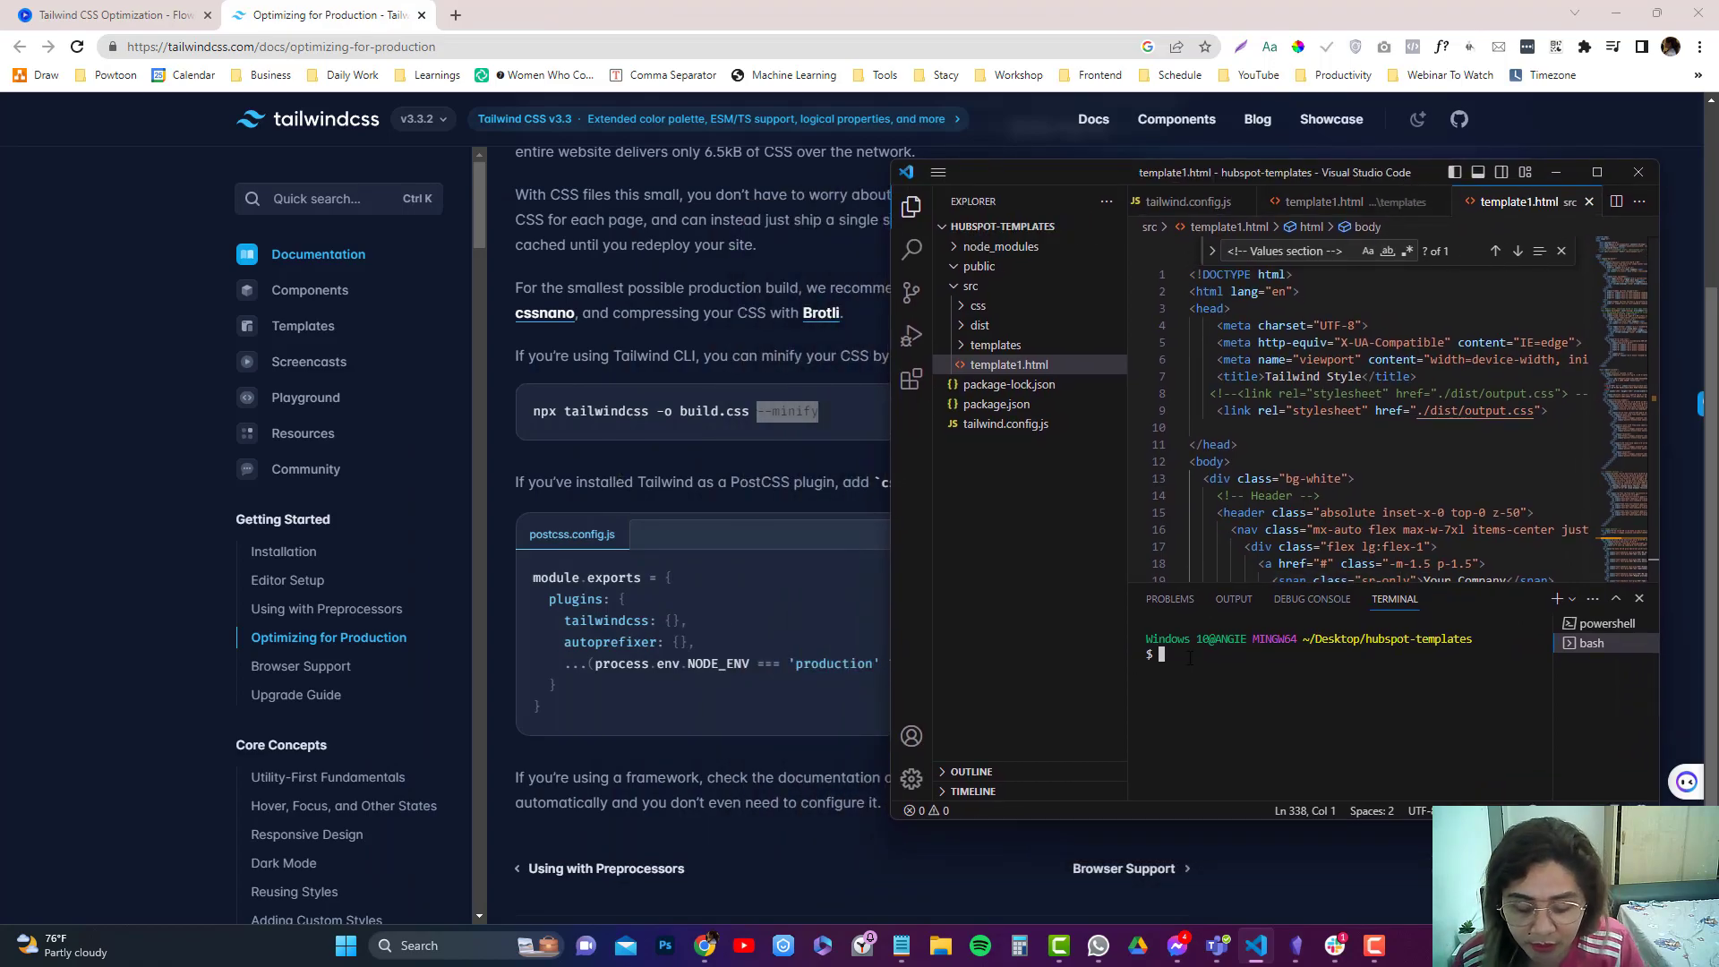
Run npx tailwindcss -o ./src/dist/output-min.css minify, which fails on missing input 'minify'
{"action": "type", "text": "npx tai"}
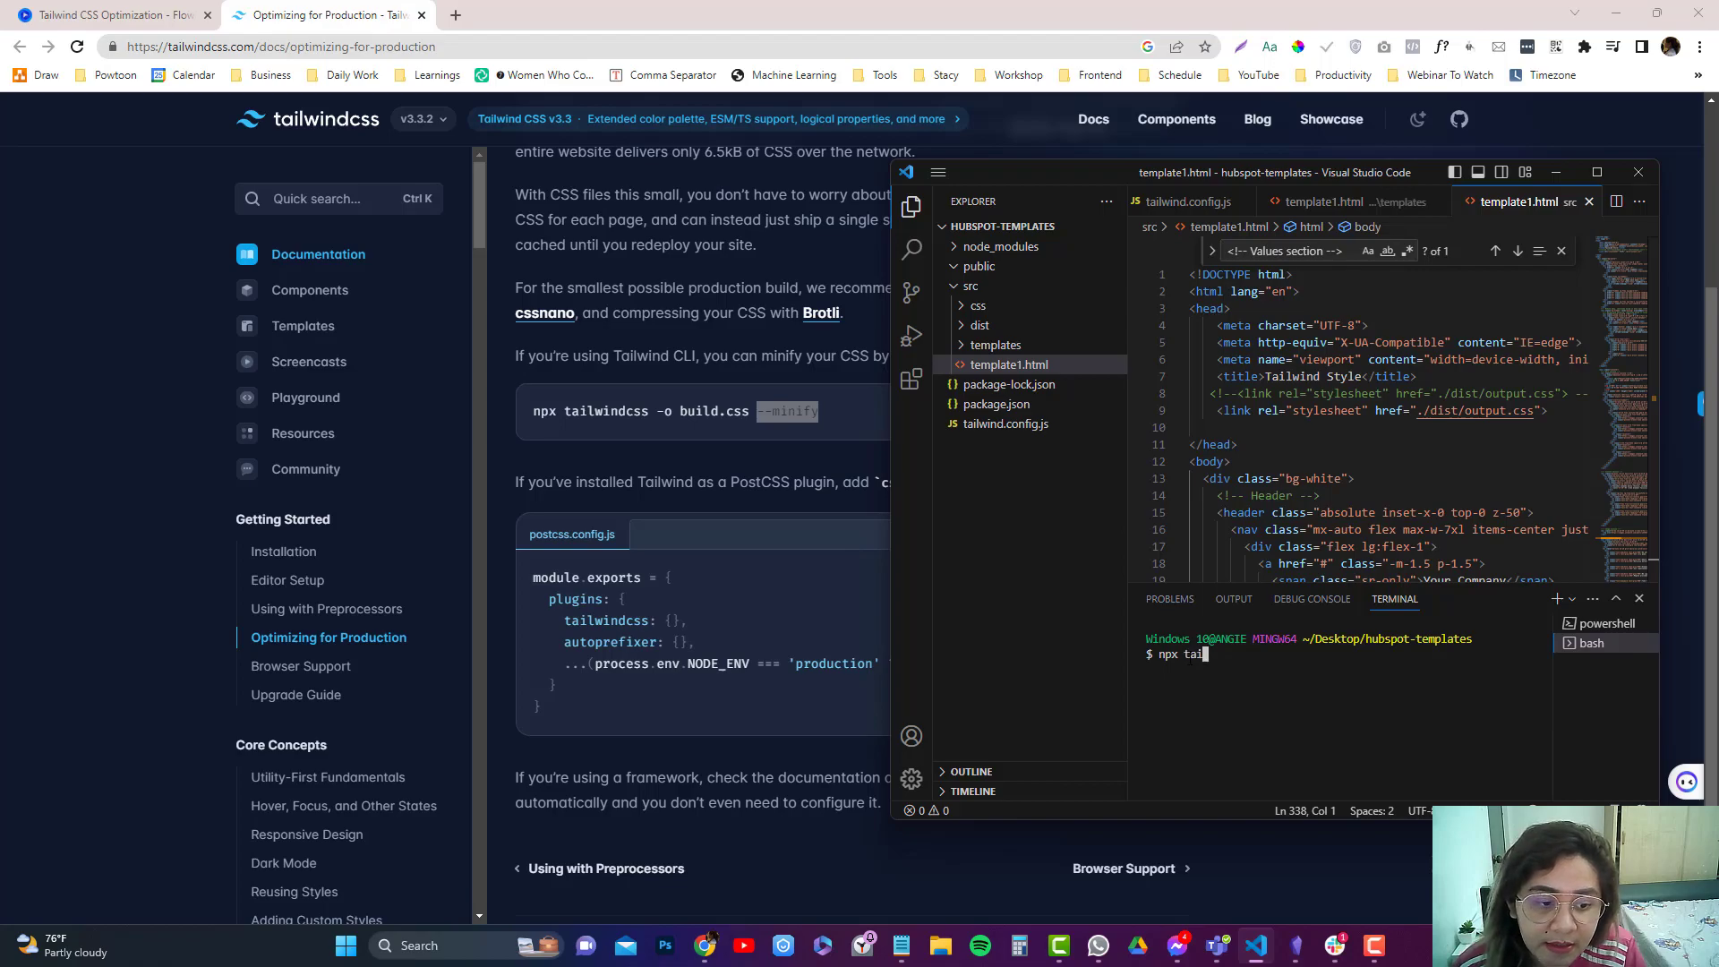
{"action": "type", "text": "lwindcss -o"}
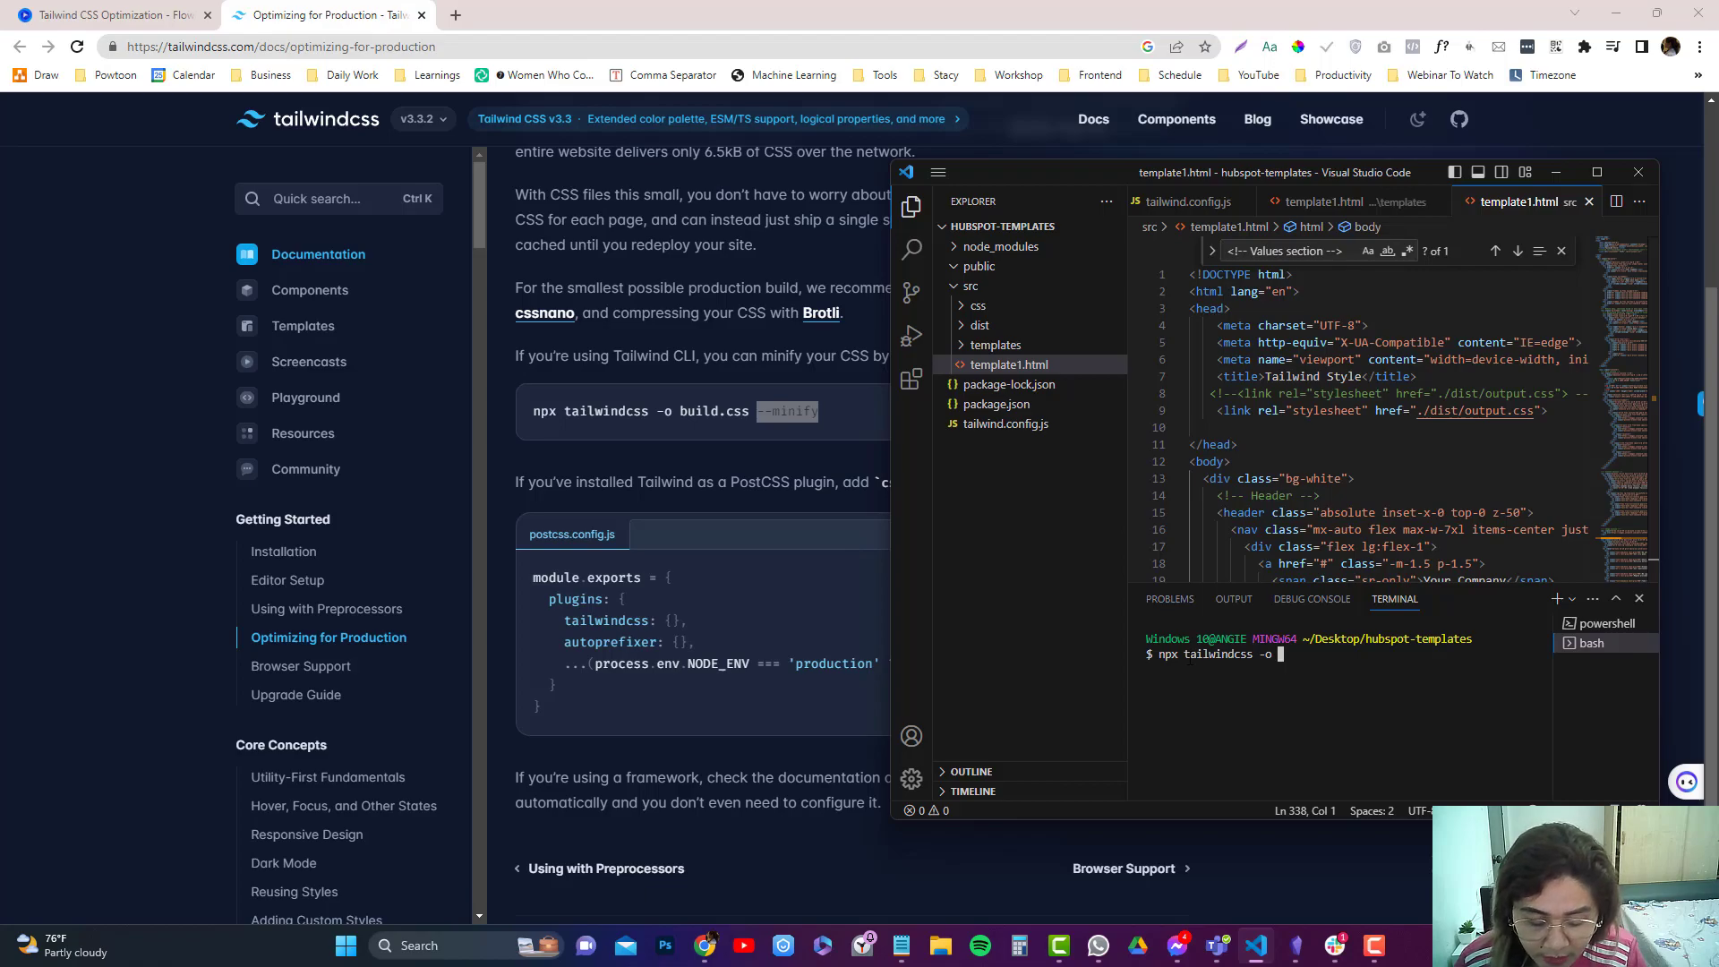
{"action": "type", "text": "."}
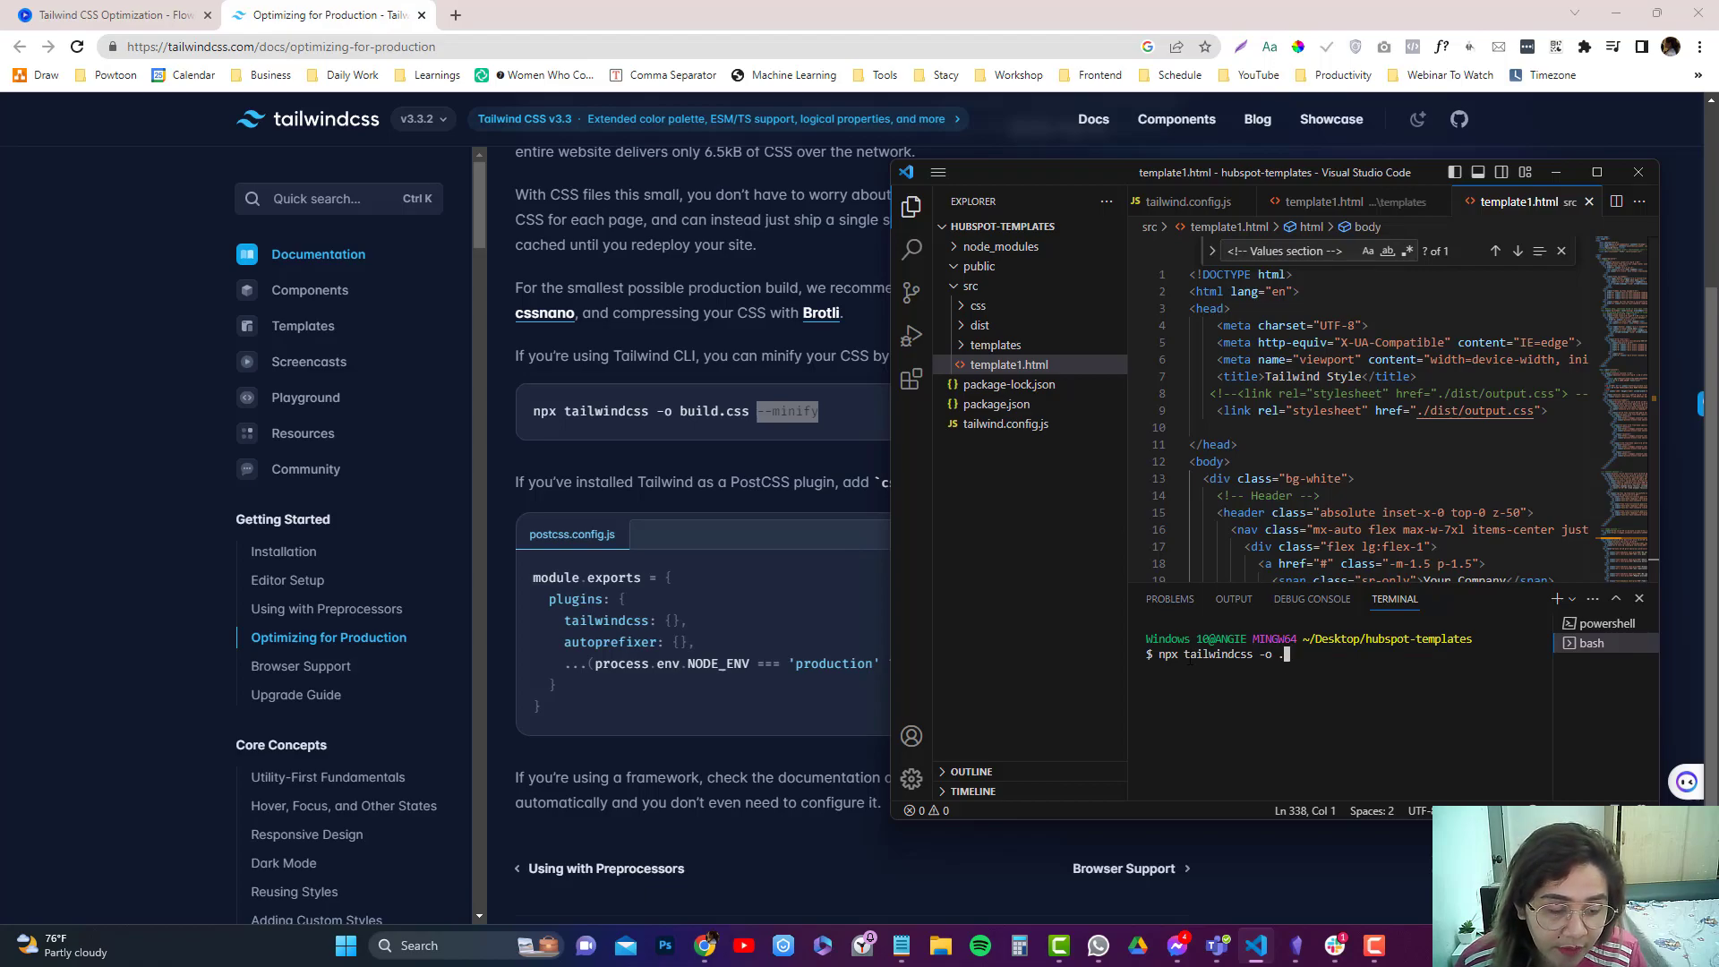
{"action": "type", "text": "/src"}
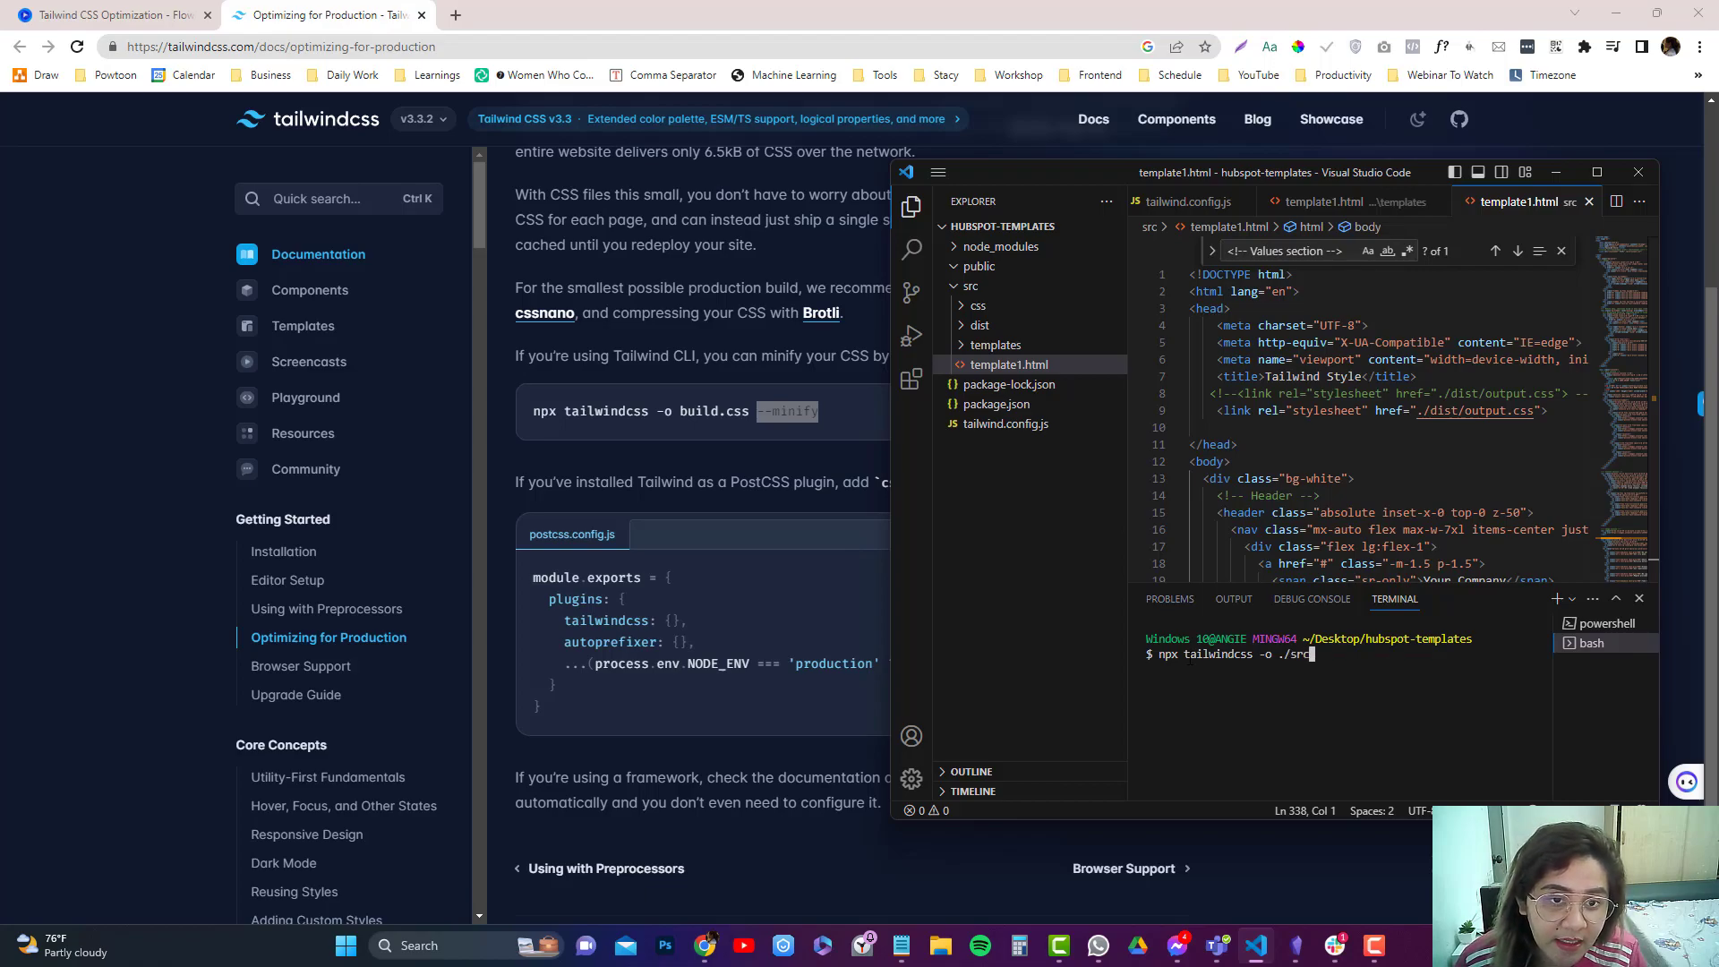
{"action": "type", "text": "/"}
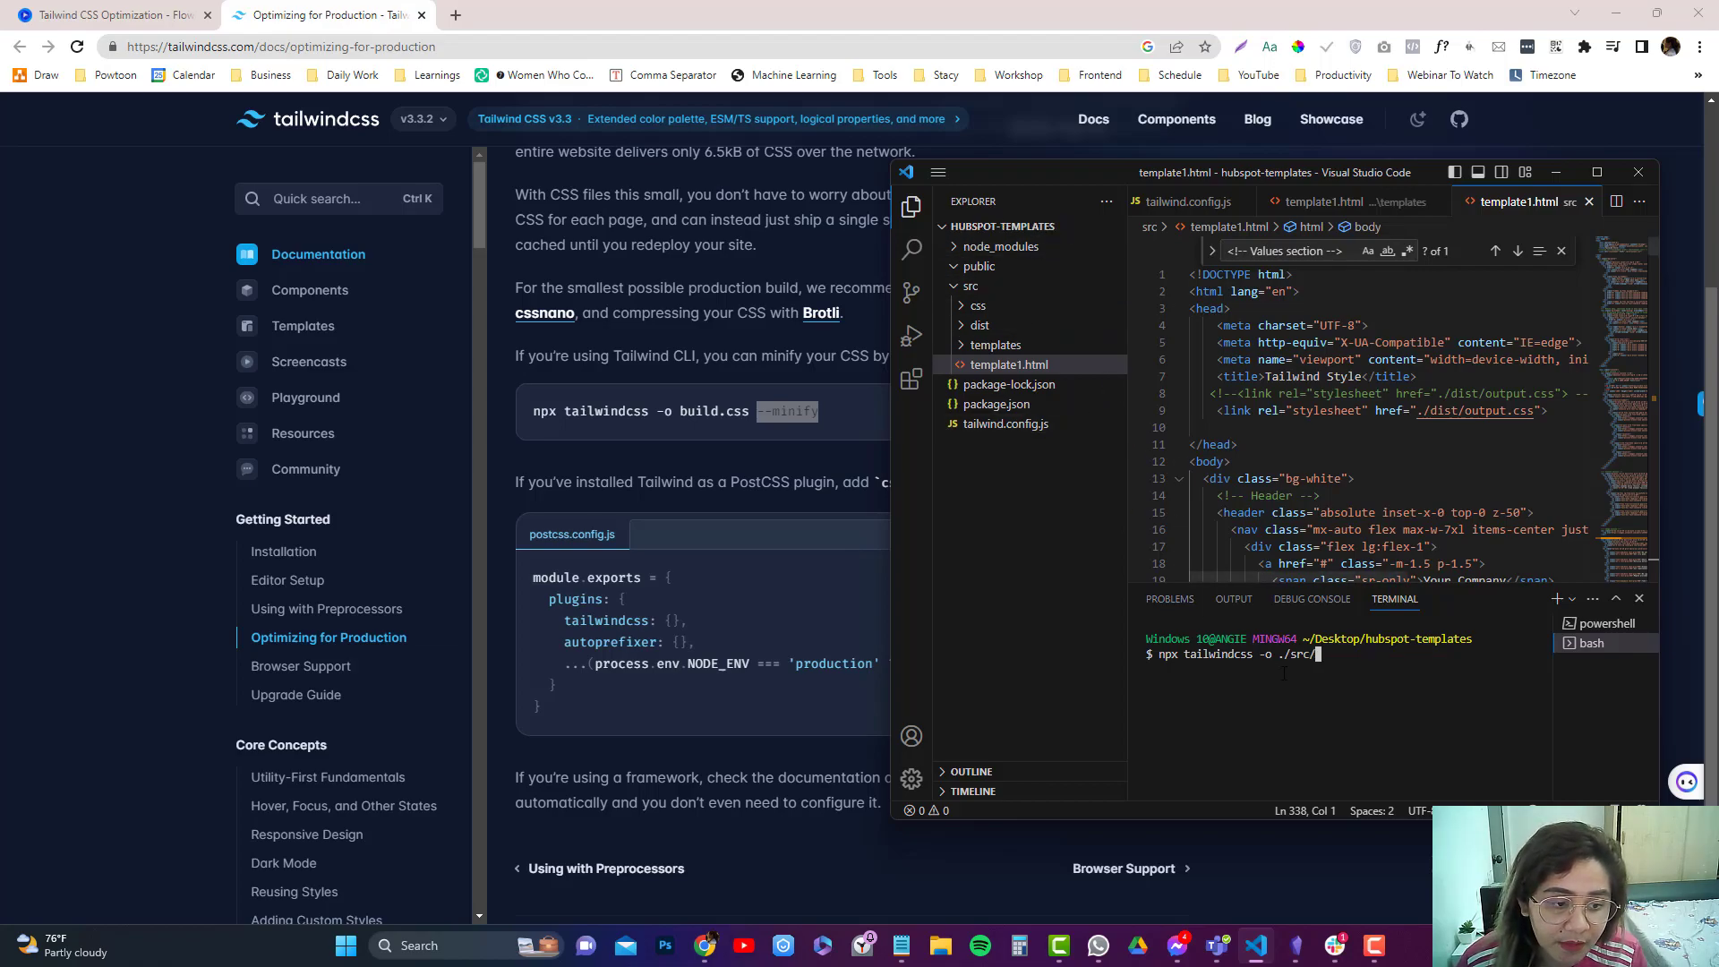
{"action": "mouse_move", "coordinate": [979, 230]}
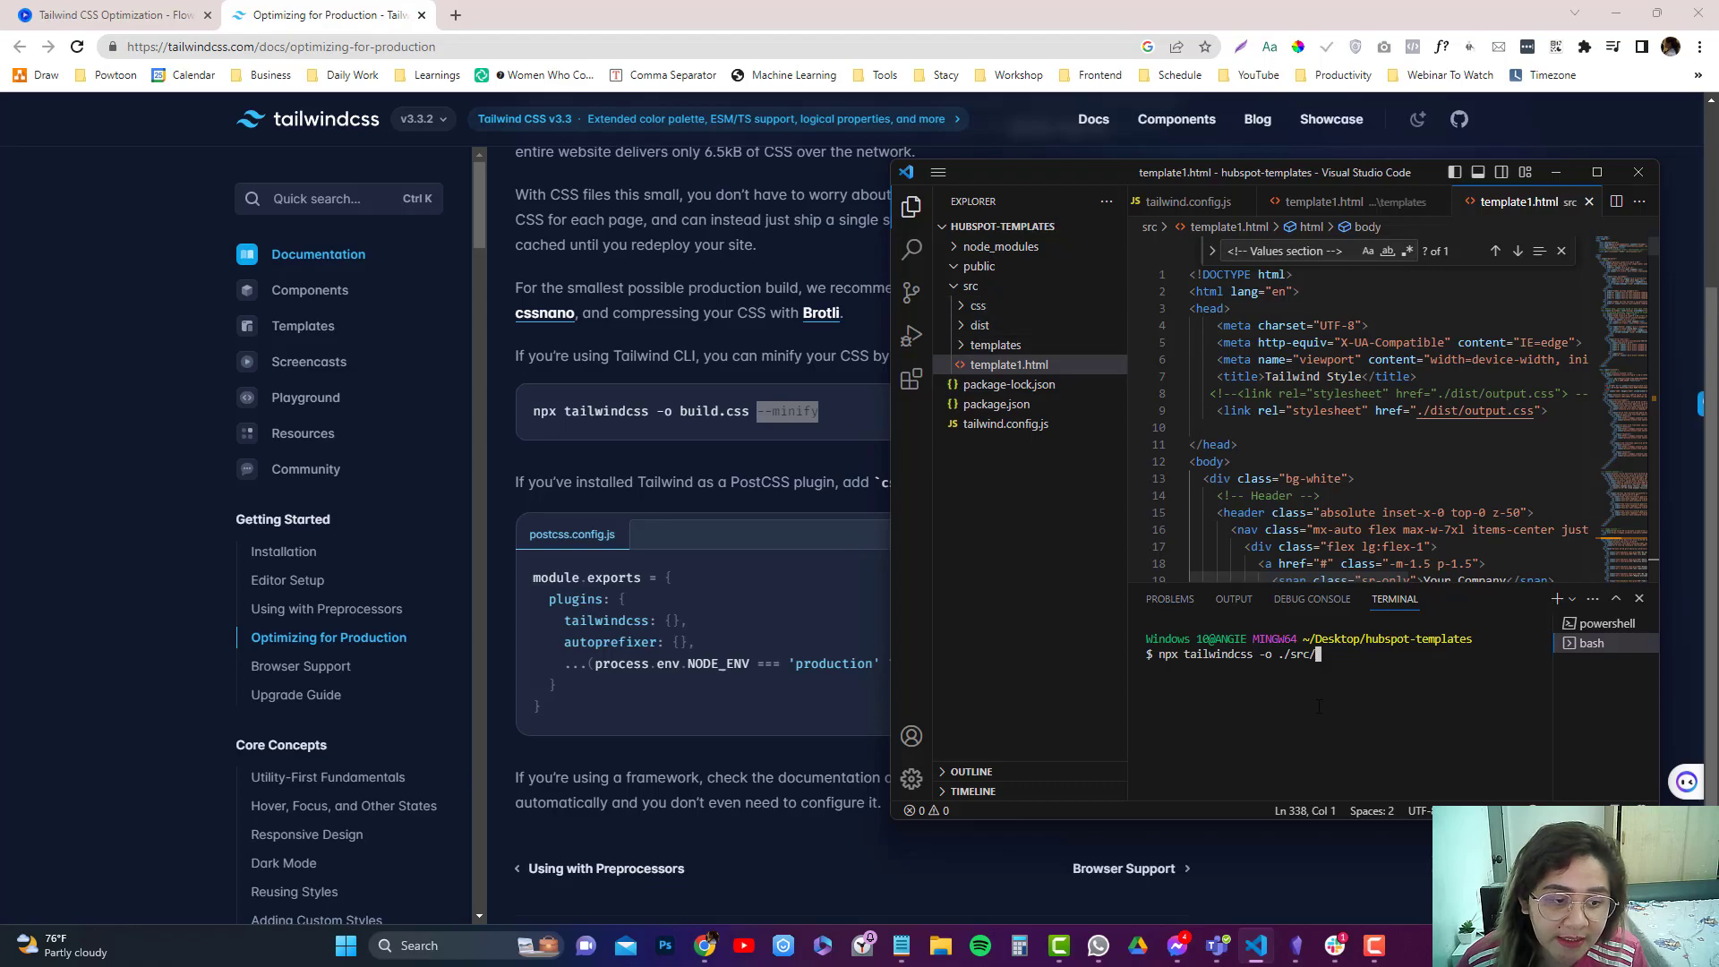
{"action": "type", "text": "dit/"}
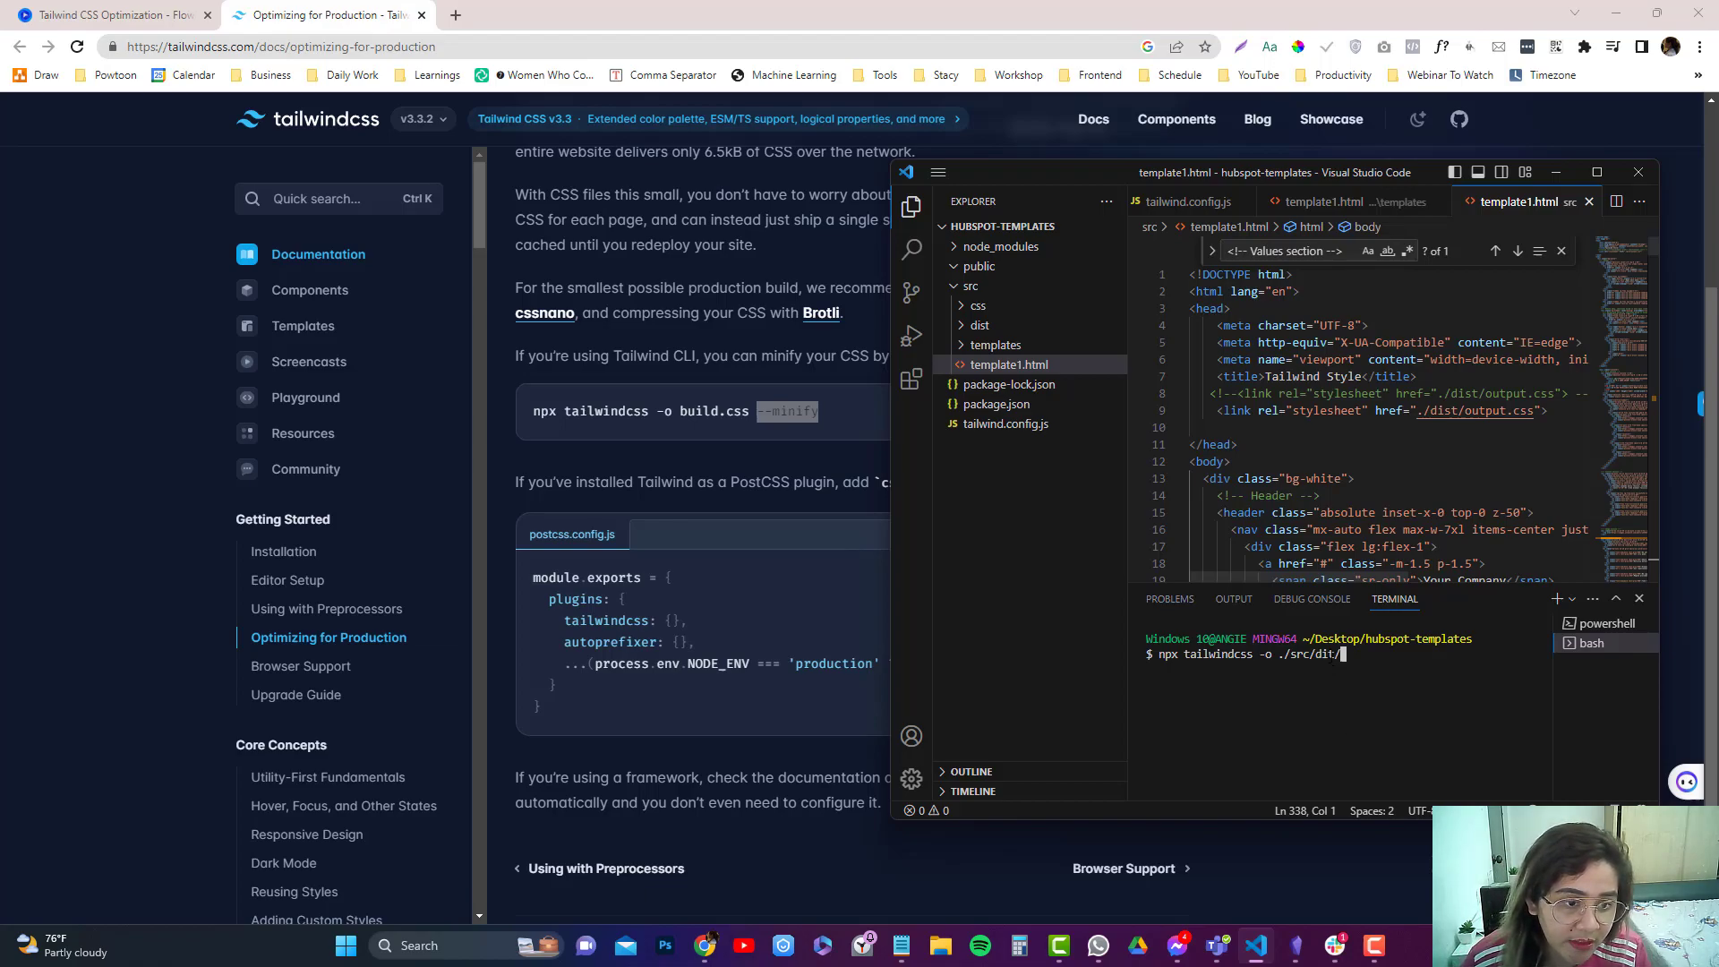
{"action": "key", "text": "Backspace"}
{"action": "type", "text": "s"}
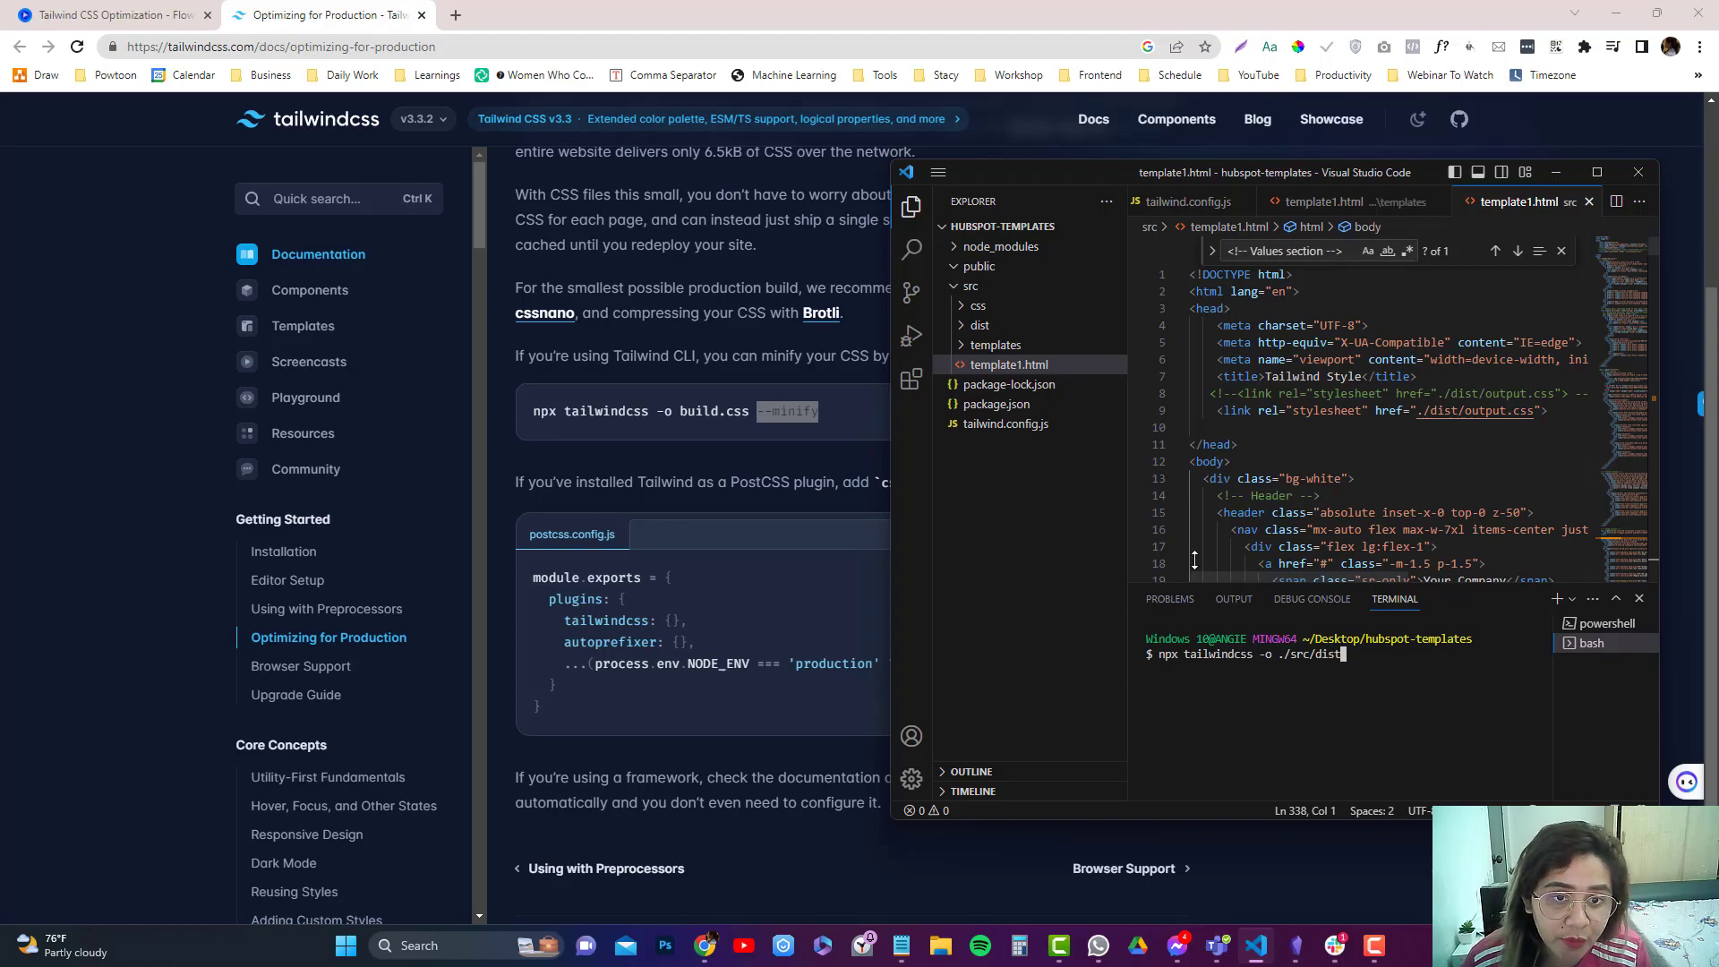
{"action": "left_click", "coordinate": [977, 324]}
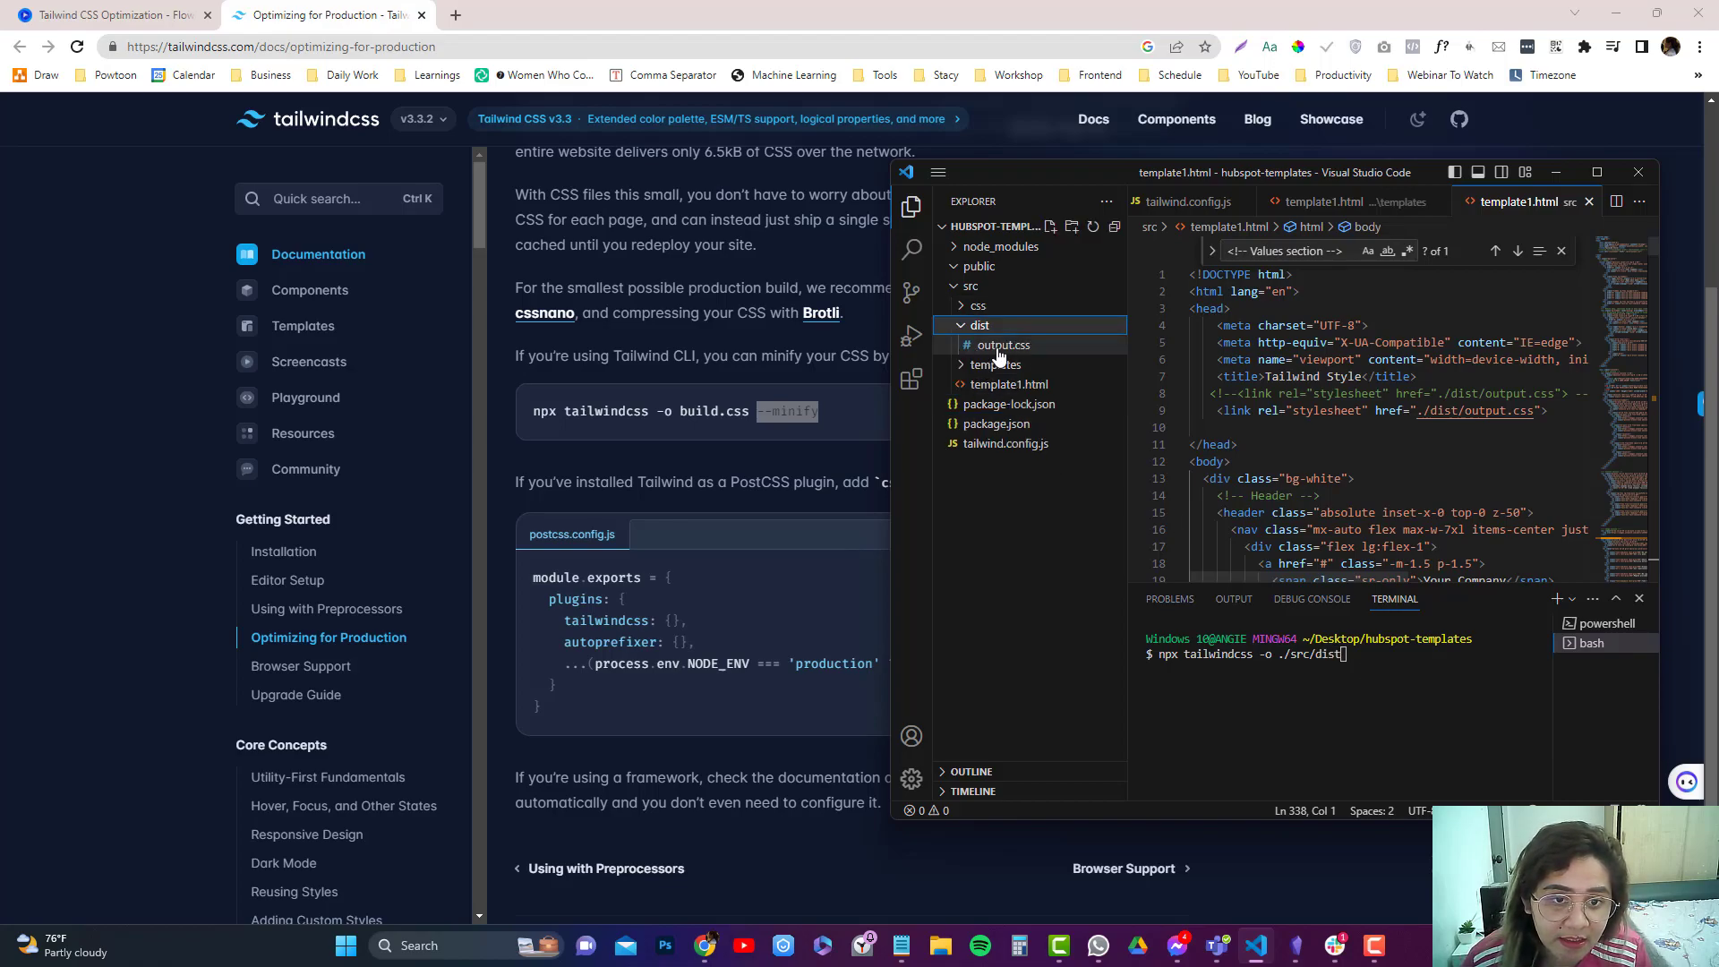
{"action": "type", "text": "/"}
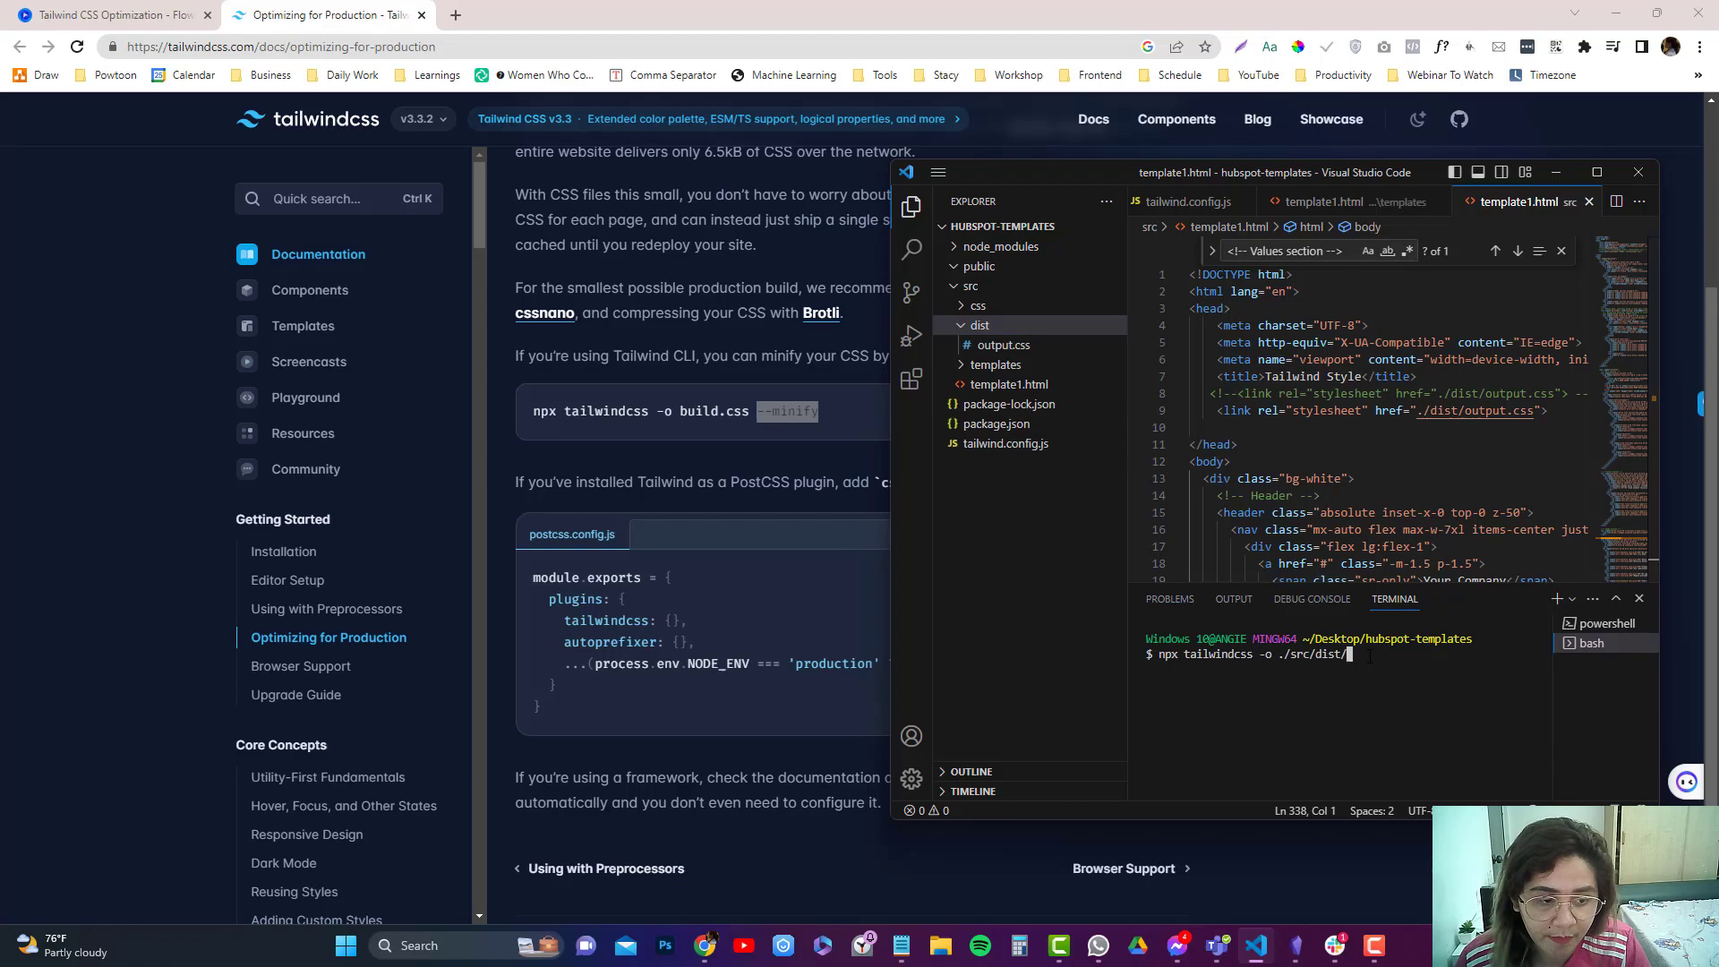
{"action": "type", "text": "output"}
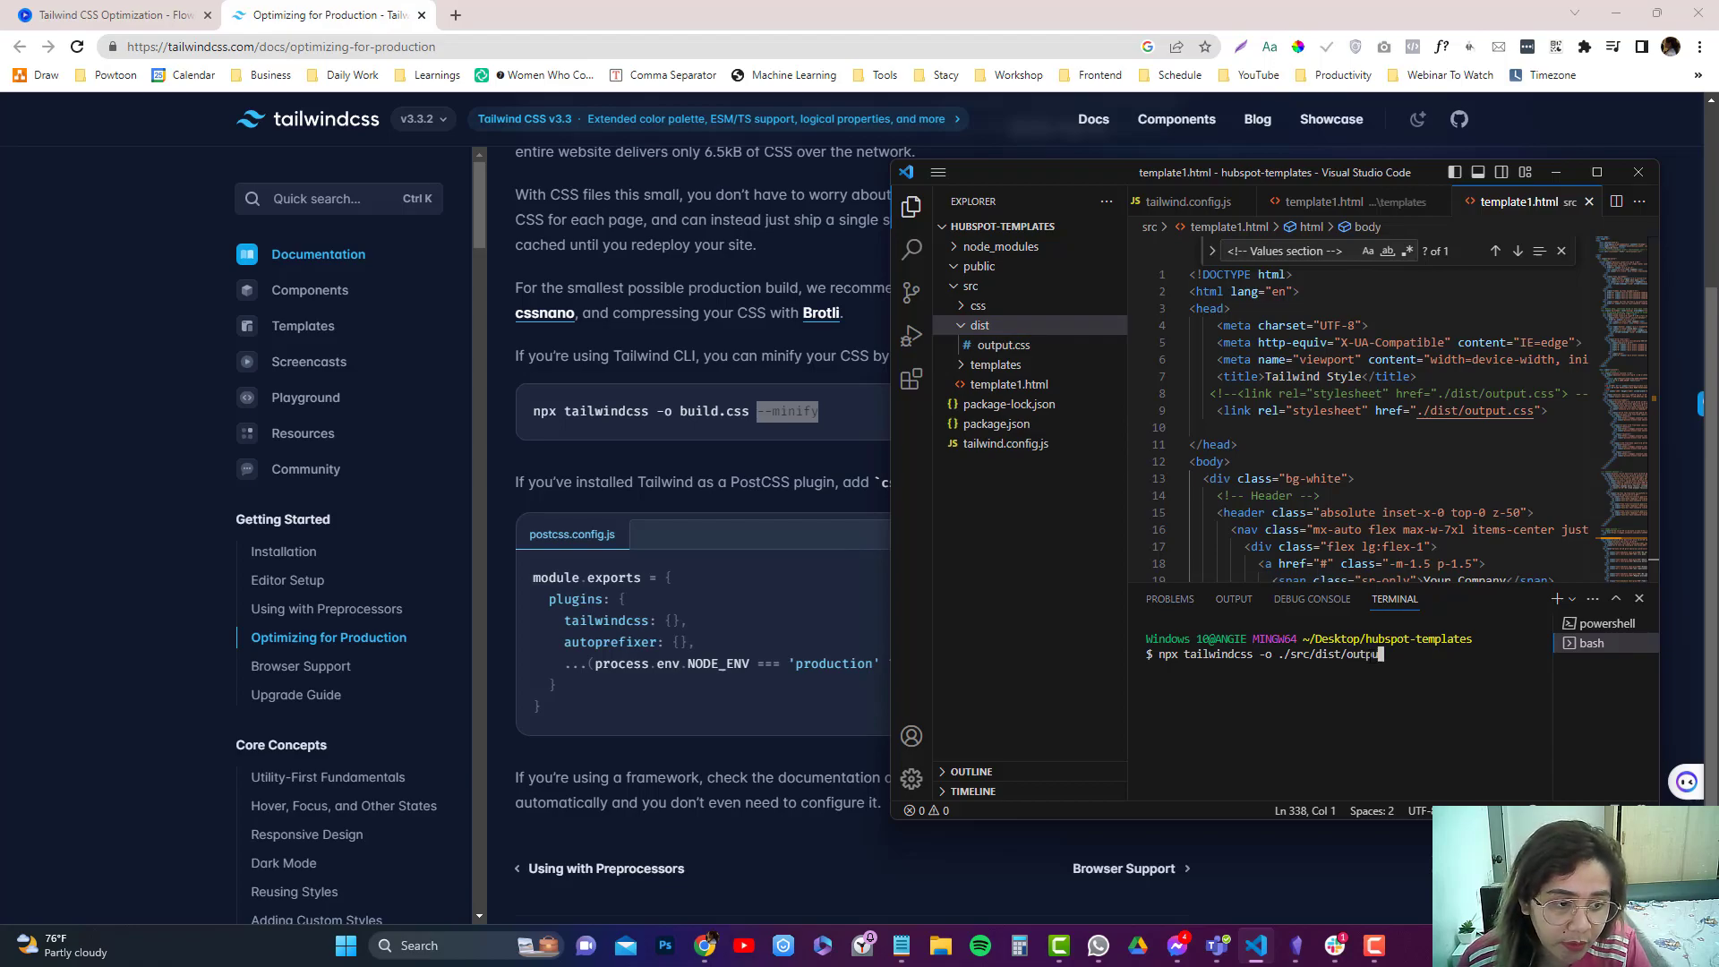
{"action": "type", "text": "-min.css"}
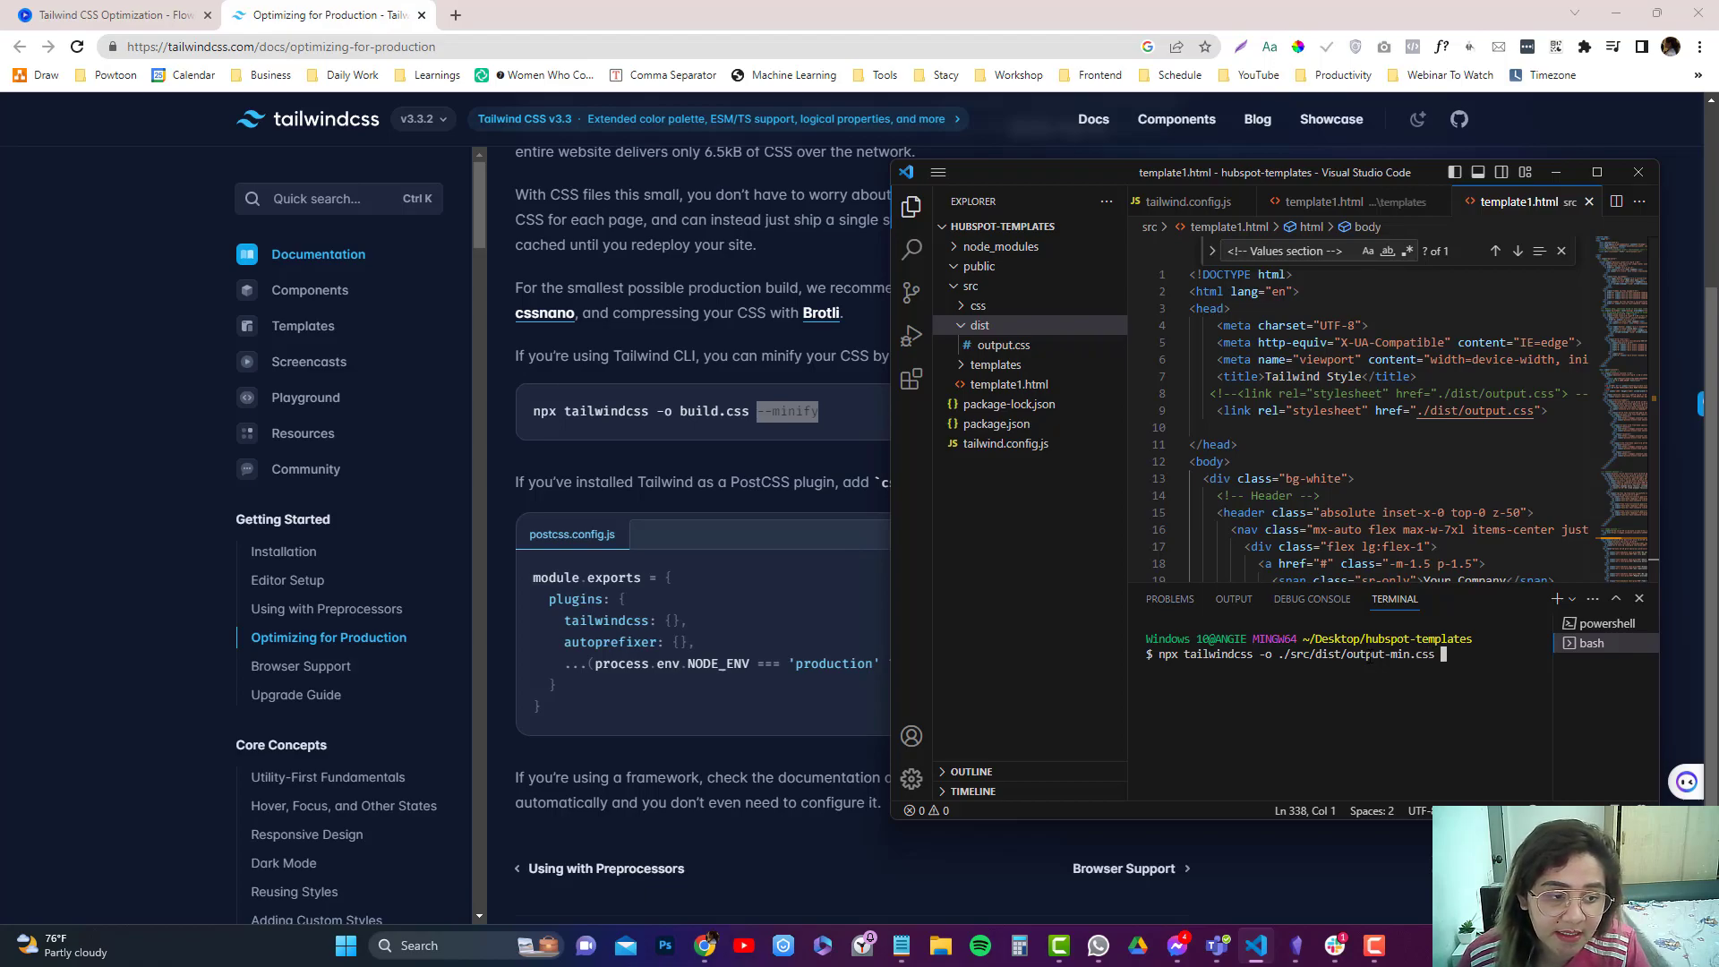
{"action": "type", "text": "minify"}
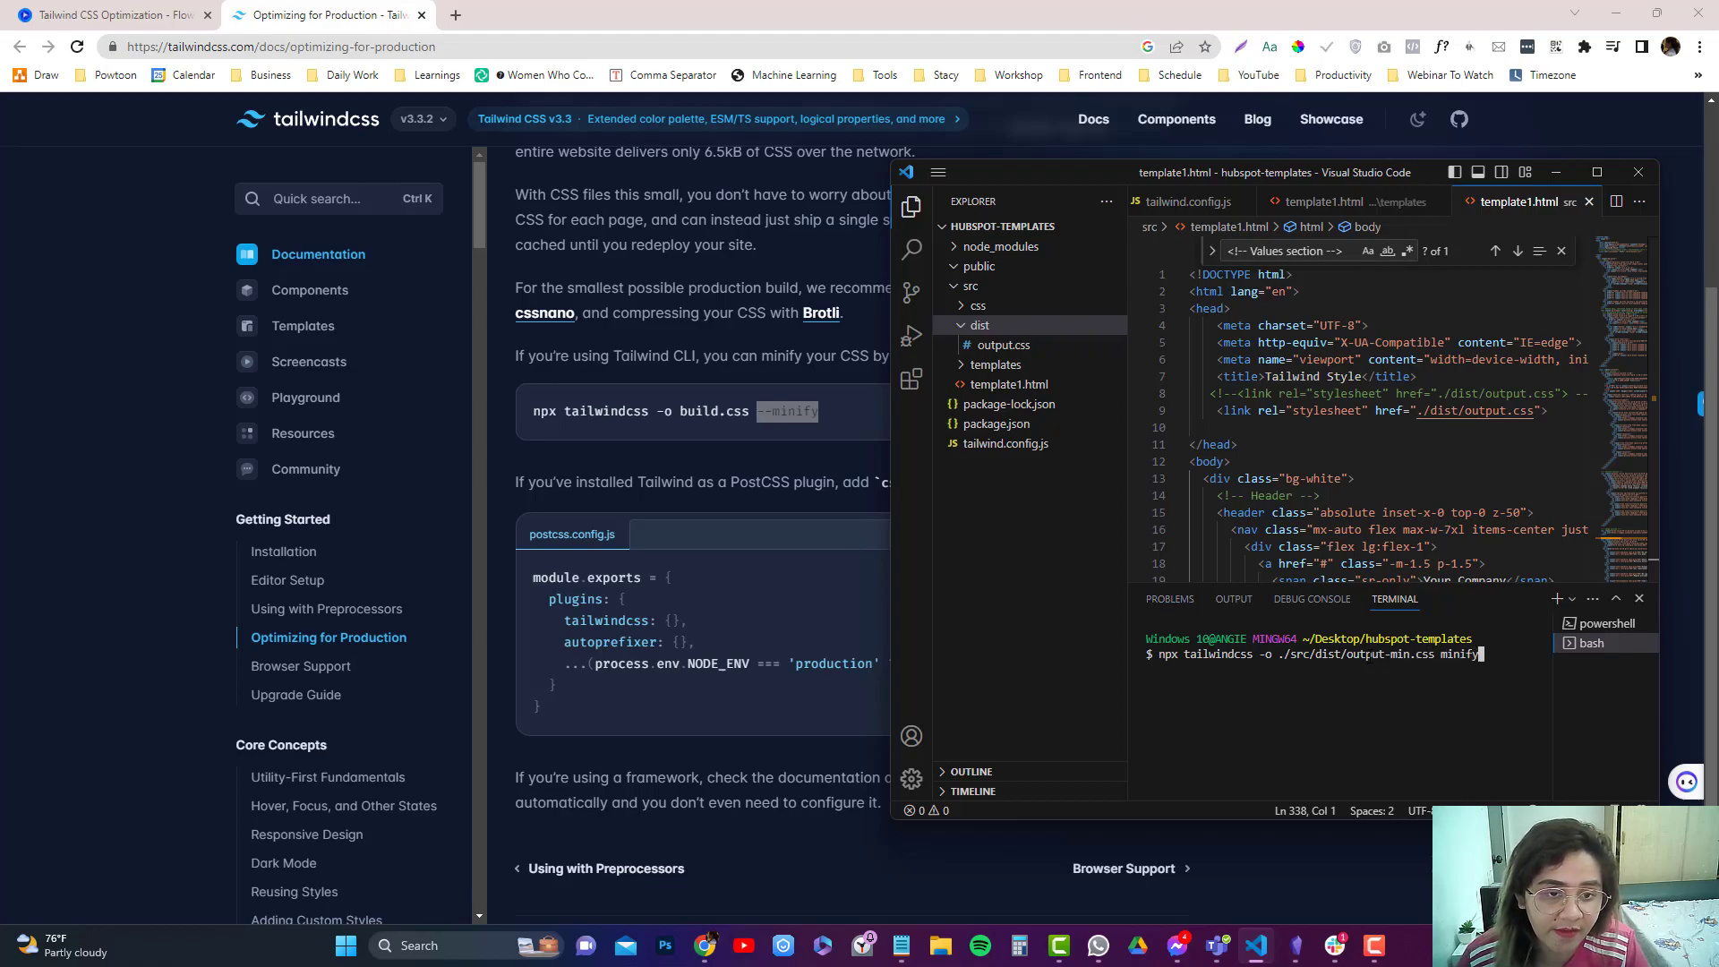
{"action": "key", "text": "Enter"}
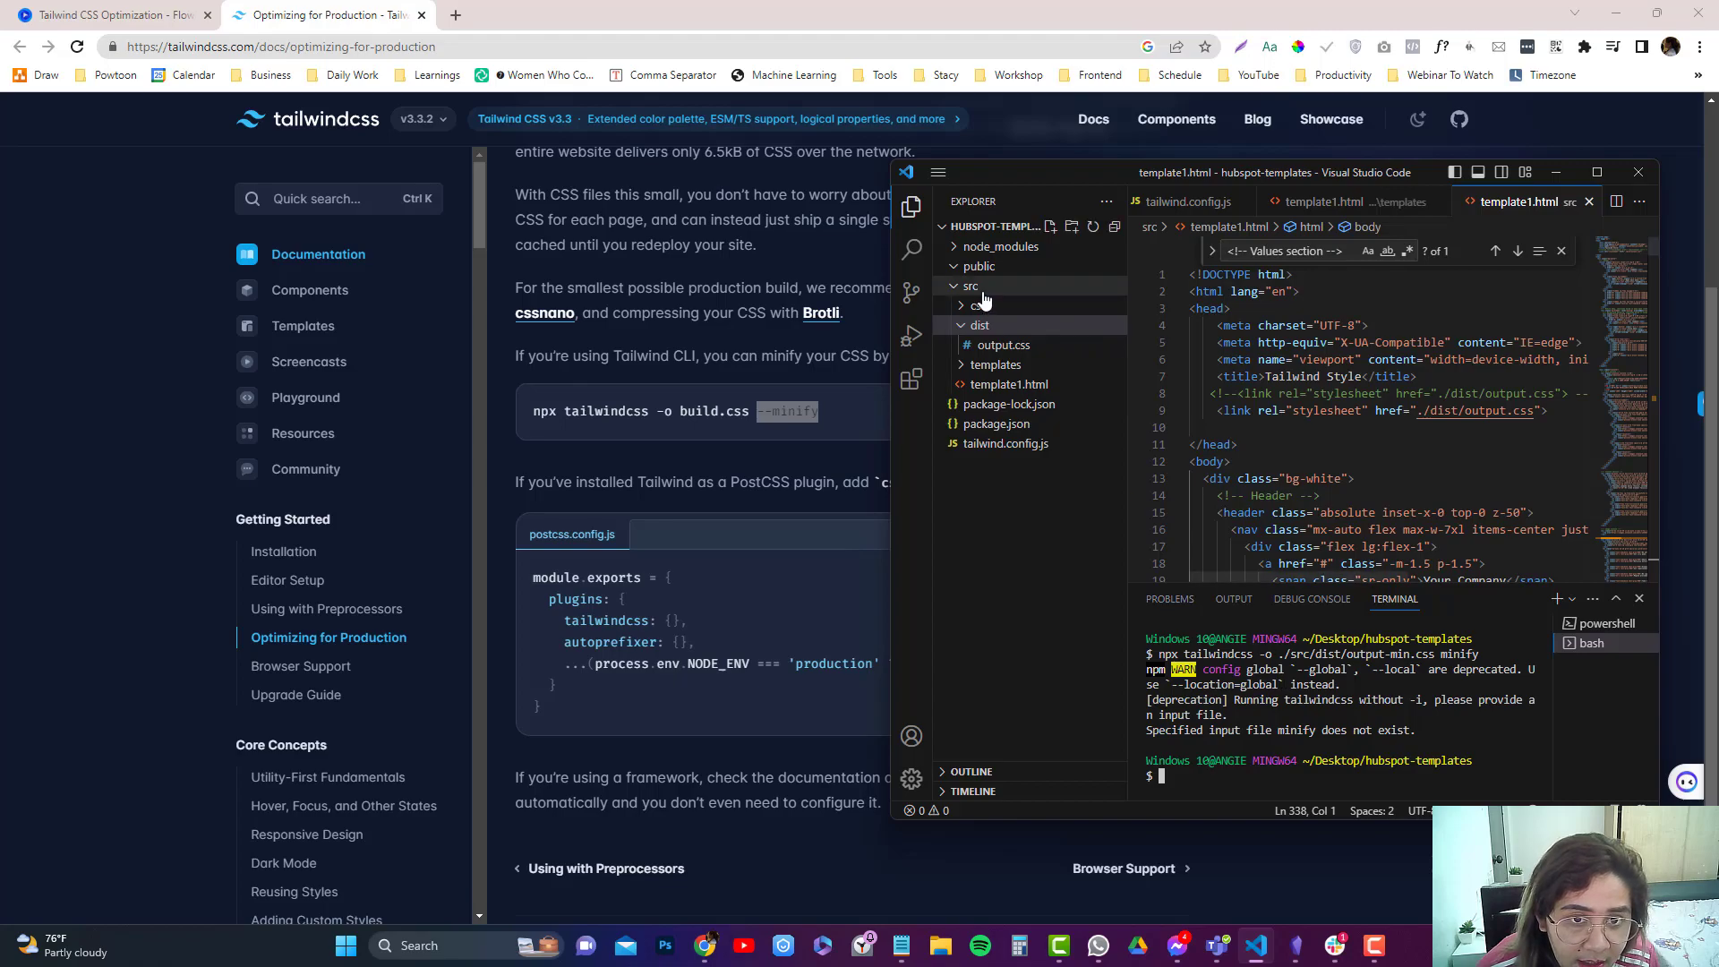
{"action": "left_click", "coordinate": [972, 284]}
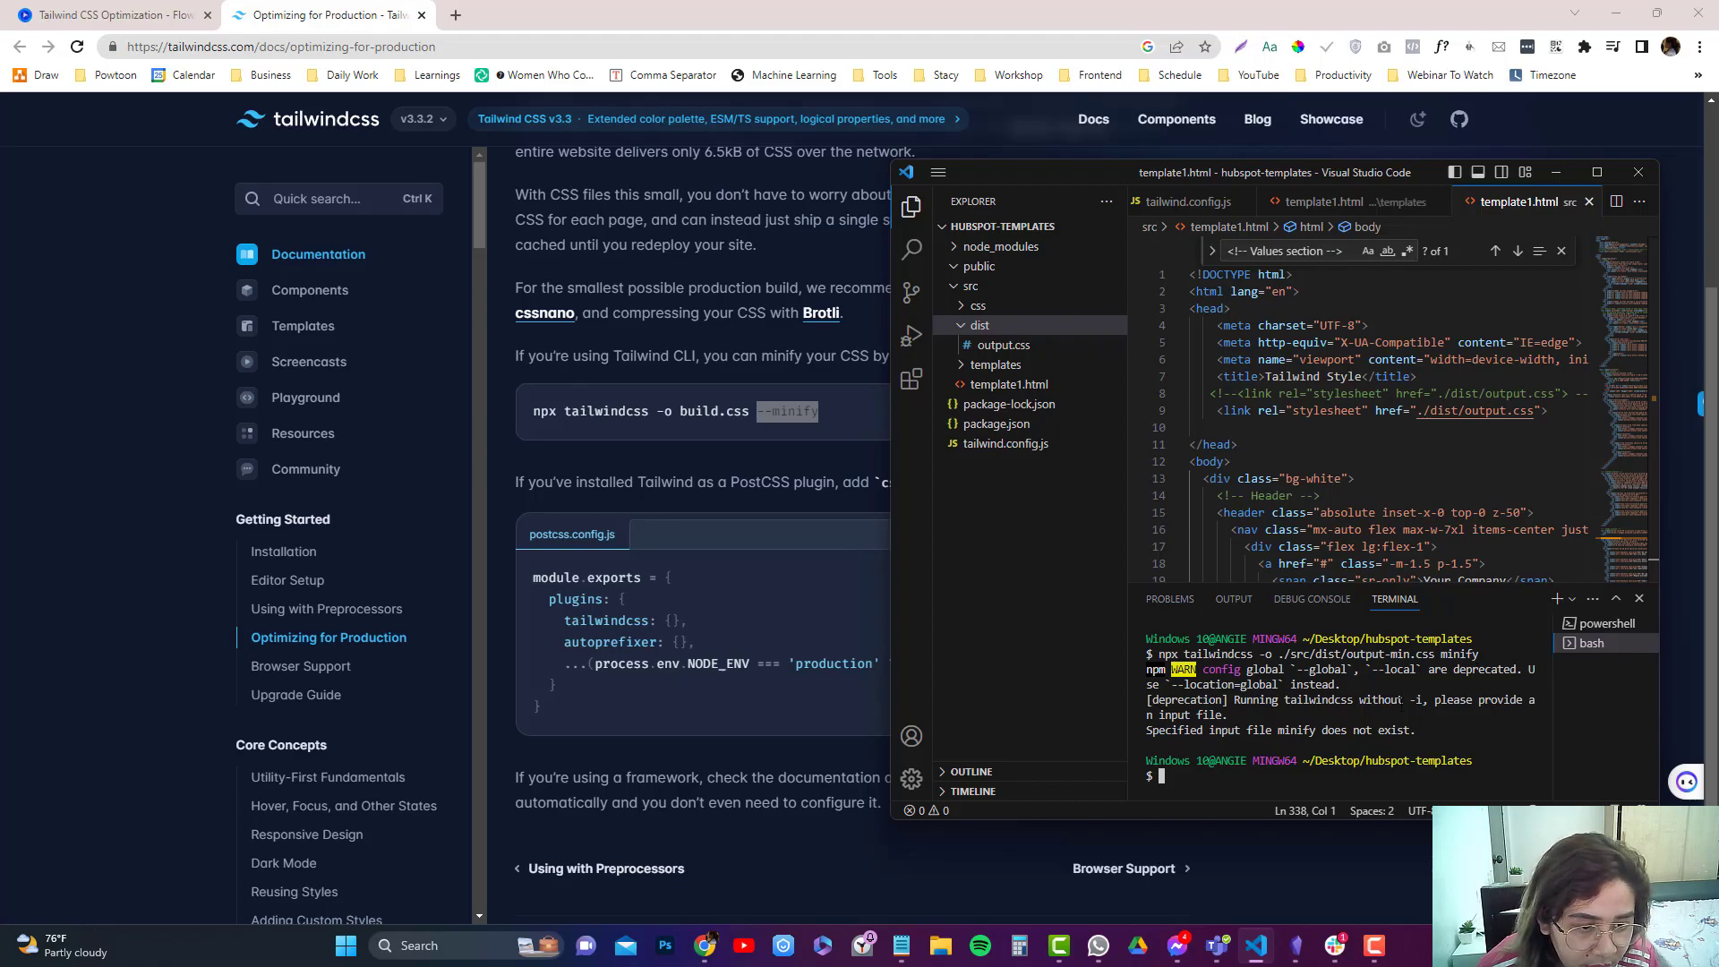
{"action": "type", "text": "npx"}
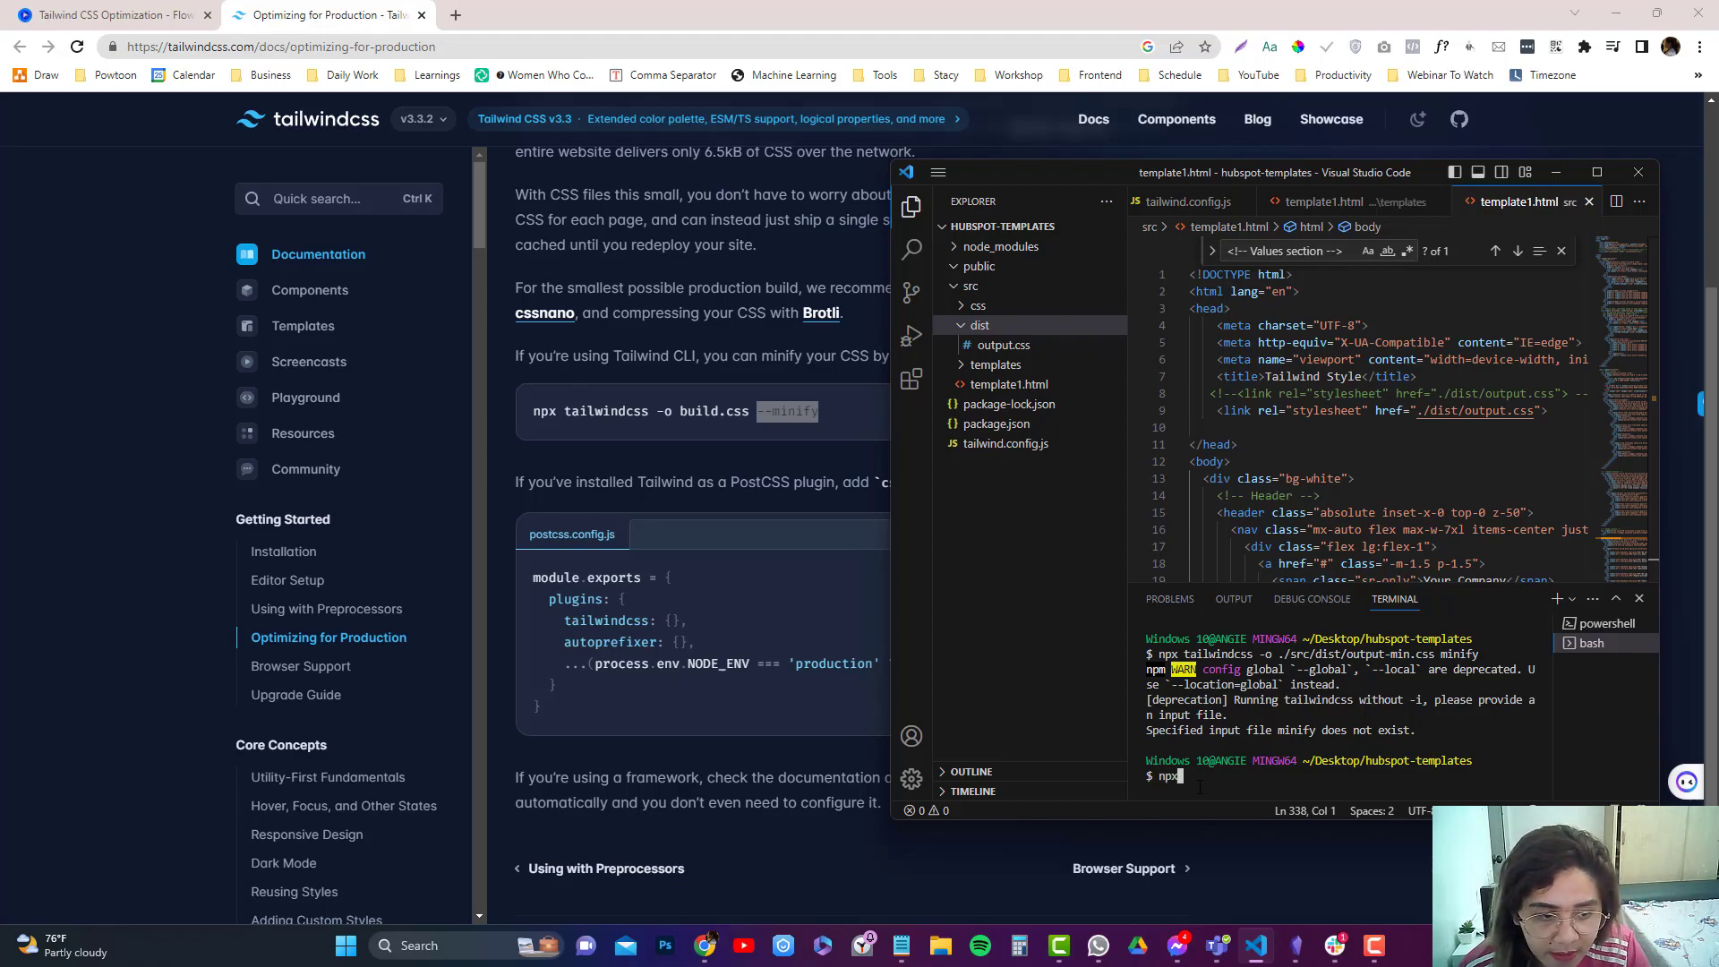
Rerun the build as npx tailwindcss -o ./src/dist/output-min.css --minify until it finishes
{"action": "type", "text": "tailwindcss -o"}
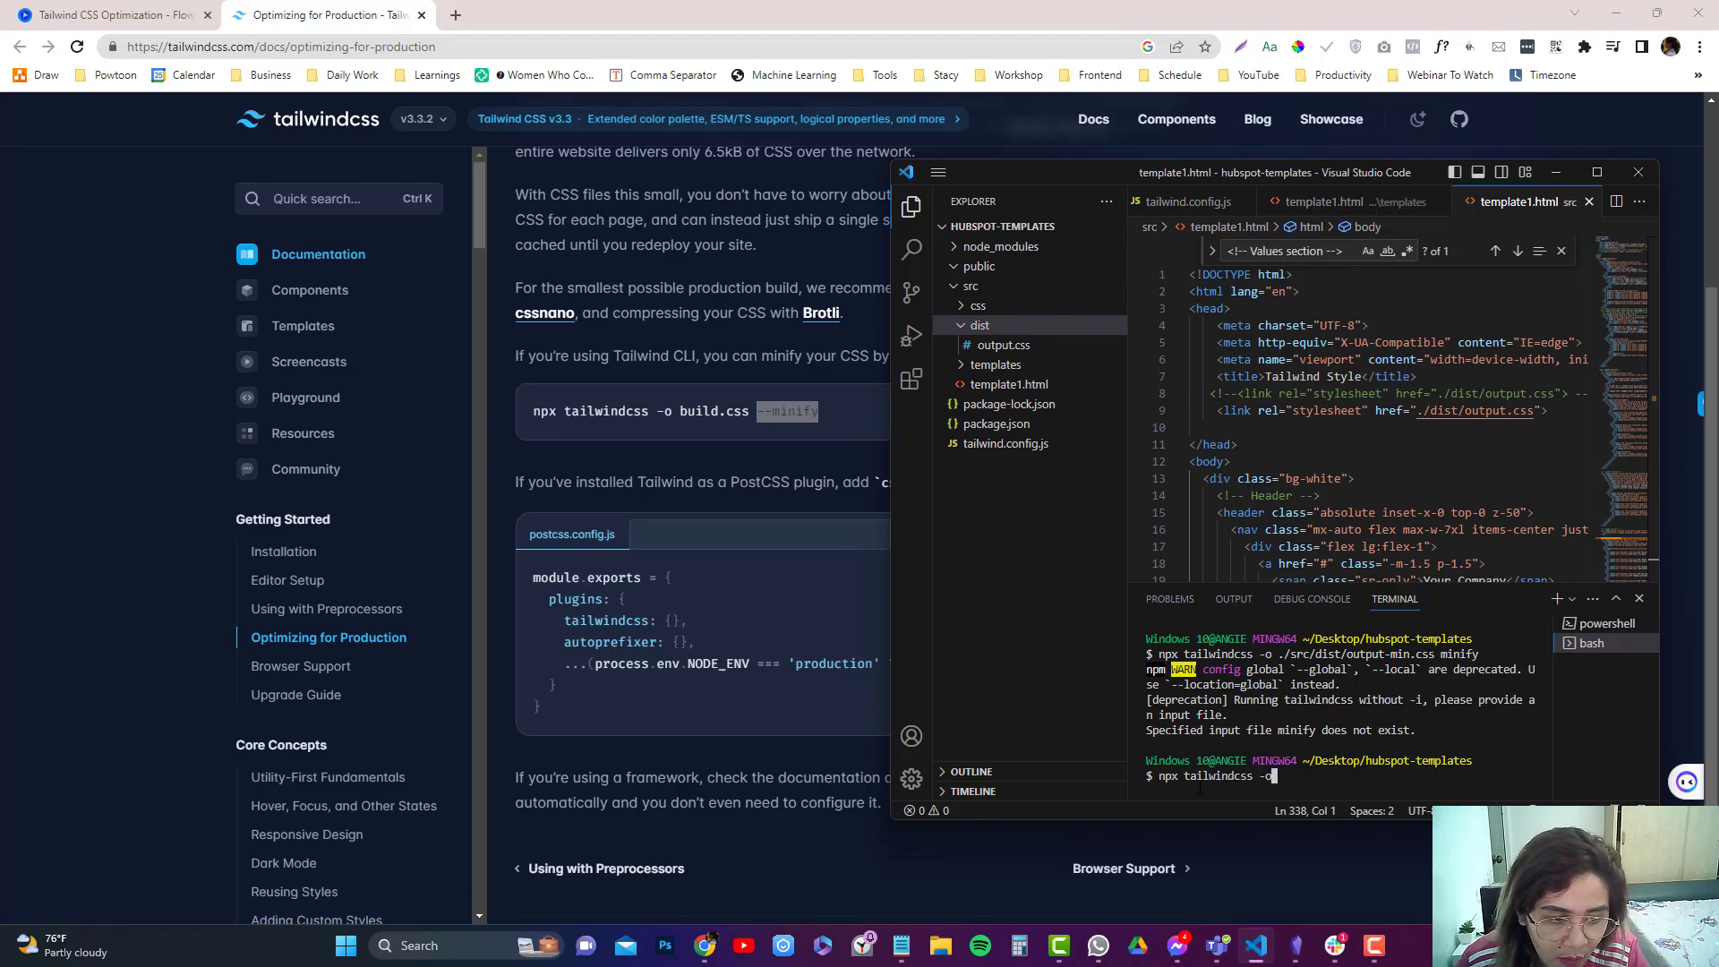
{"action": "type", "text": "./sr"}
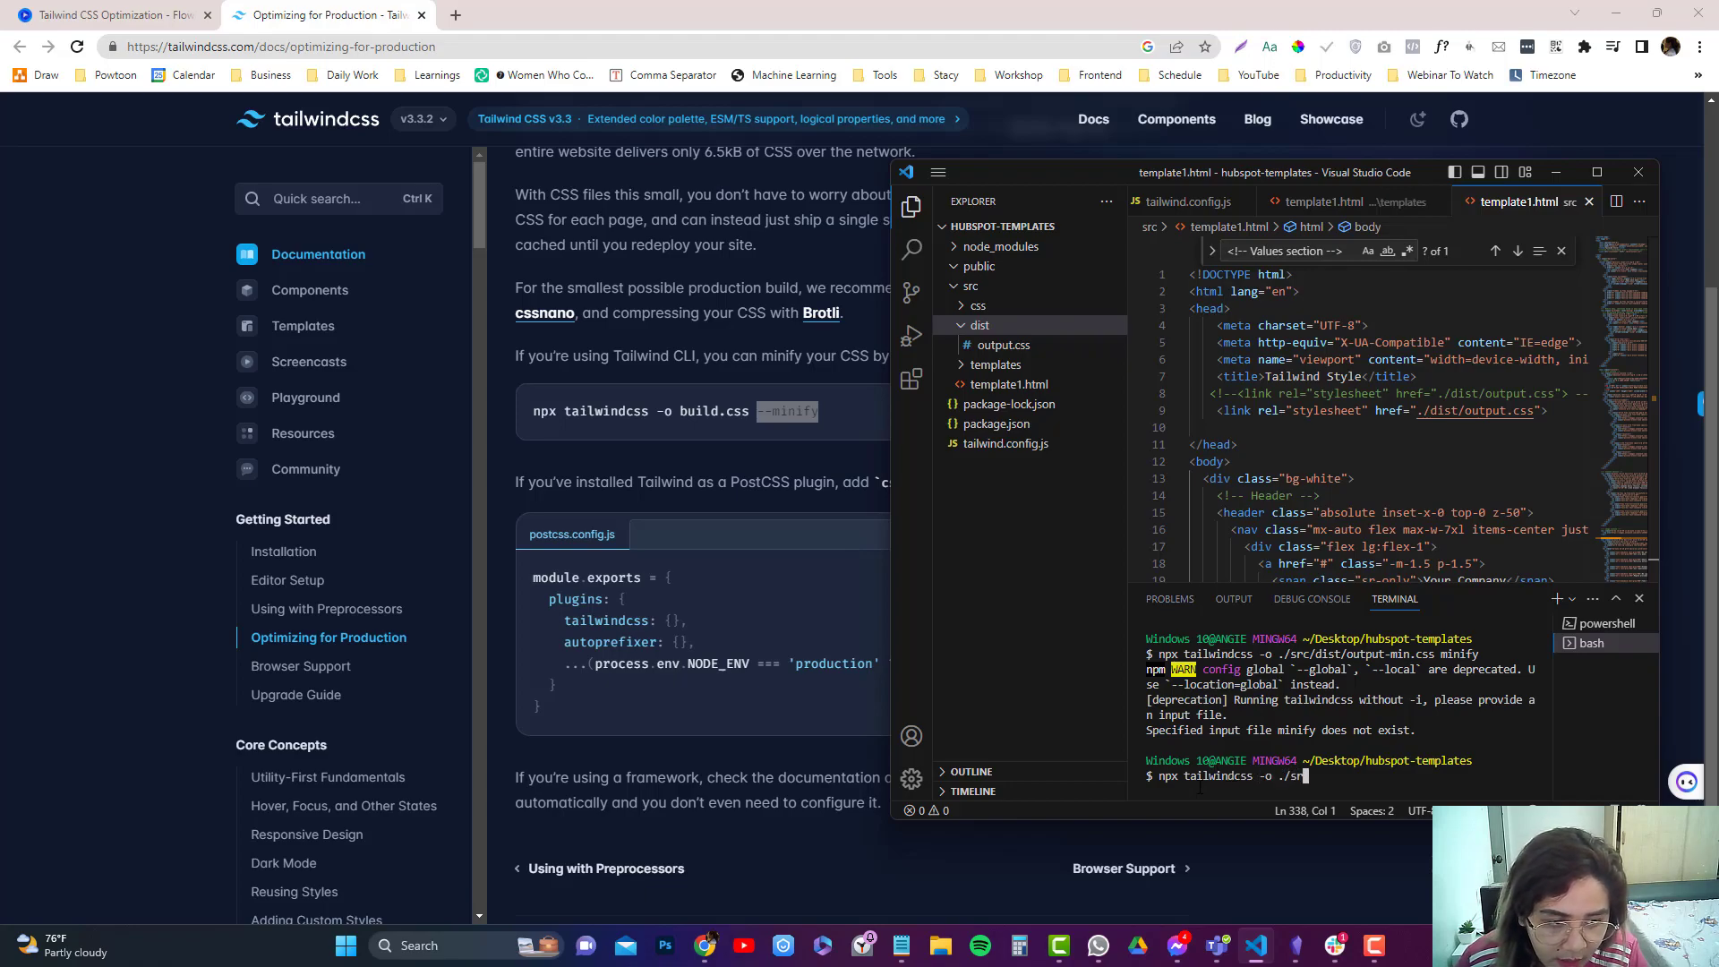
{"action": "type", "text": "c/dist"}
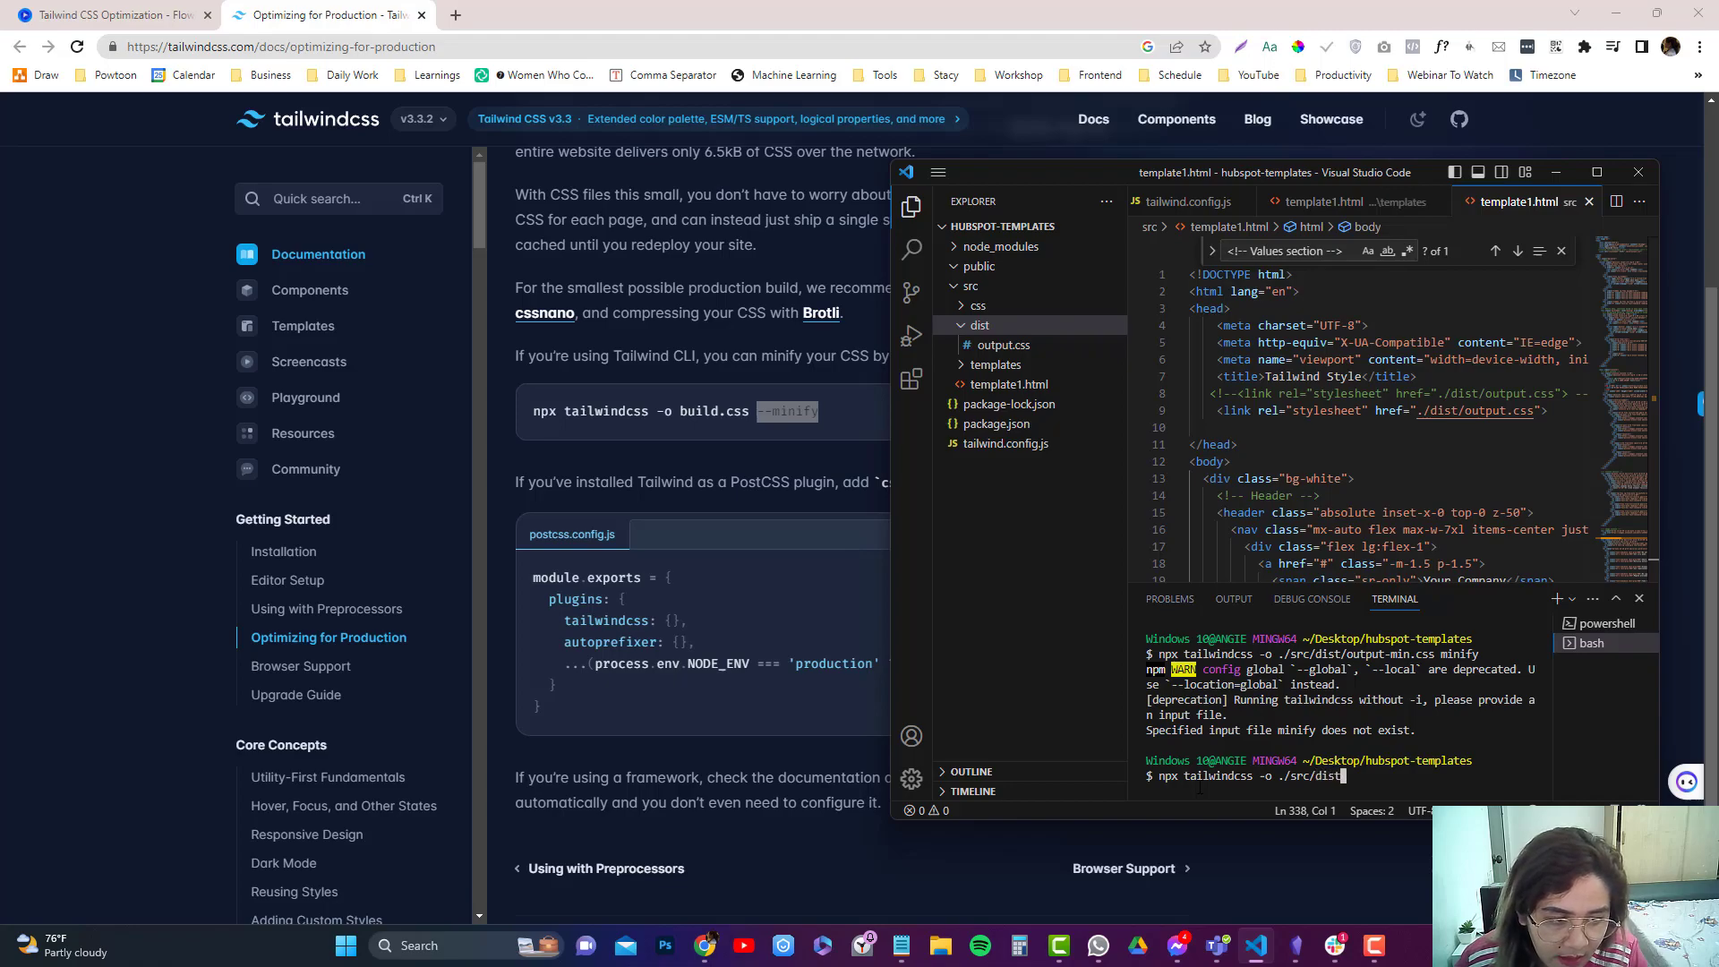
{"action": "type", "text": "output-"}
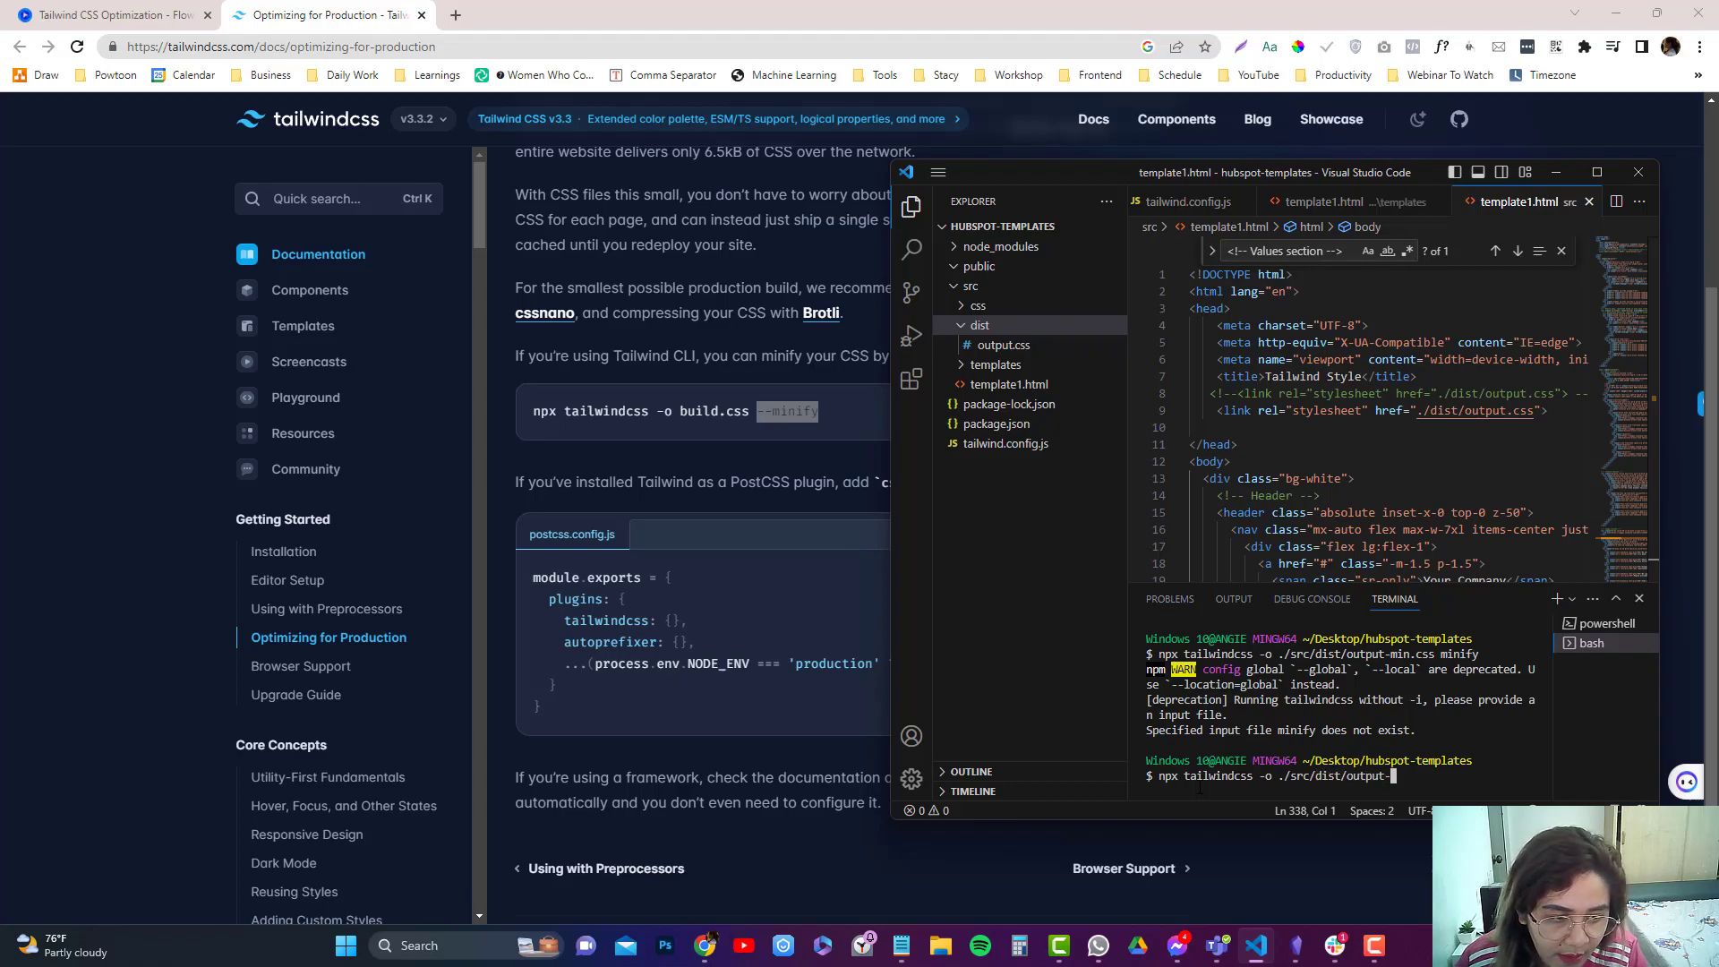
{"action": "type", "text": "-min.css"}
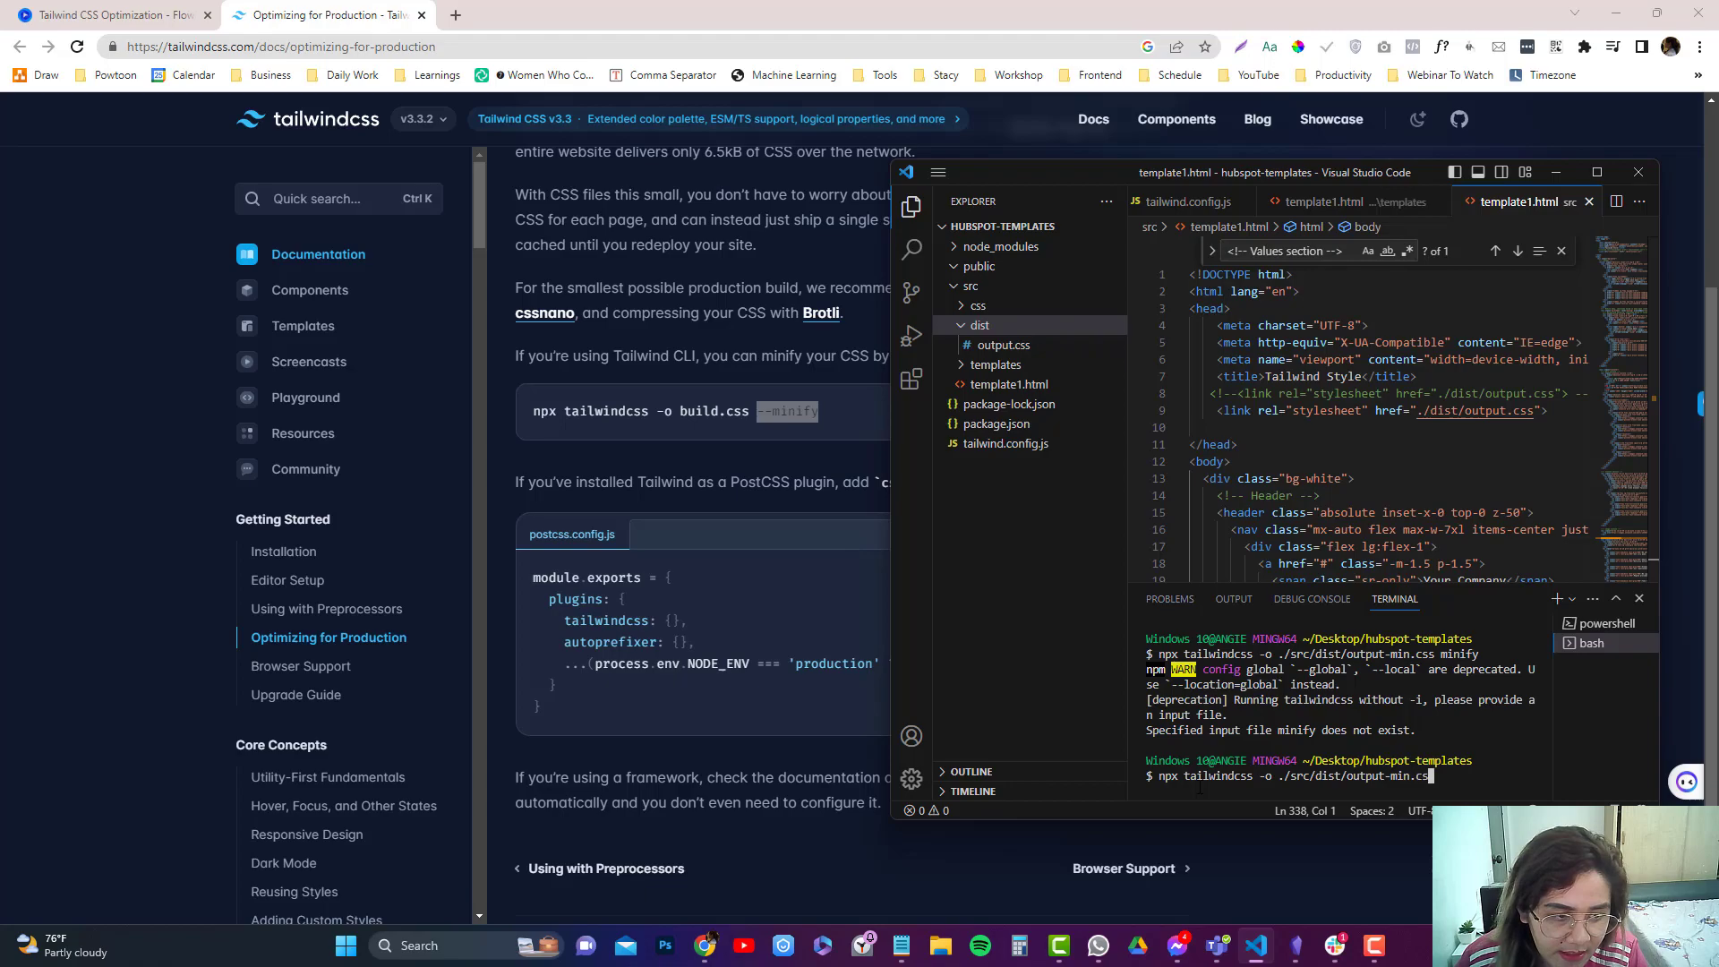
{"action": "type", "text": "--"}
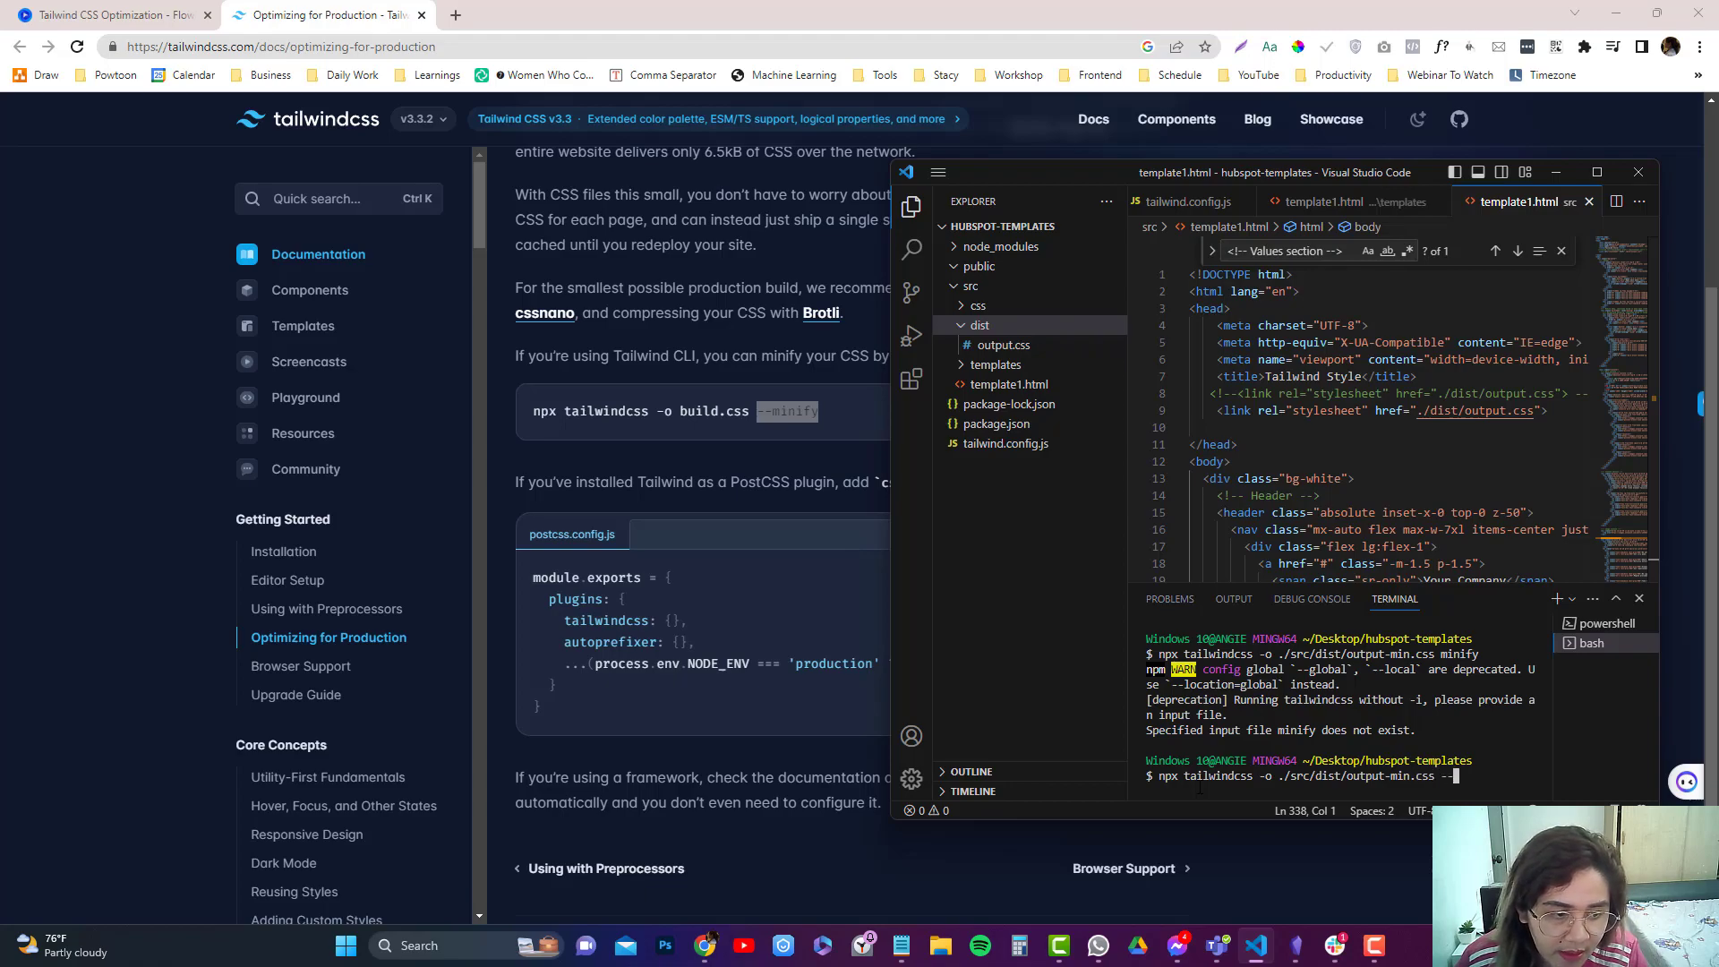
{"action": "type", "text": "--minify"}
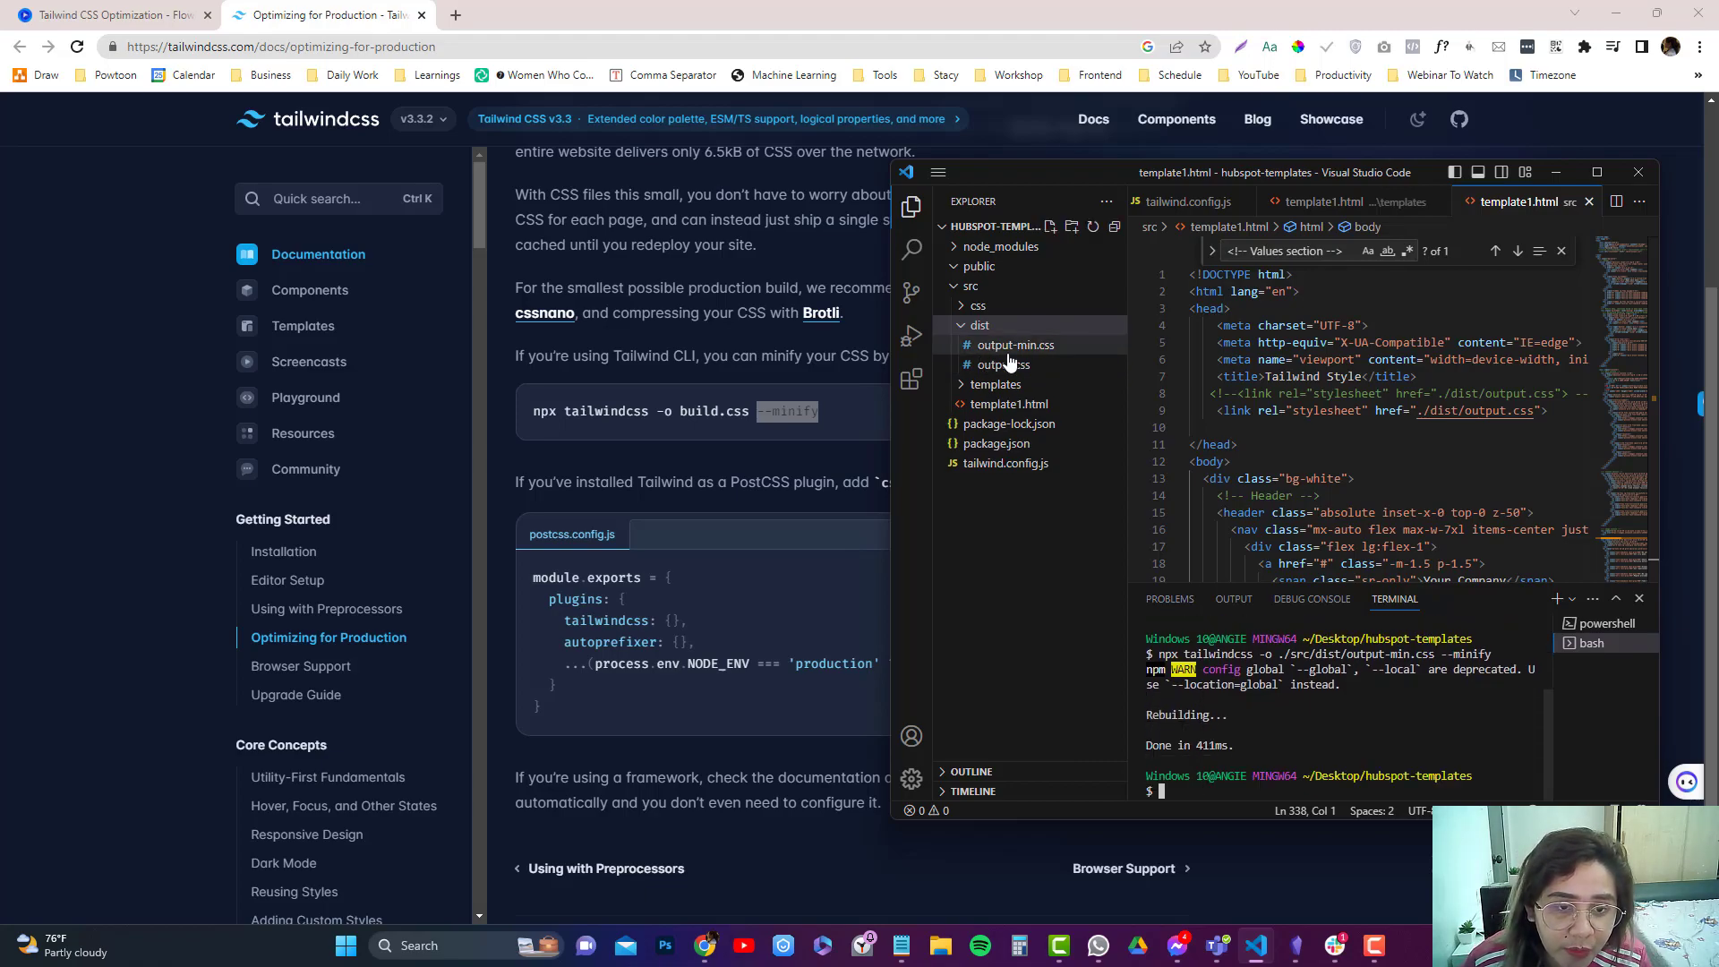
Review output-min.css, point template1.html's link to ./dist/output-min.css, and preview it on Live Server
{"action": "left_click", "coordinate": [1013, 344]}
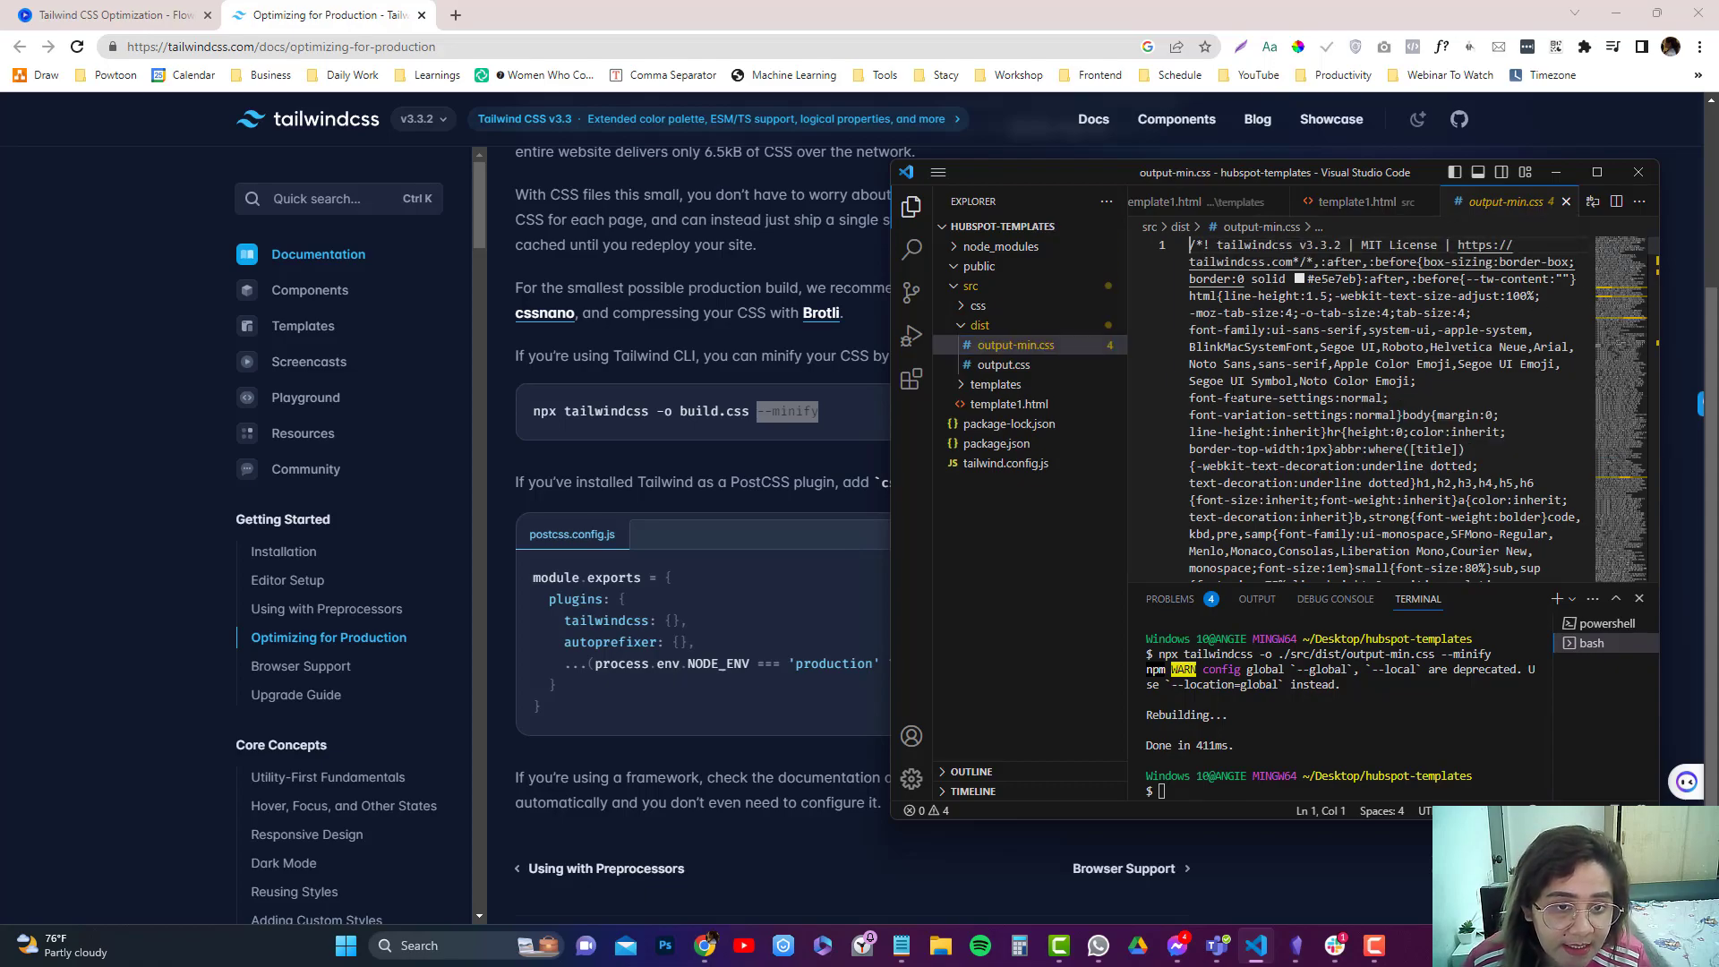
{"action": "left_click", "coordinate": [1007, 404]}
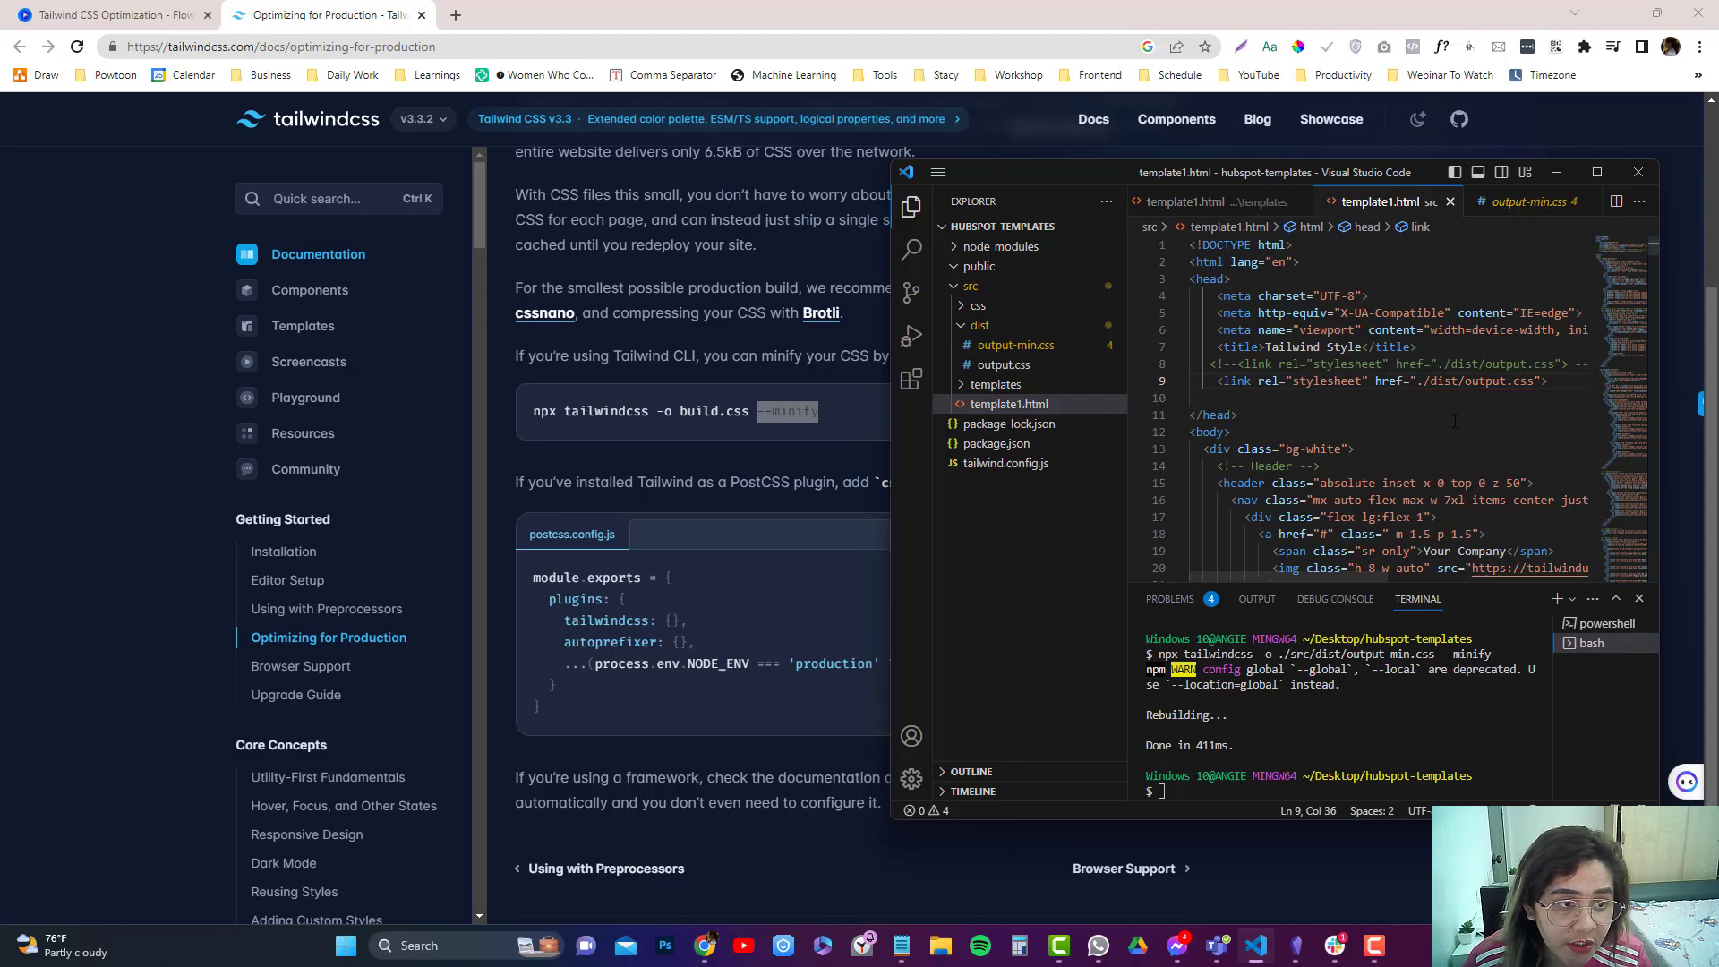
{"action": "right_click", "coordinate": [1005, 403]}
{"action": "type", "text": "-min"}
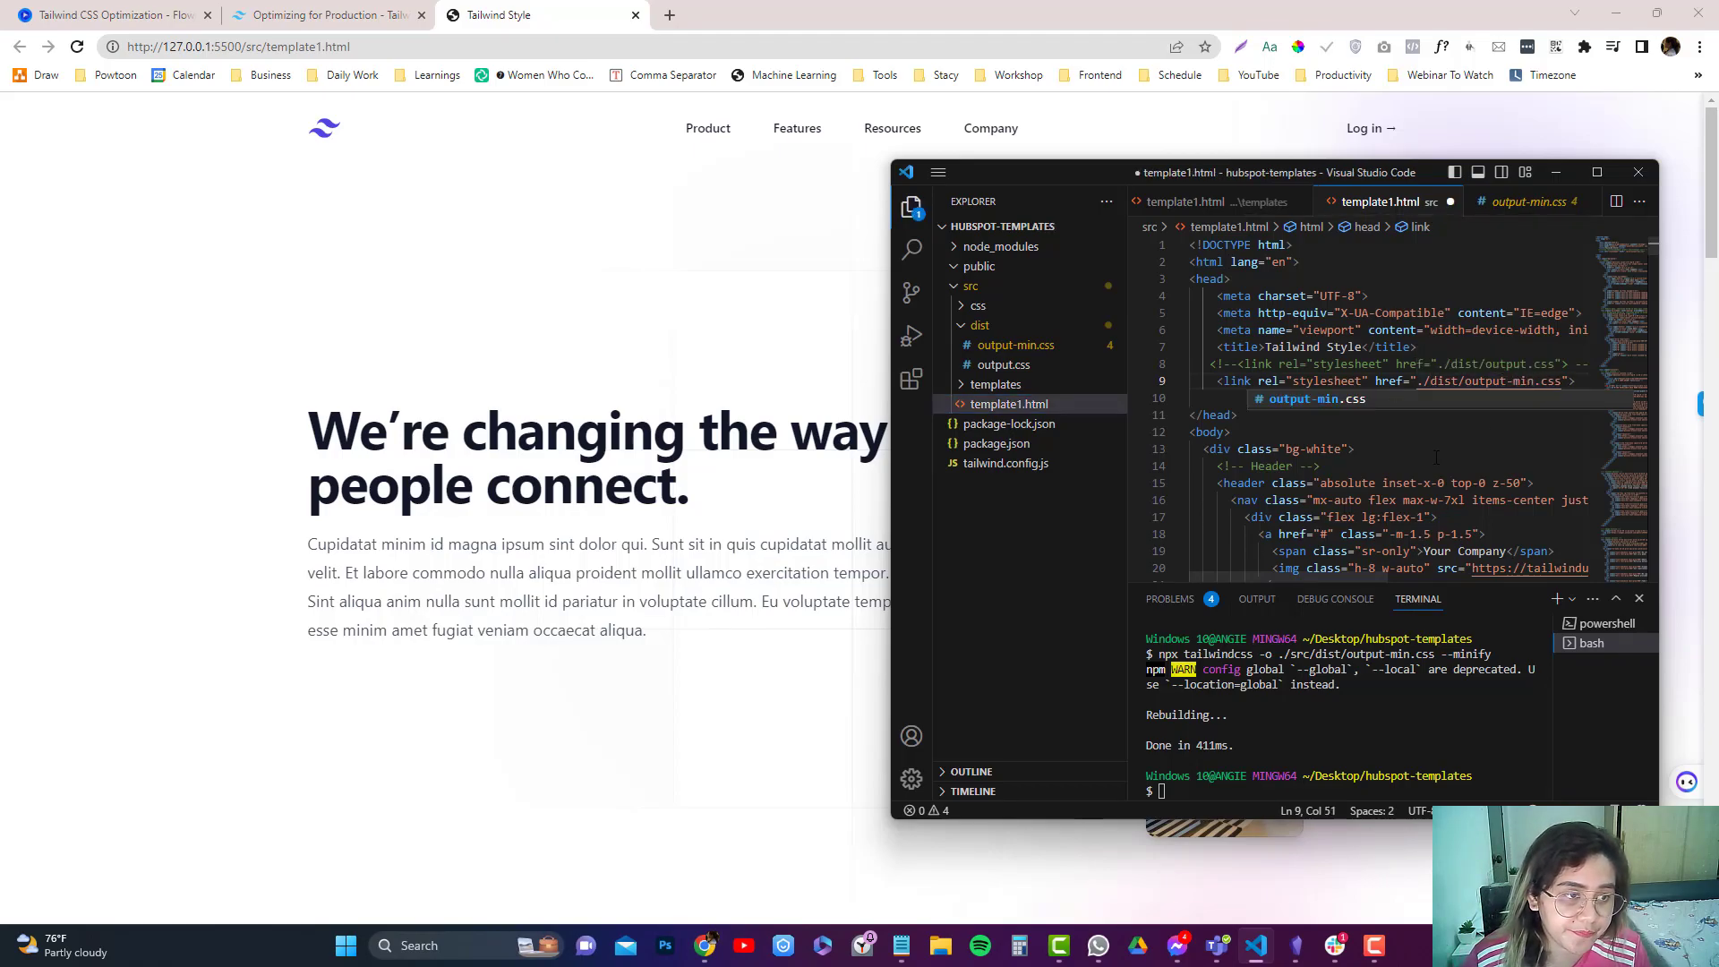
Inspect the page in DevTools and browse the output-min.css source behind its rules
{"action": "left_click", "coordinate": [75, 46]}
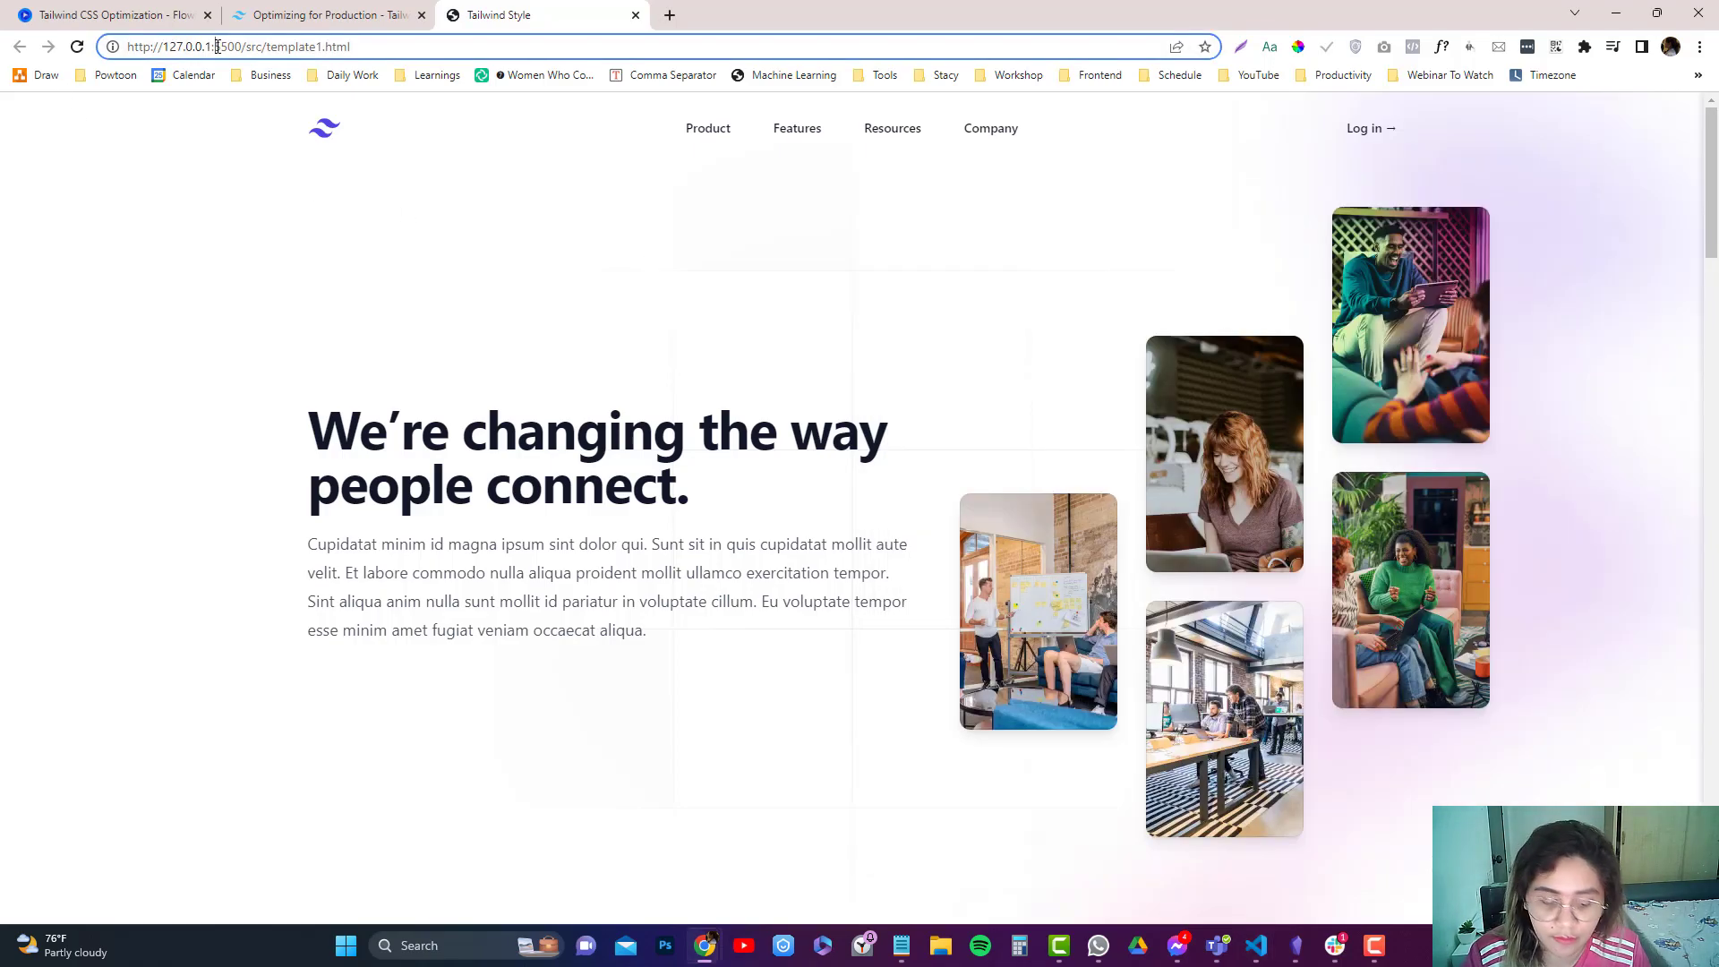
{"action": "right_click", "coordinate": [515, 153]}
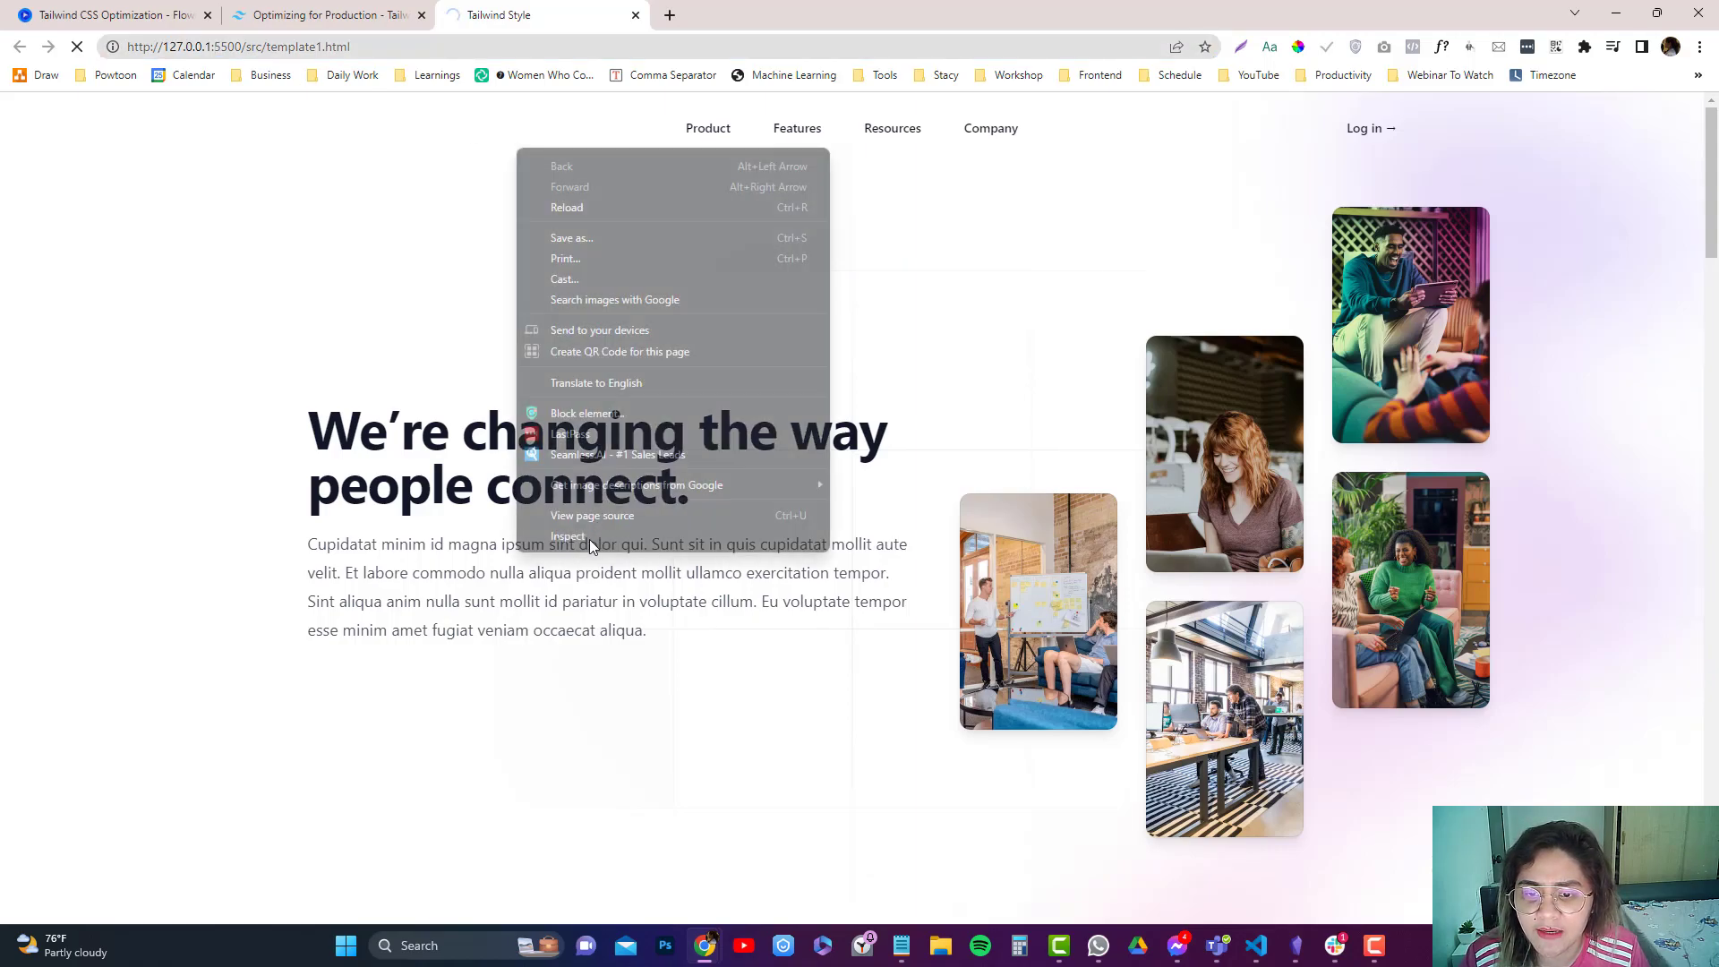
{"action": "left_click", "coordinate": [602, 303]}
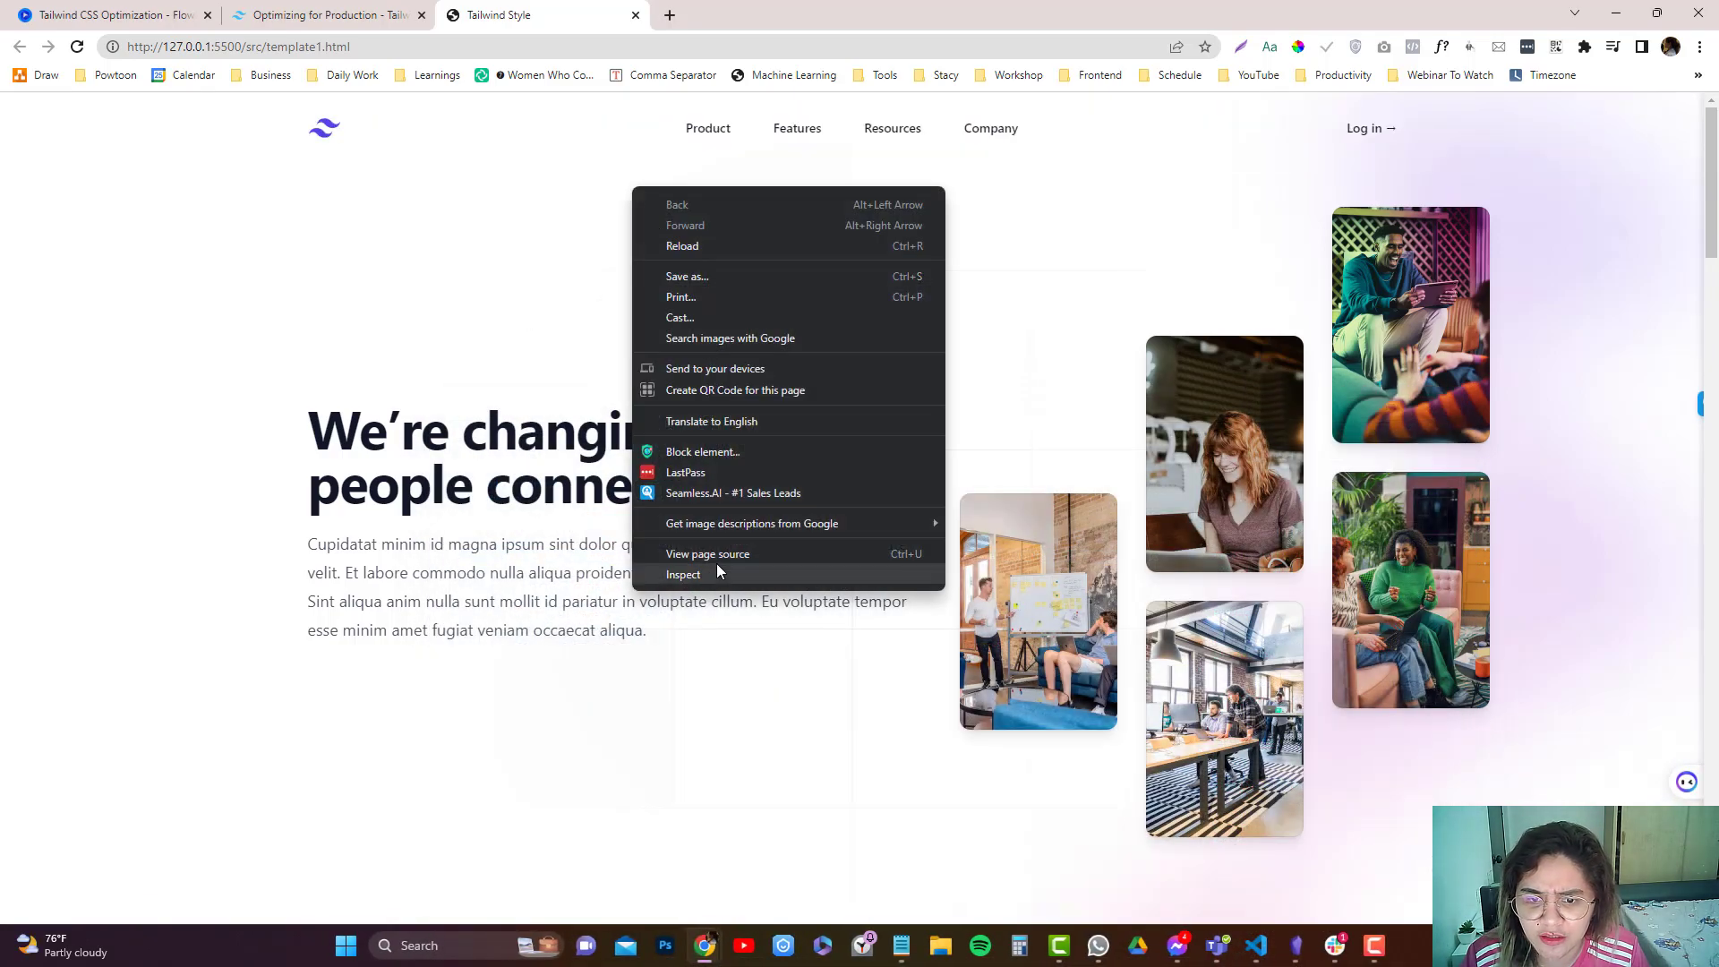
{"action": "left_click", "coordinate": [683, 573]}
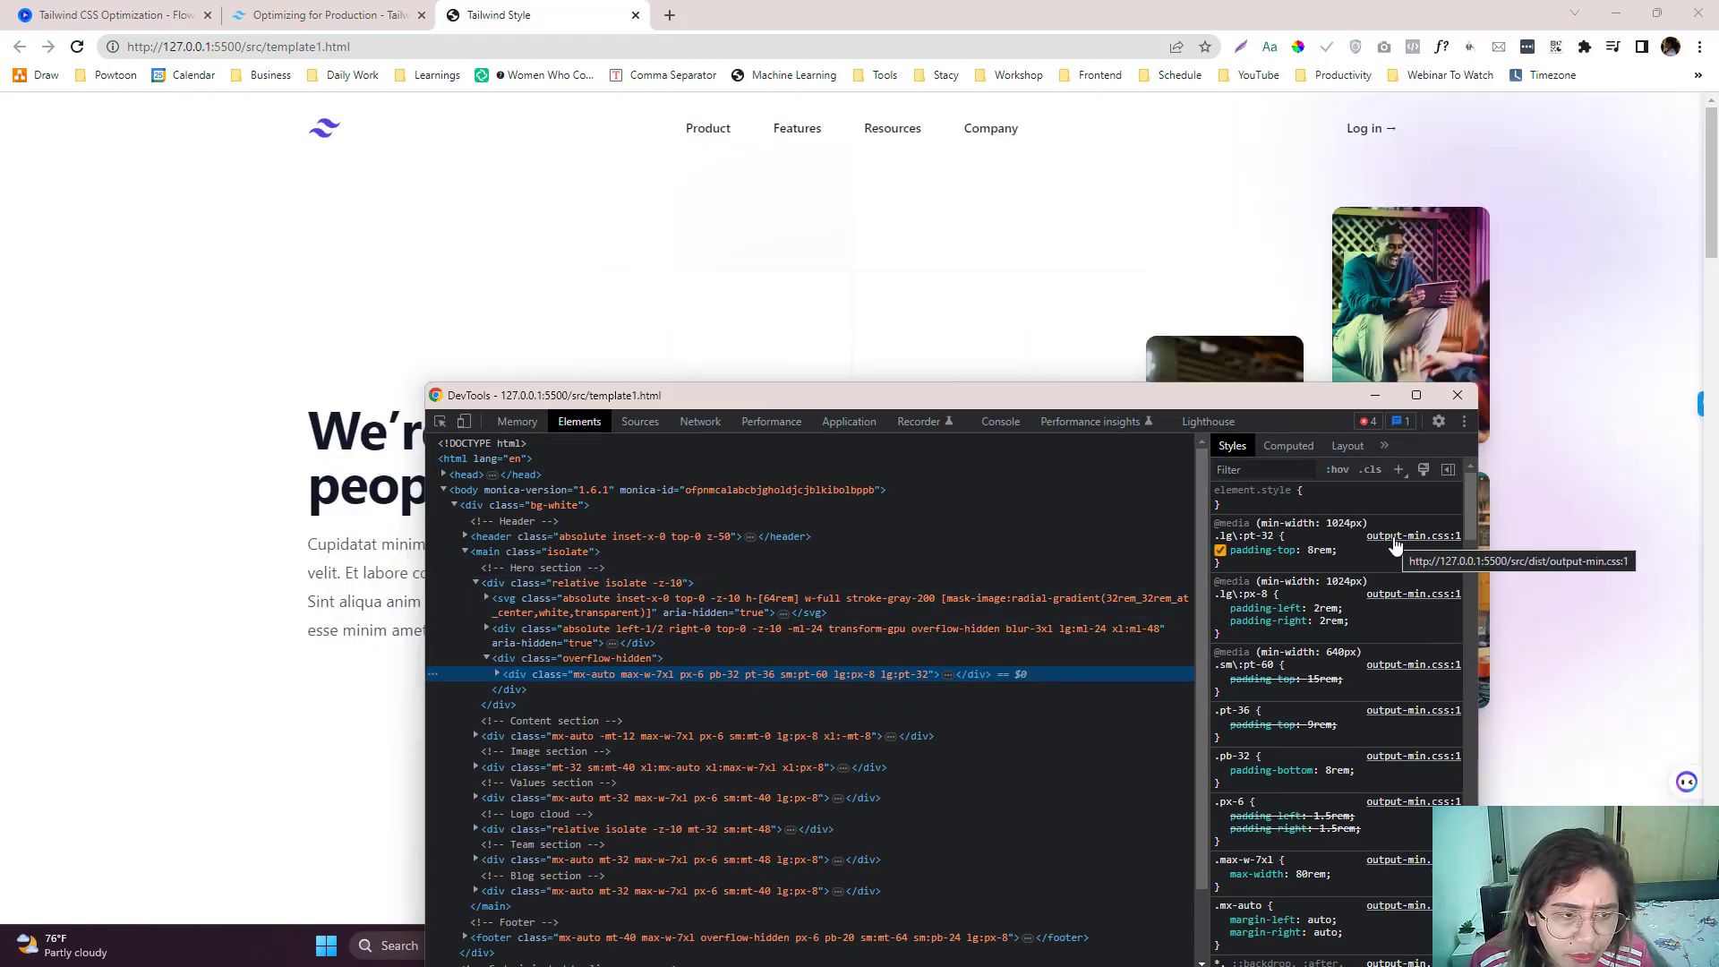
{"action": "left_click", "coordinate": [639, 421]}
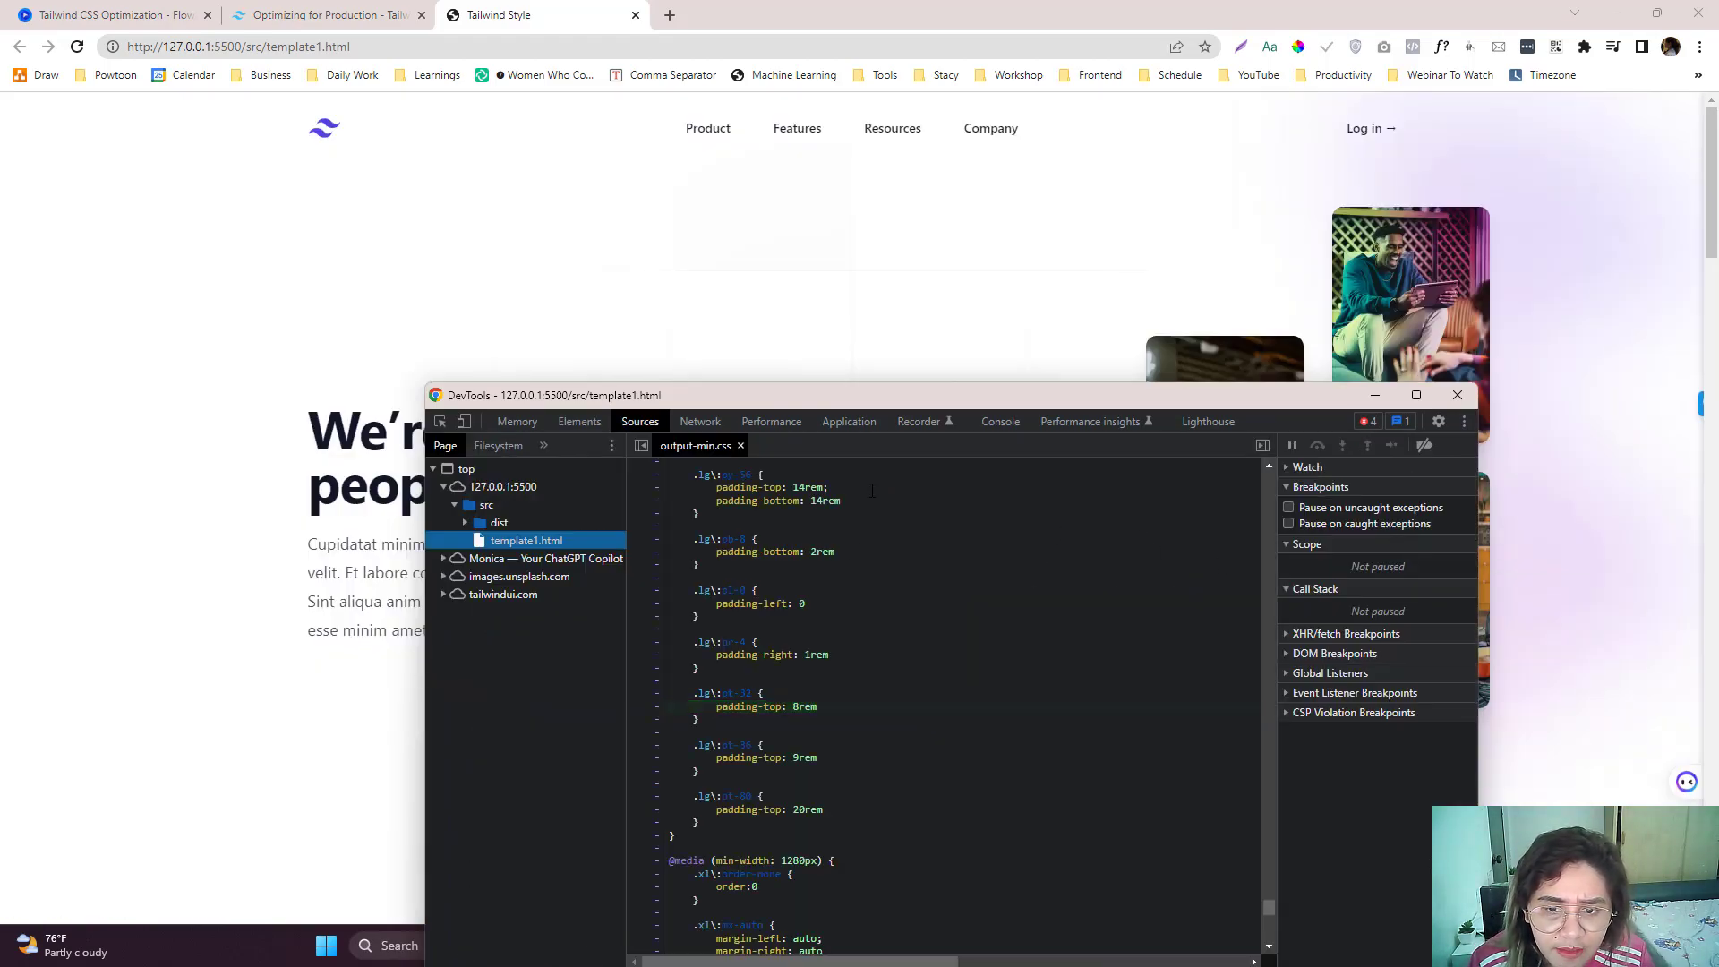
{"action": "scroll", "scroll_direction": "down", "scroll_amount": 3}
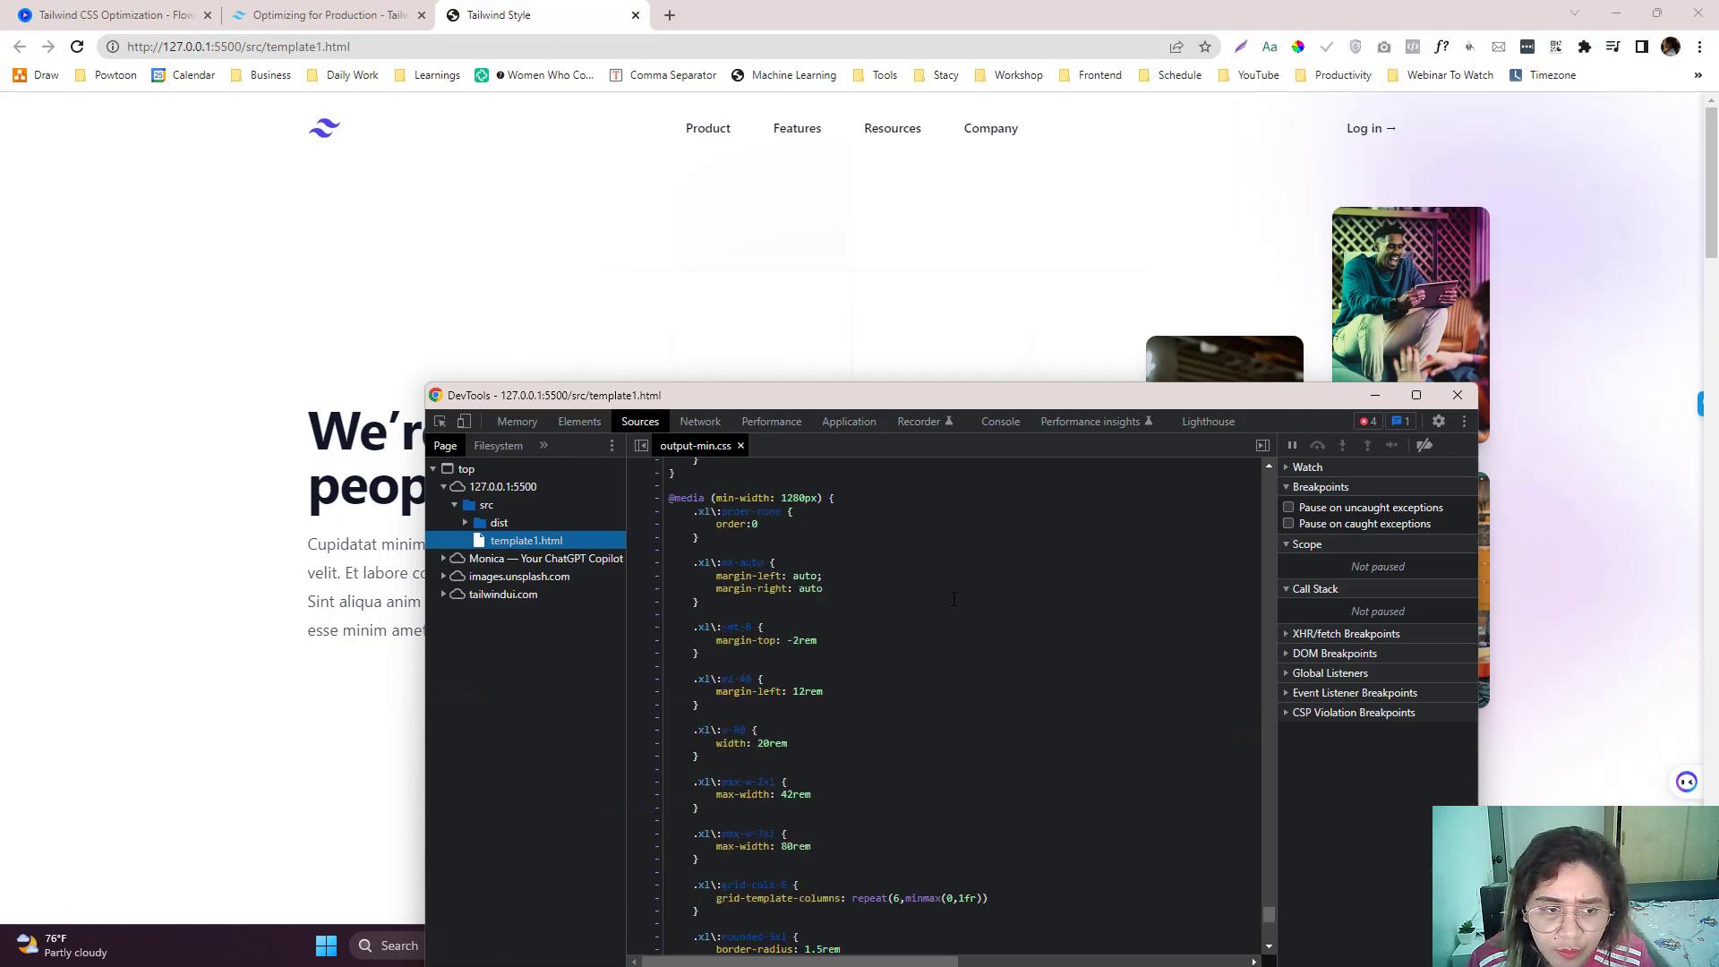
{"action": "left_click", "coordinate": [740, 445]}
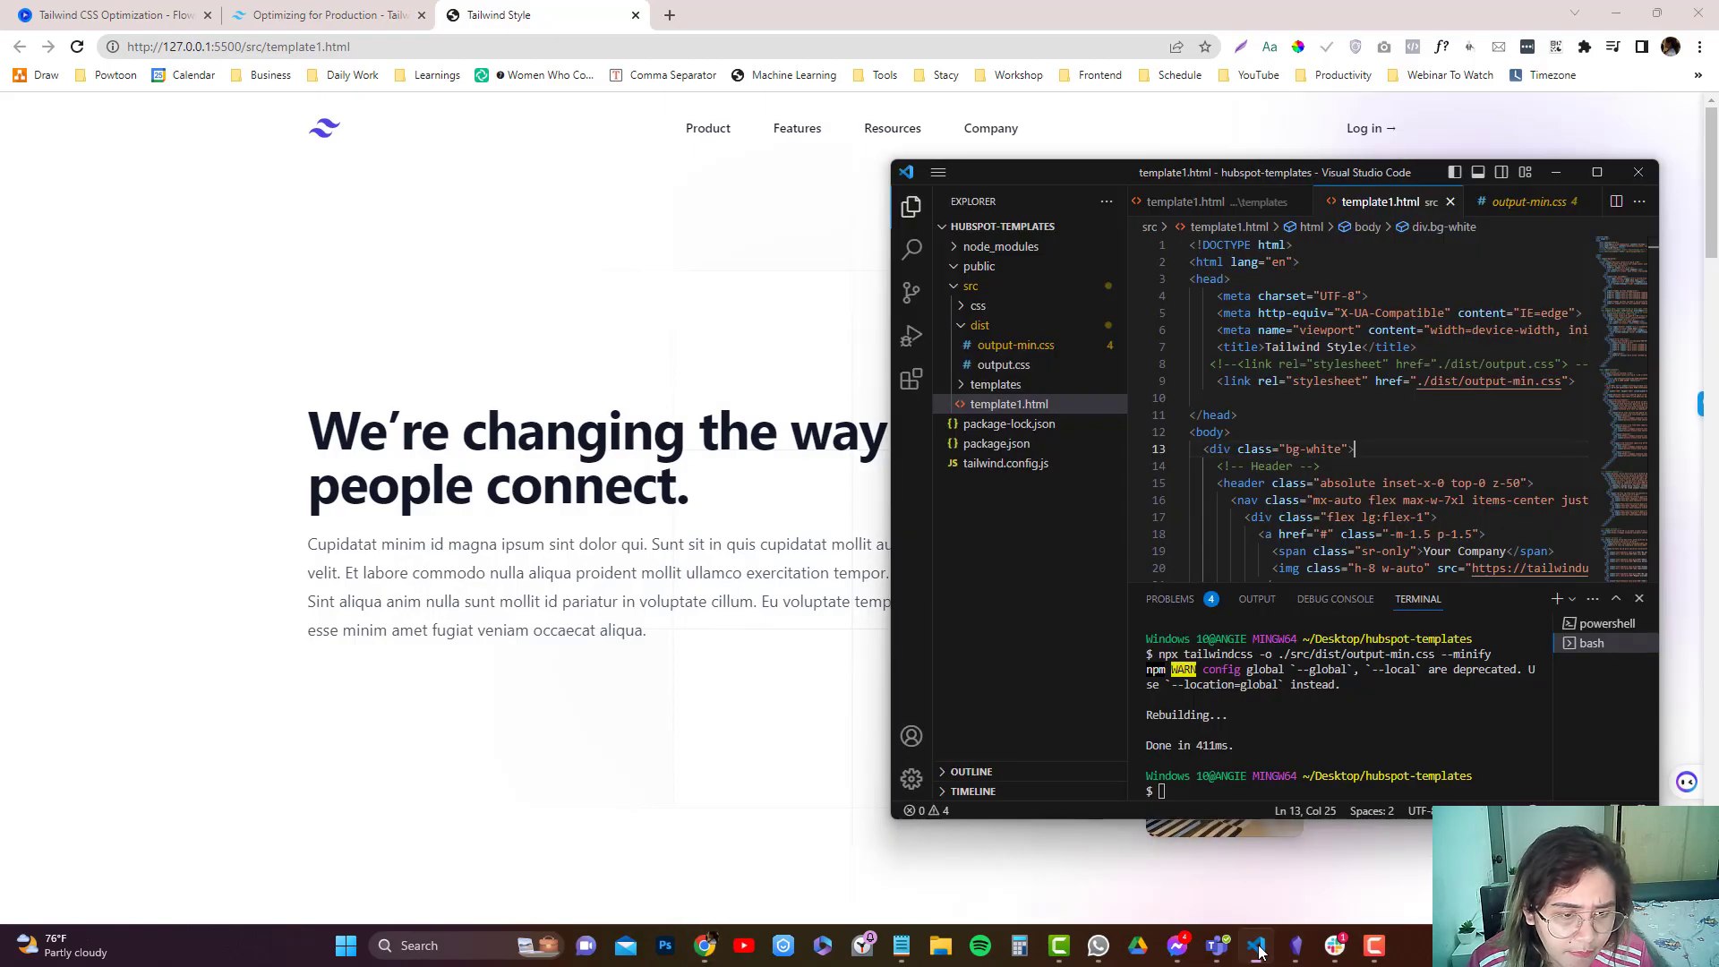
Open src/dist/output-min.css and scroll through its dense single-line minified rules
{"action": "left_click", "coordinate": [1012, 344]}
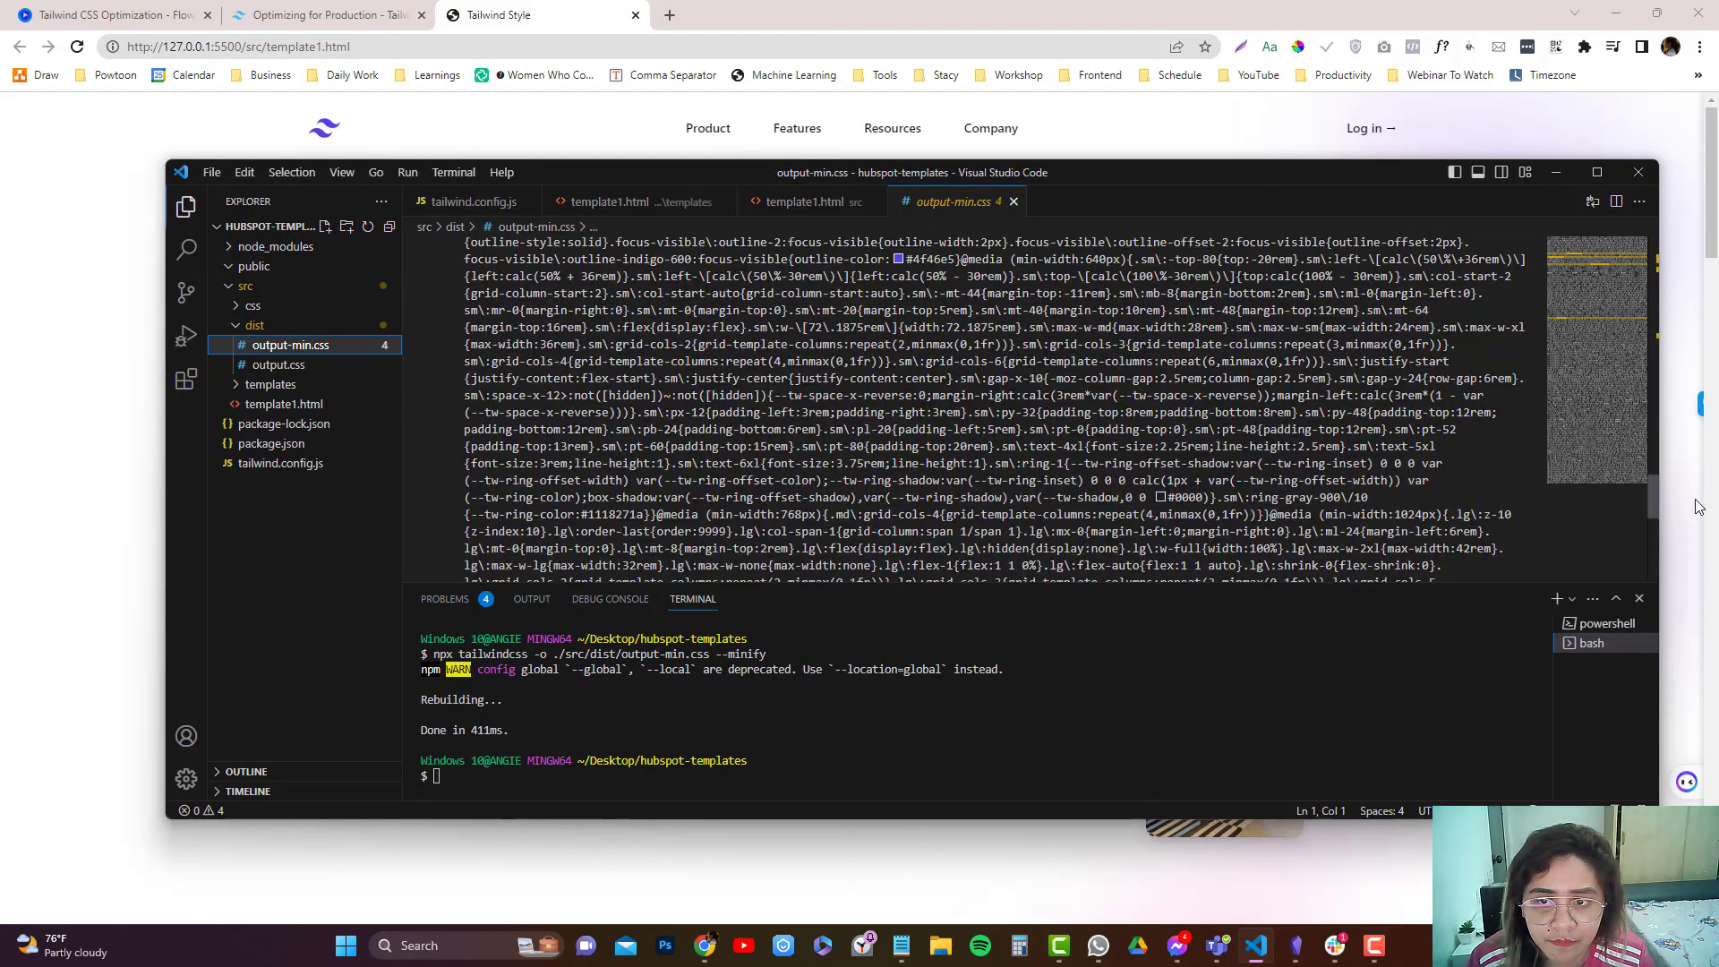
{"action": "scroll", "scroll_direction": "down", "scroll_amount": 3}
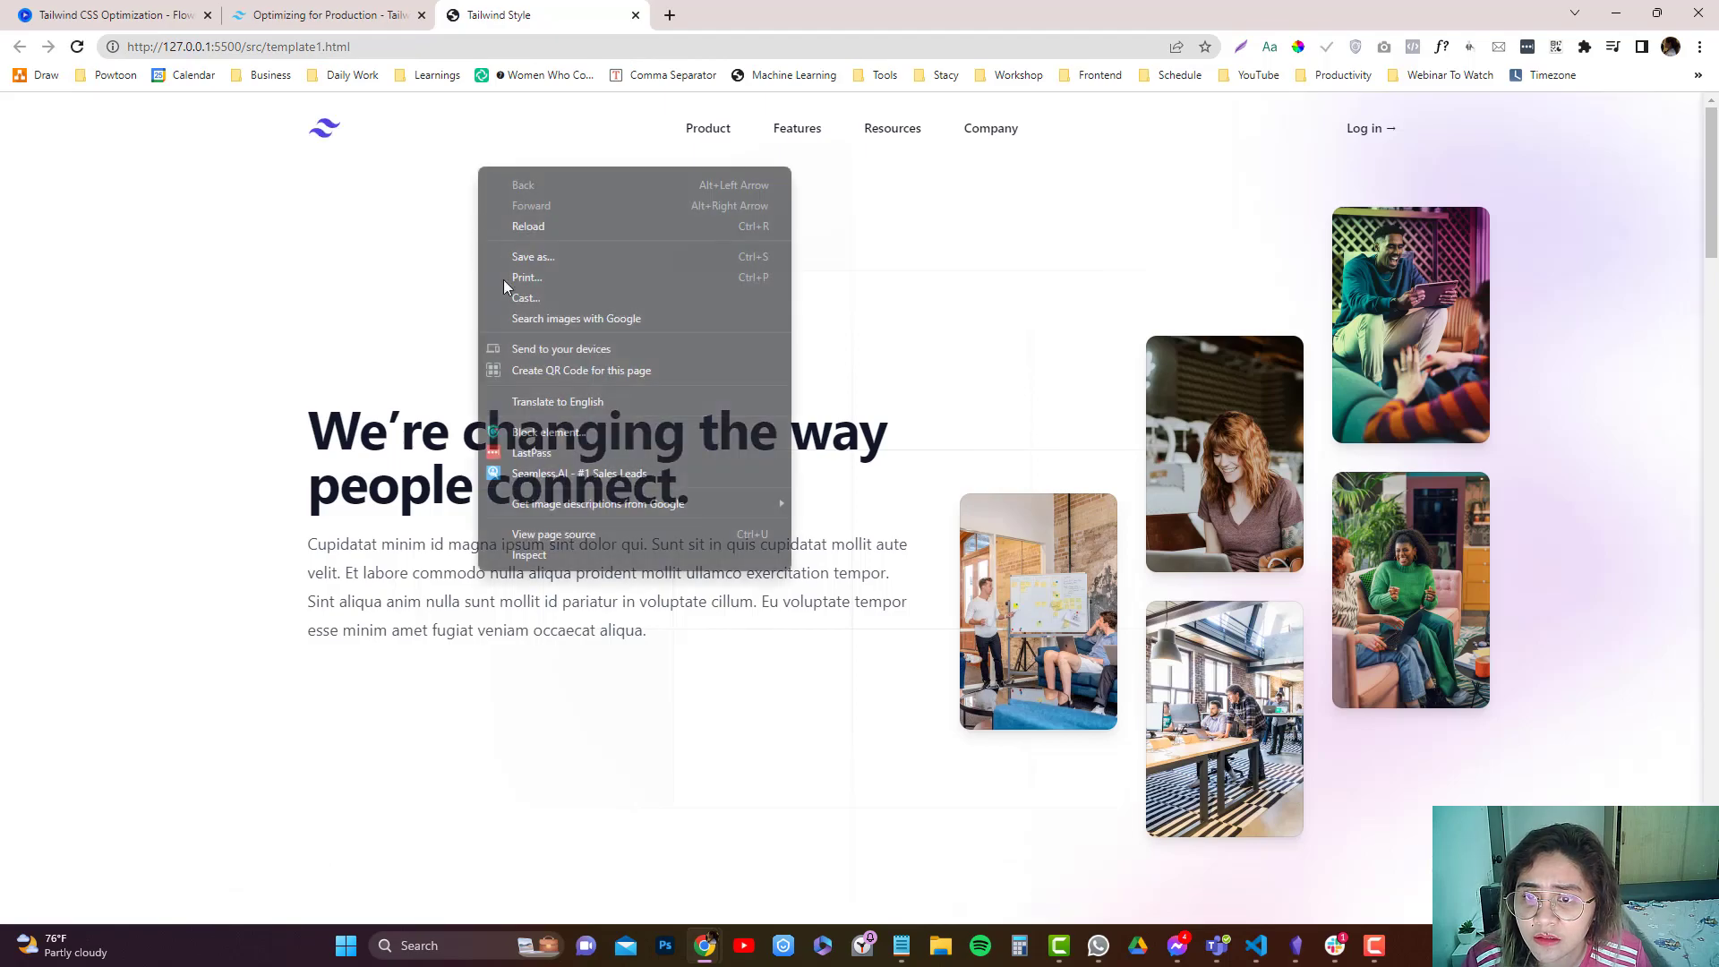
Reopen DevTools on the page and scroll through the output-min.css rules
{"action": "left_click", "coordinate": [529, 554]}
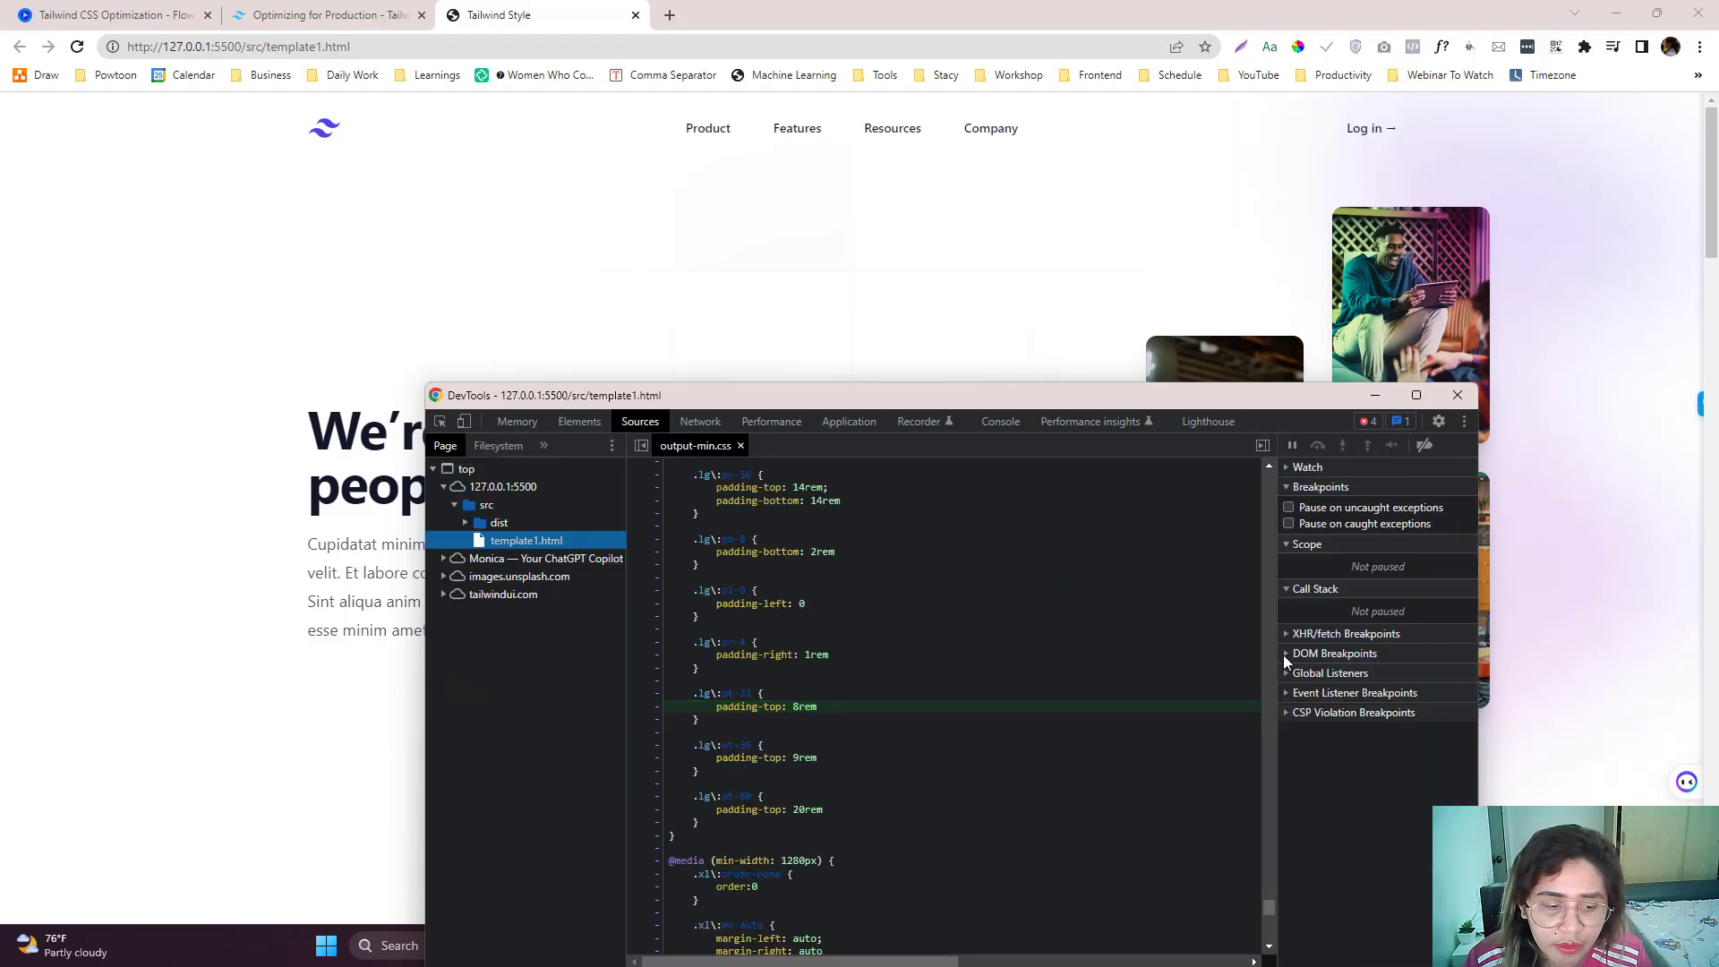
{"action": "scroll", "scroll_direction": "down", "scroll_amount": 3}
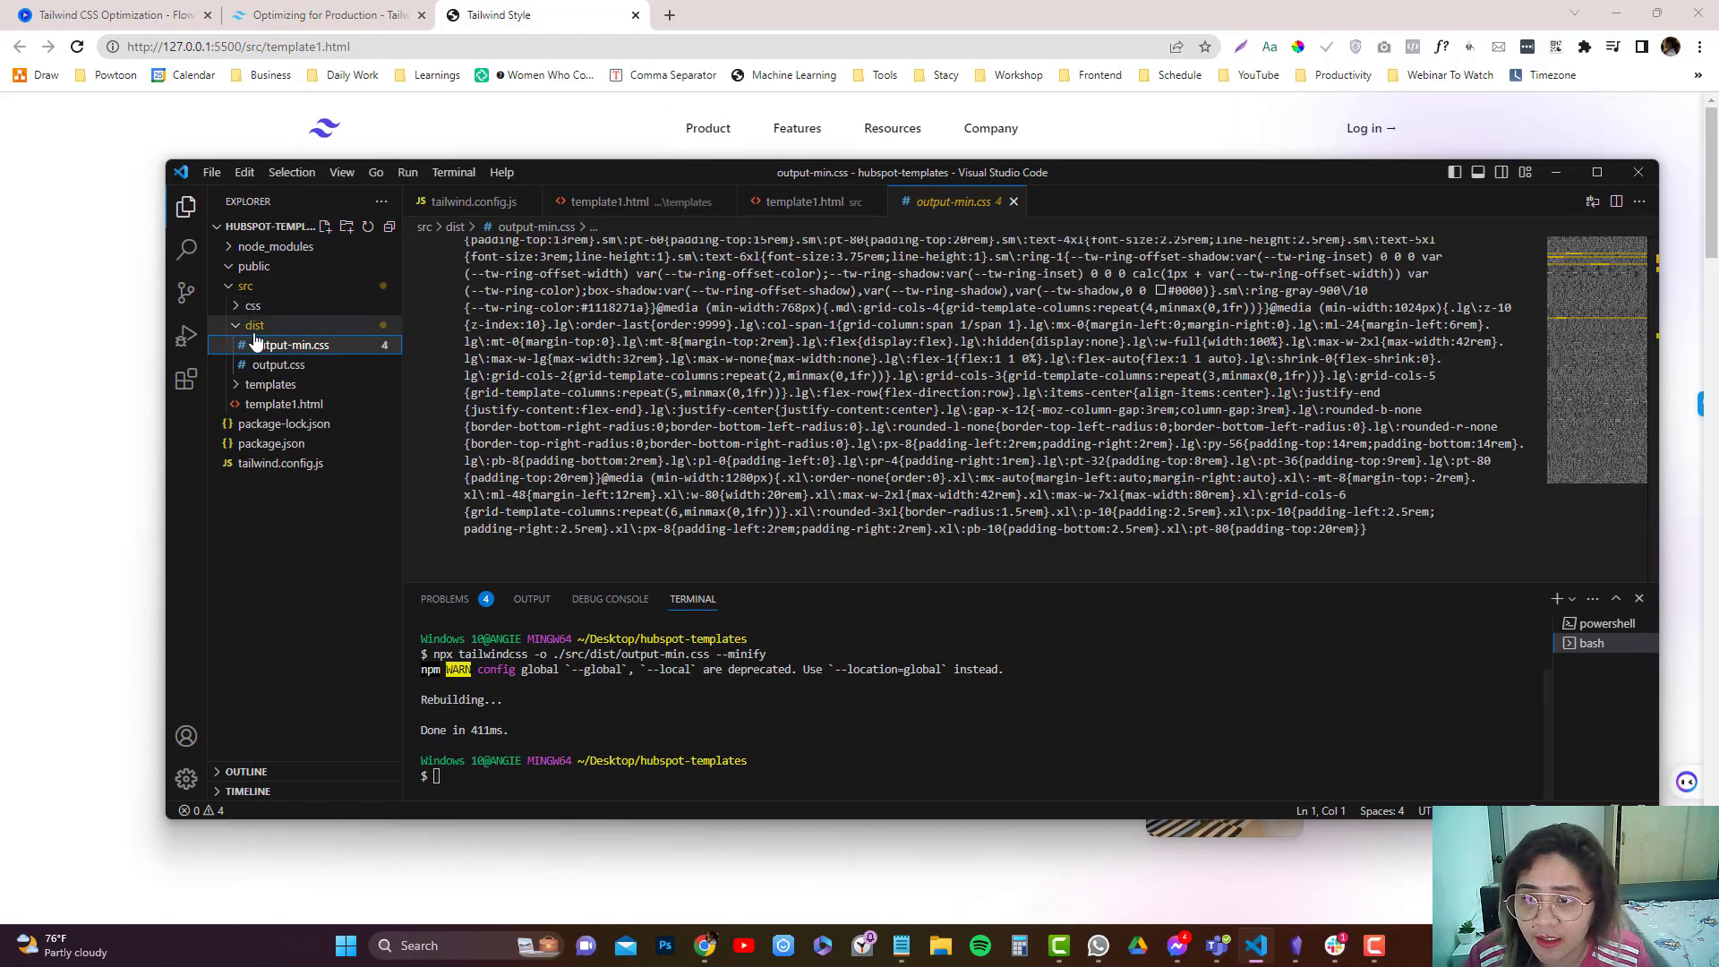
Drag template1.html from src into the src/templates folder, breaking the old browser address
{"action": "left_click", "coordinate": [278, 365]}
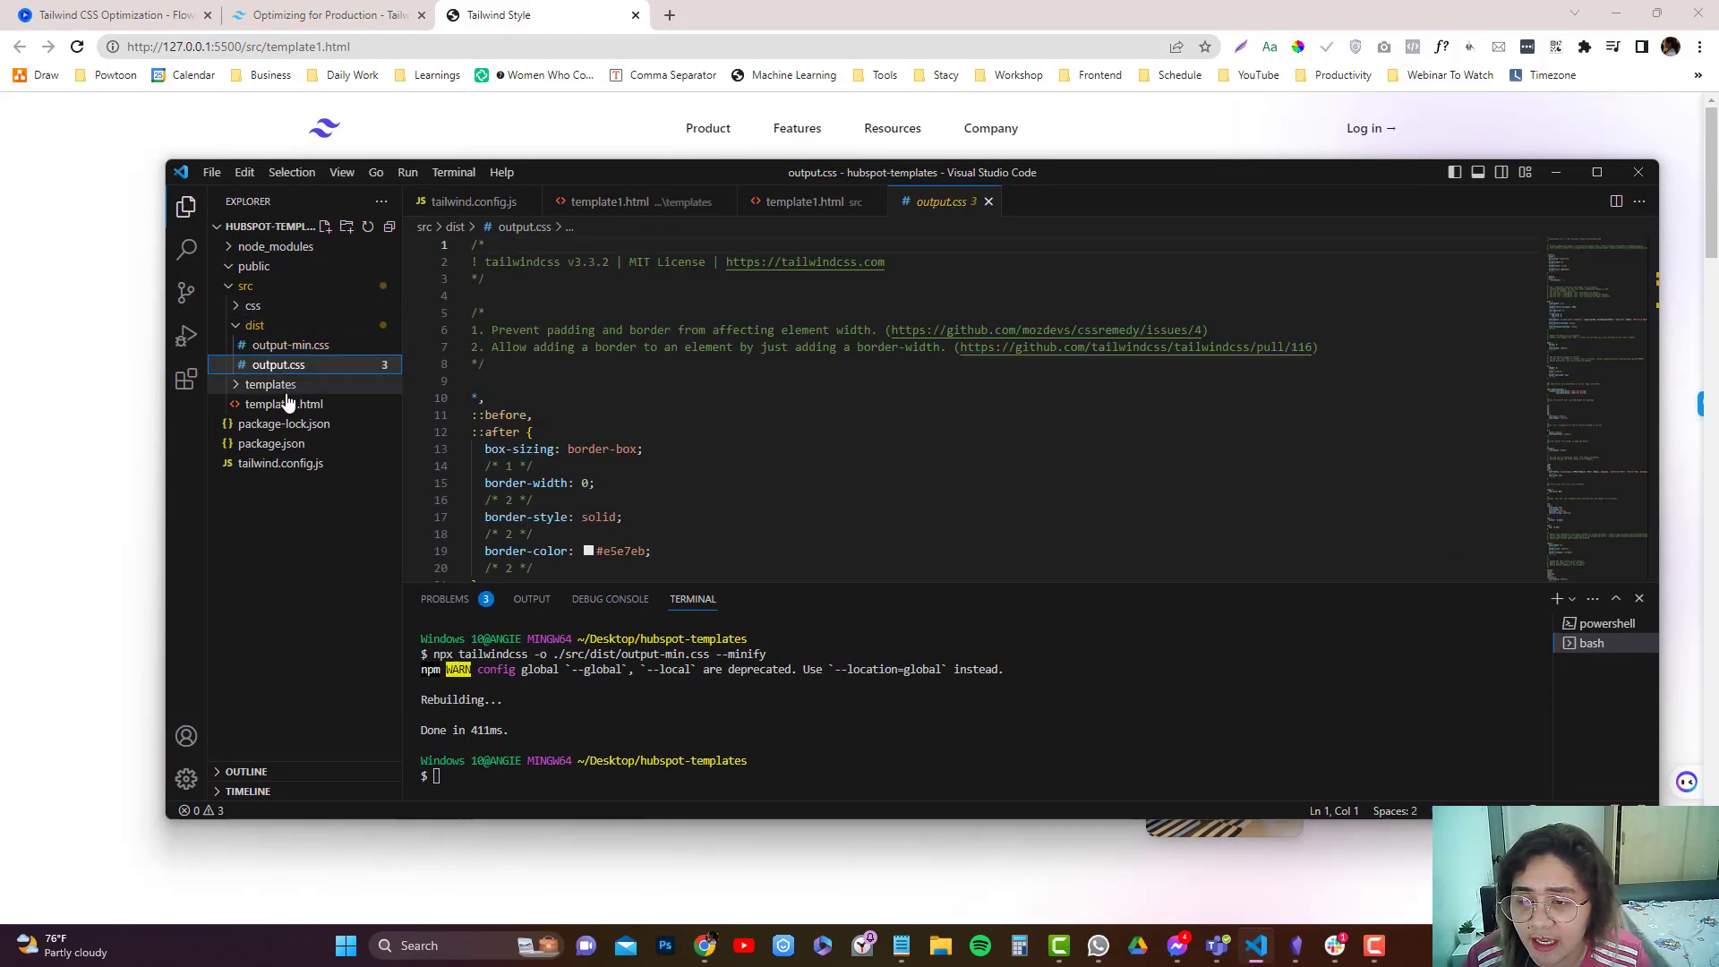
{"action": "left_click", "coordinate": [288, 443]}
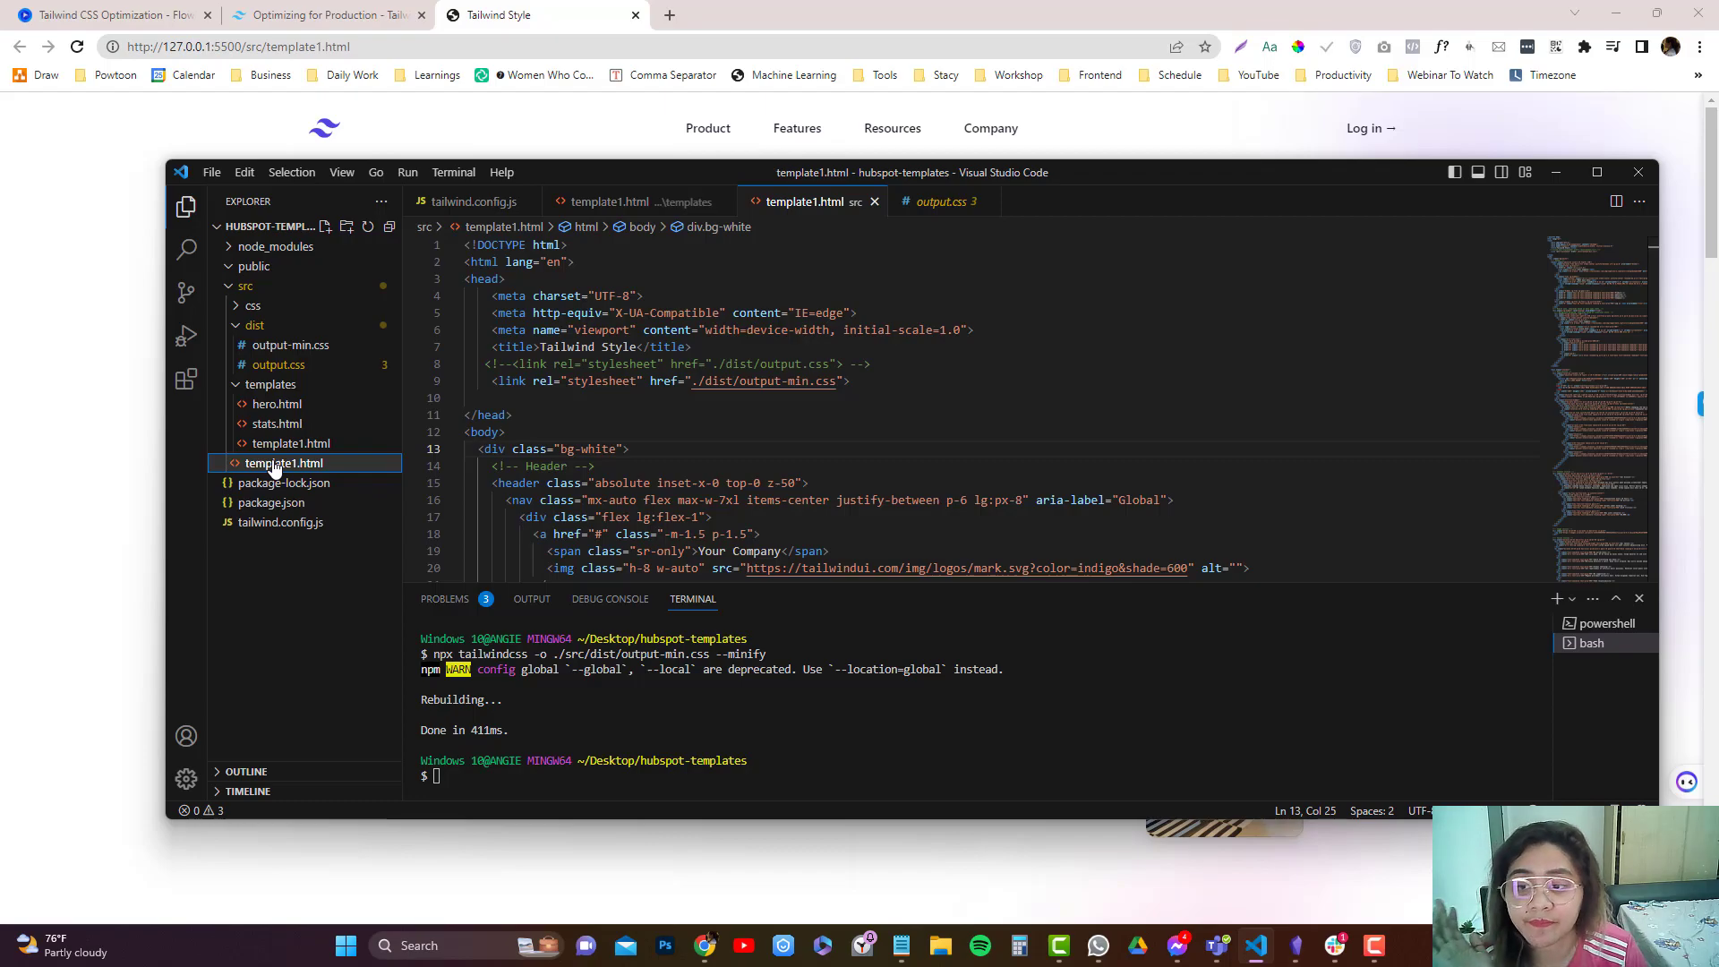
{"action": "left_click", "coordinate": [270, 384]}
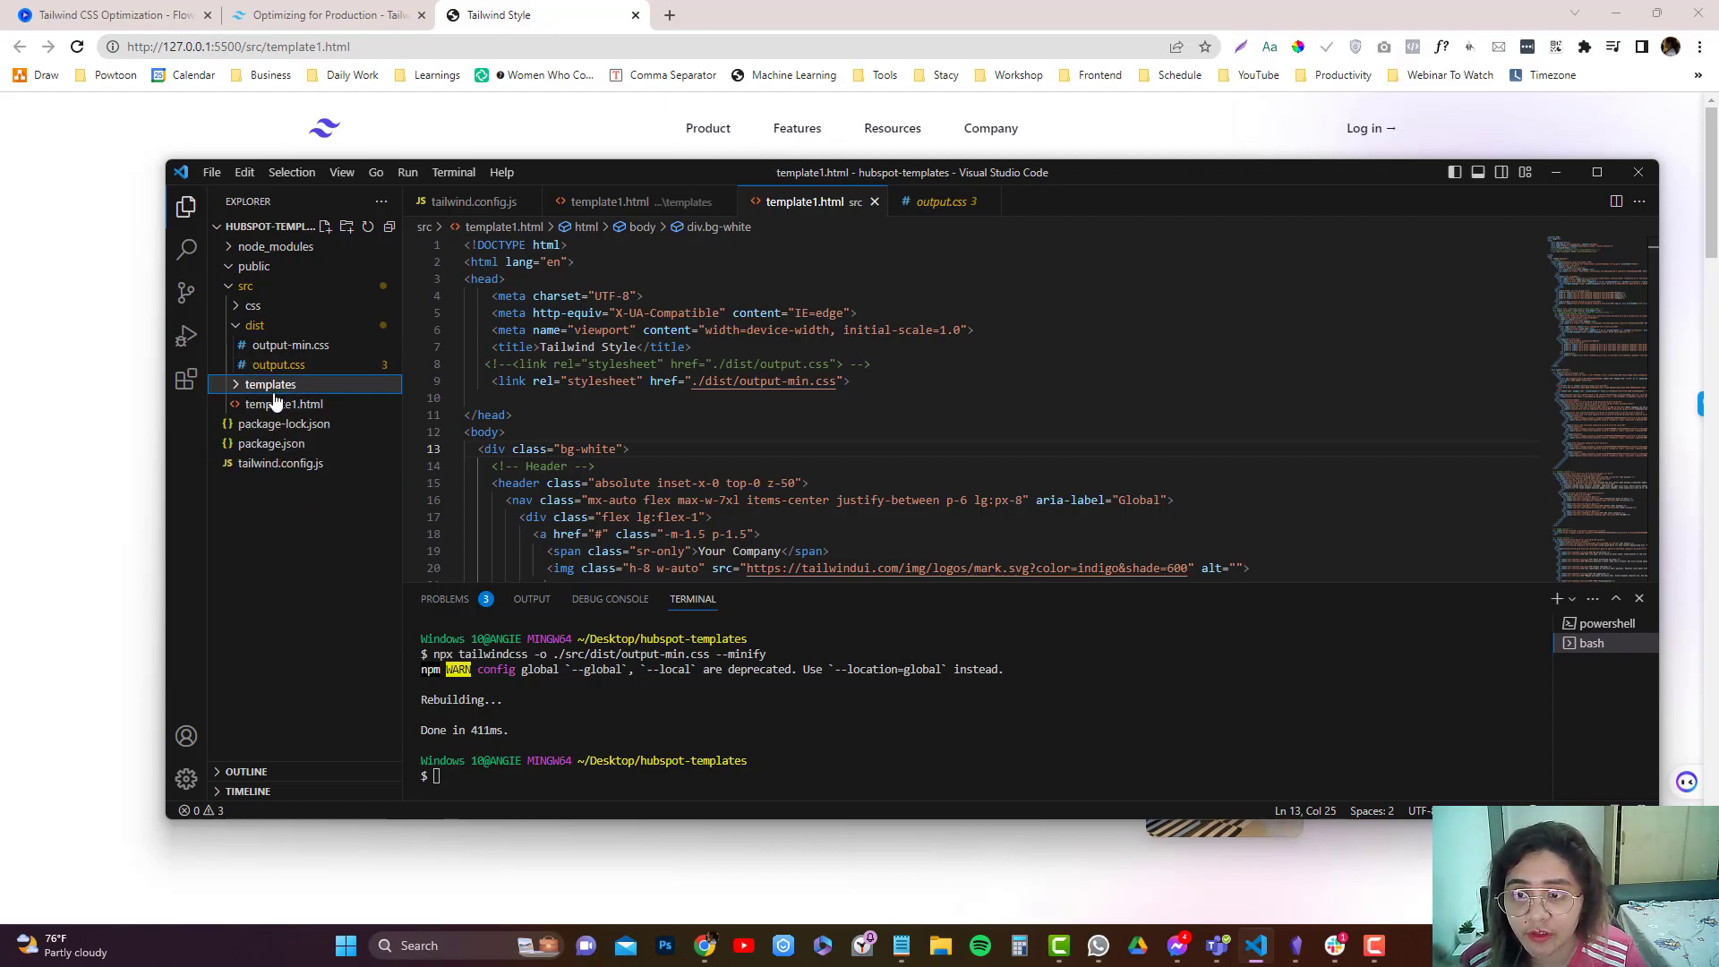
{"action": "left_click", "coordinate": [270, 384]}
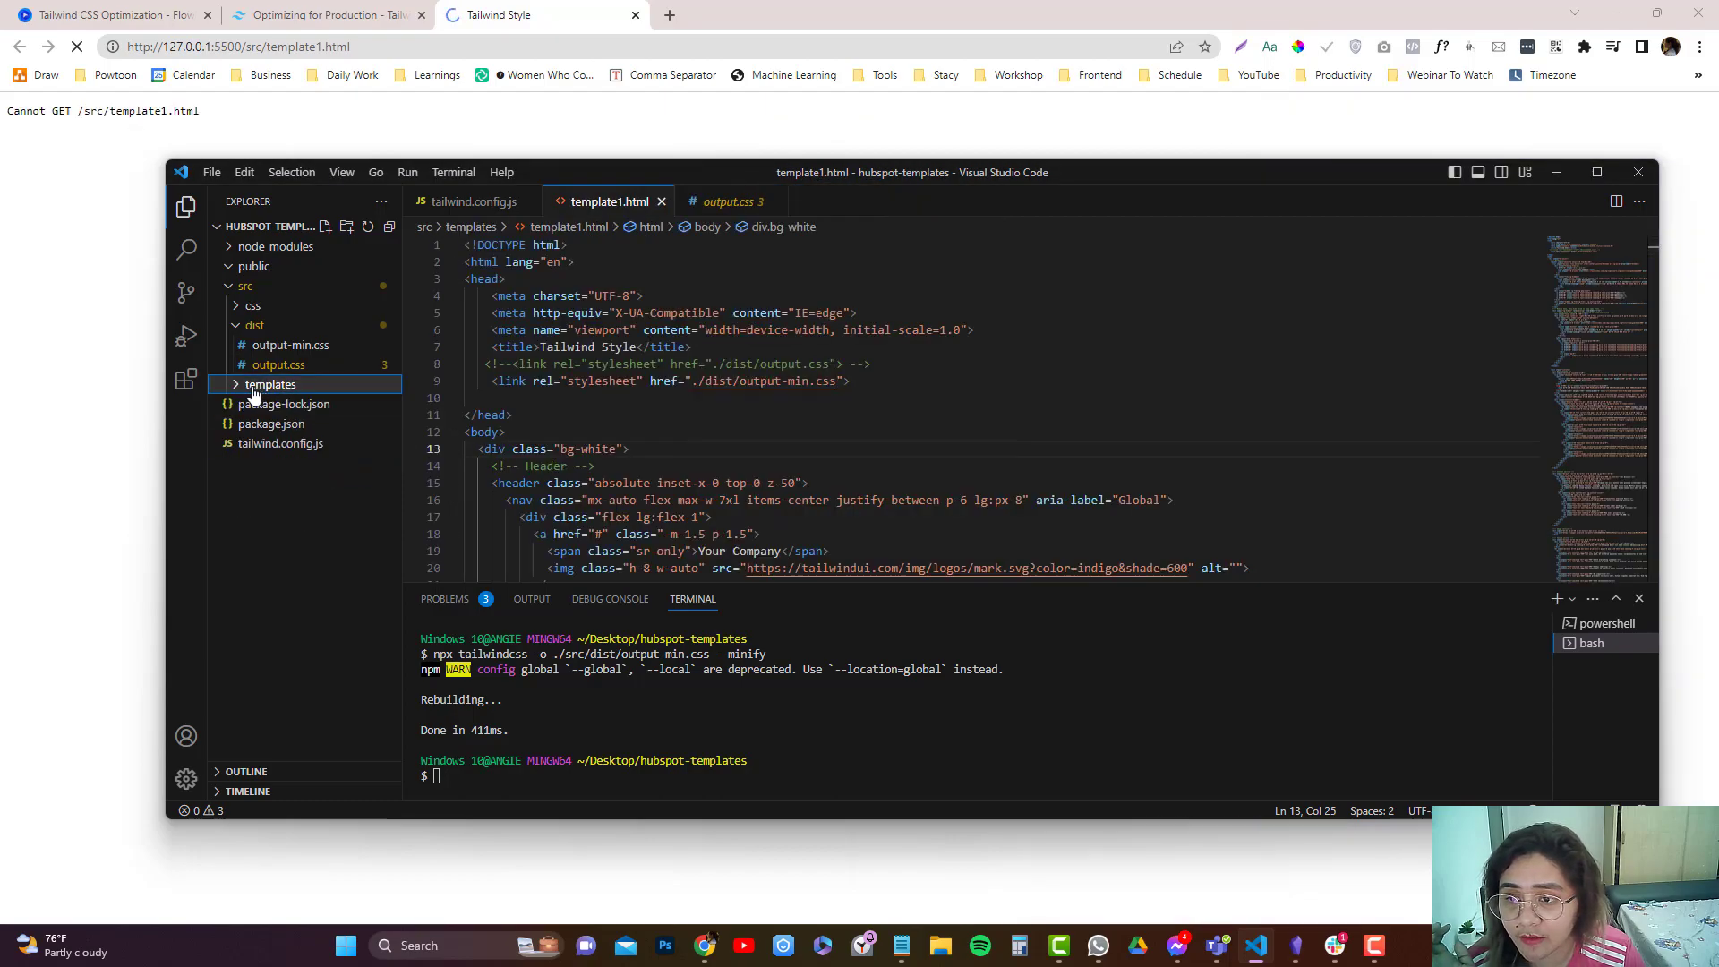
Change template1.html's stylesheet href to ../dist/output-min.css
{"action": "left_click", "coordinate": [269, 384]}
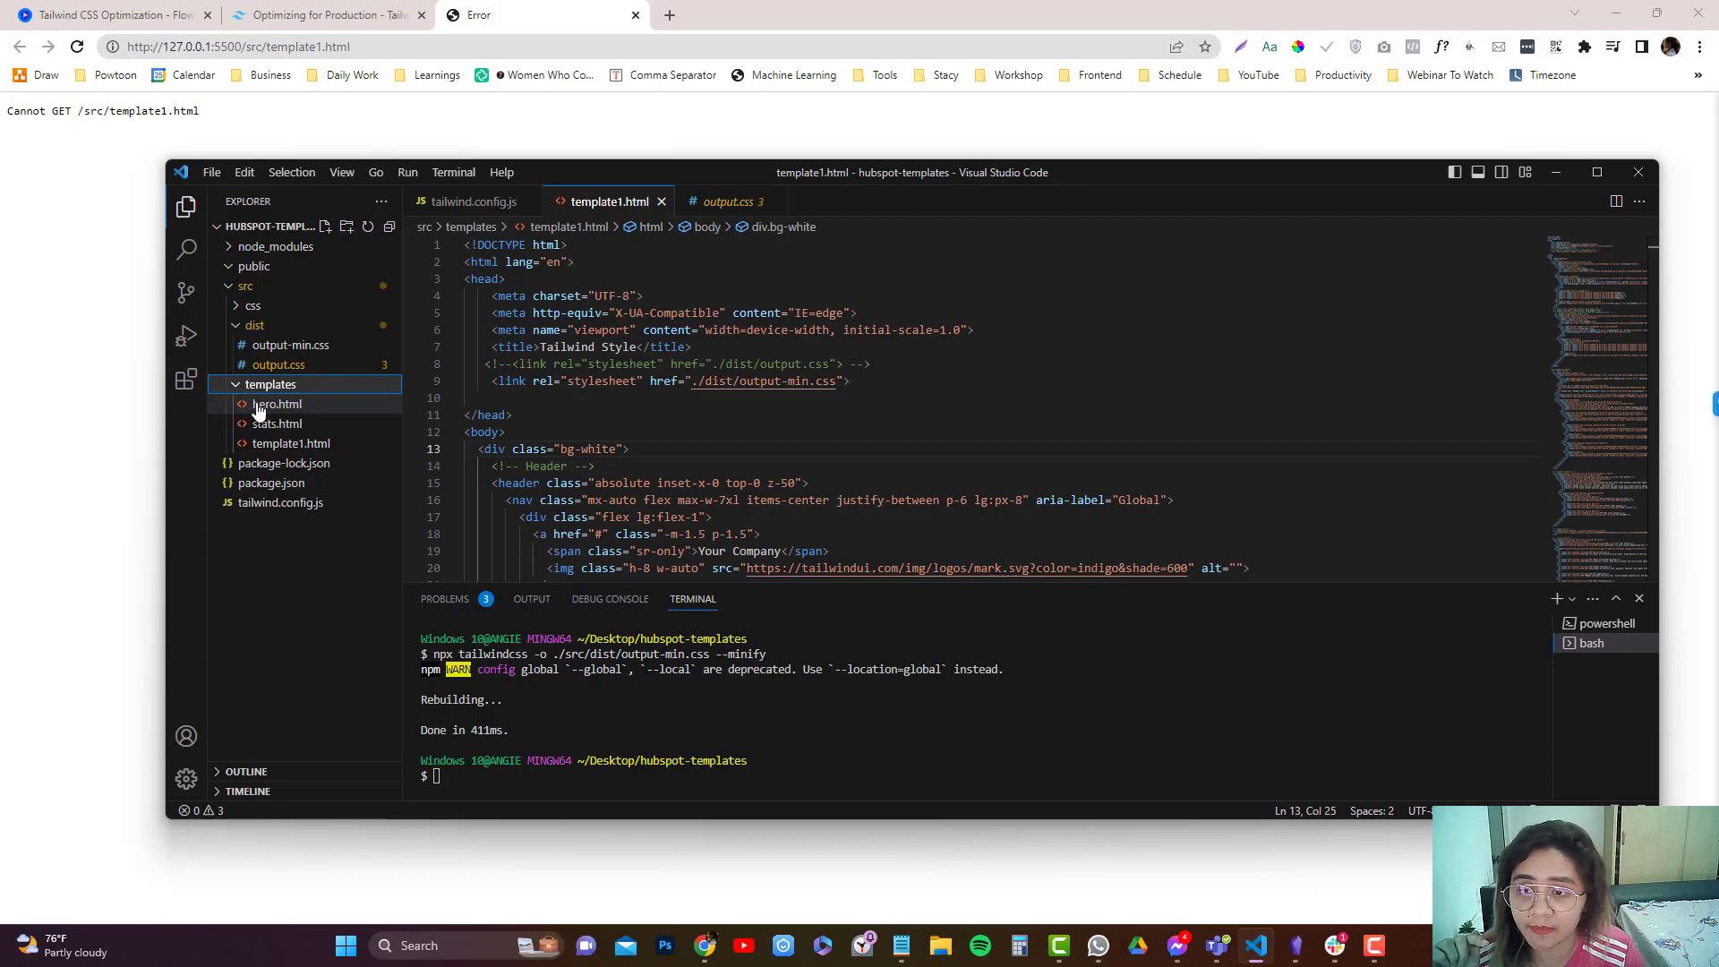
{"action": "left_click", "coordinate": [292, 443]}
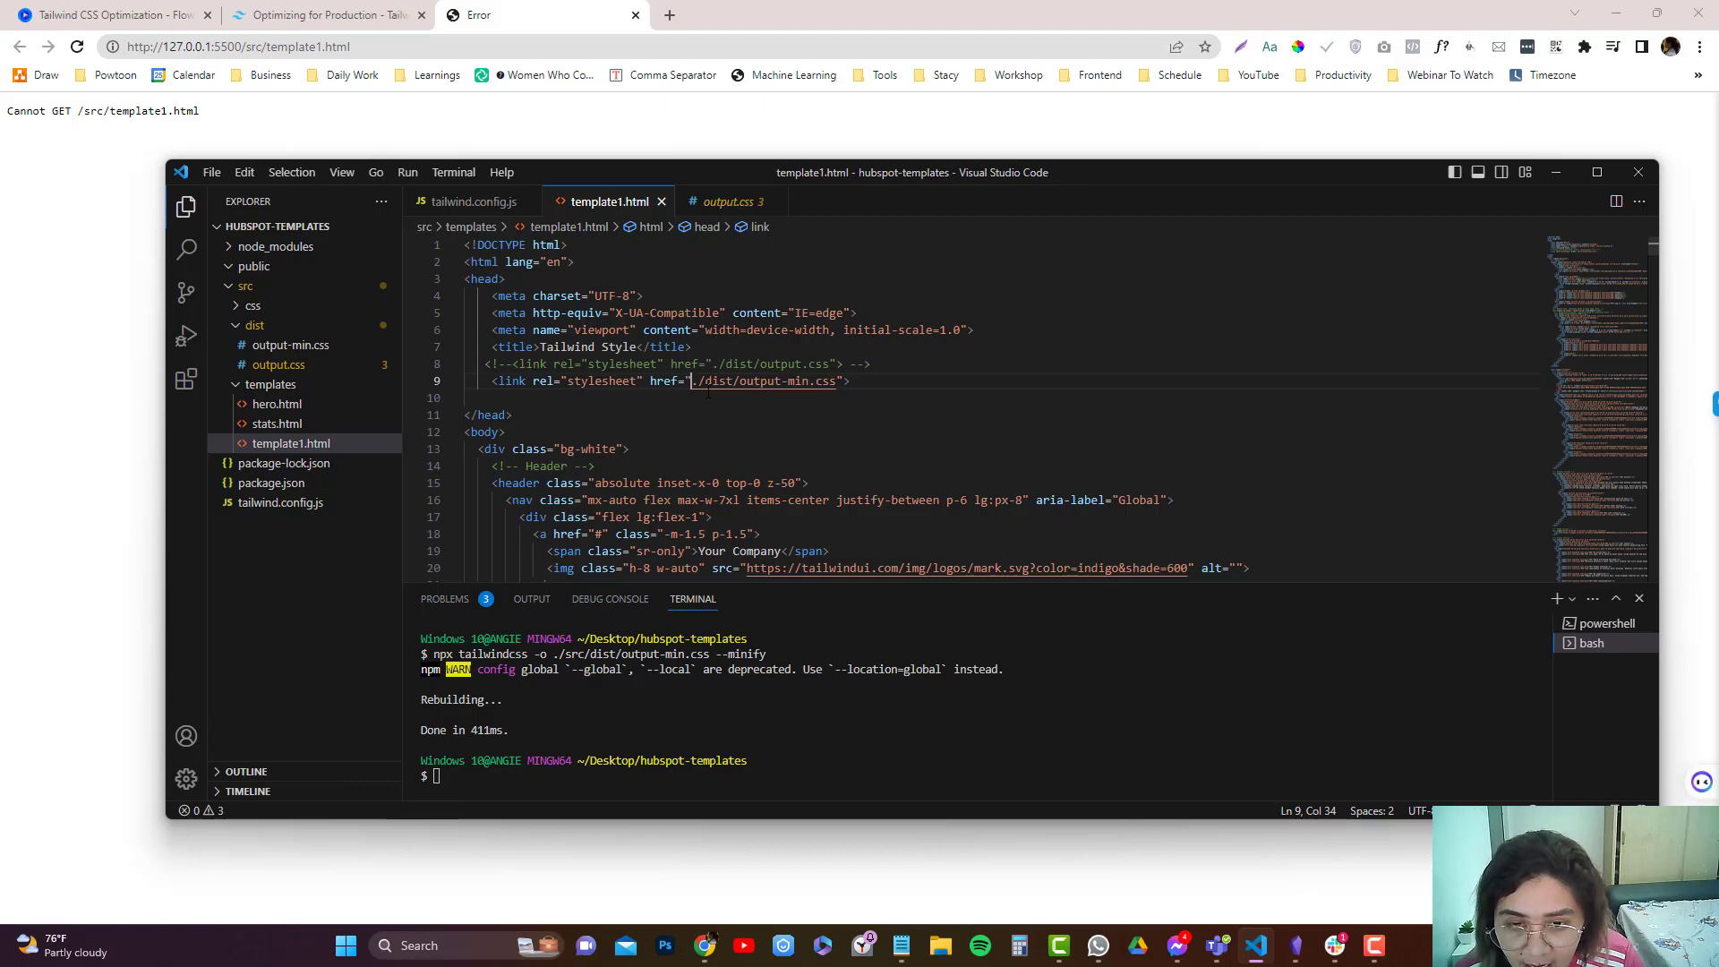
{"action": "type", "text": "/"}
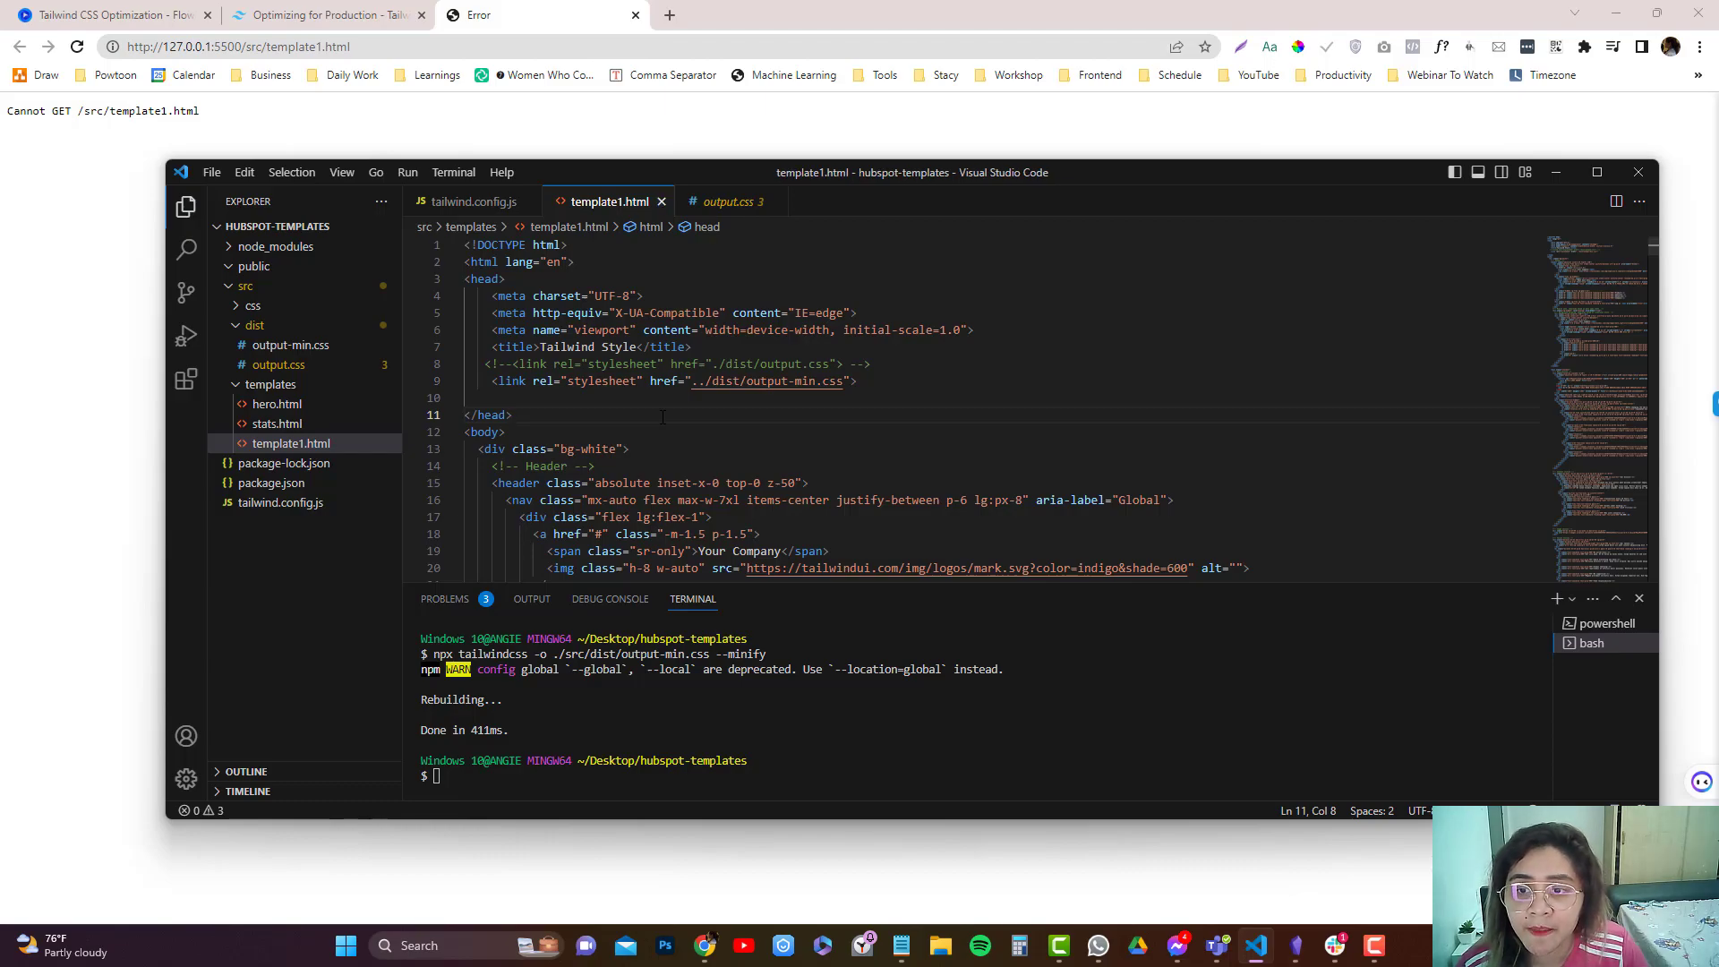
{"action": "left_click", "coordinate": [292, 443]}
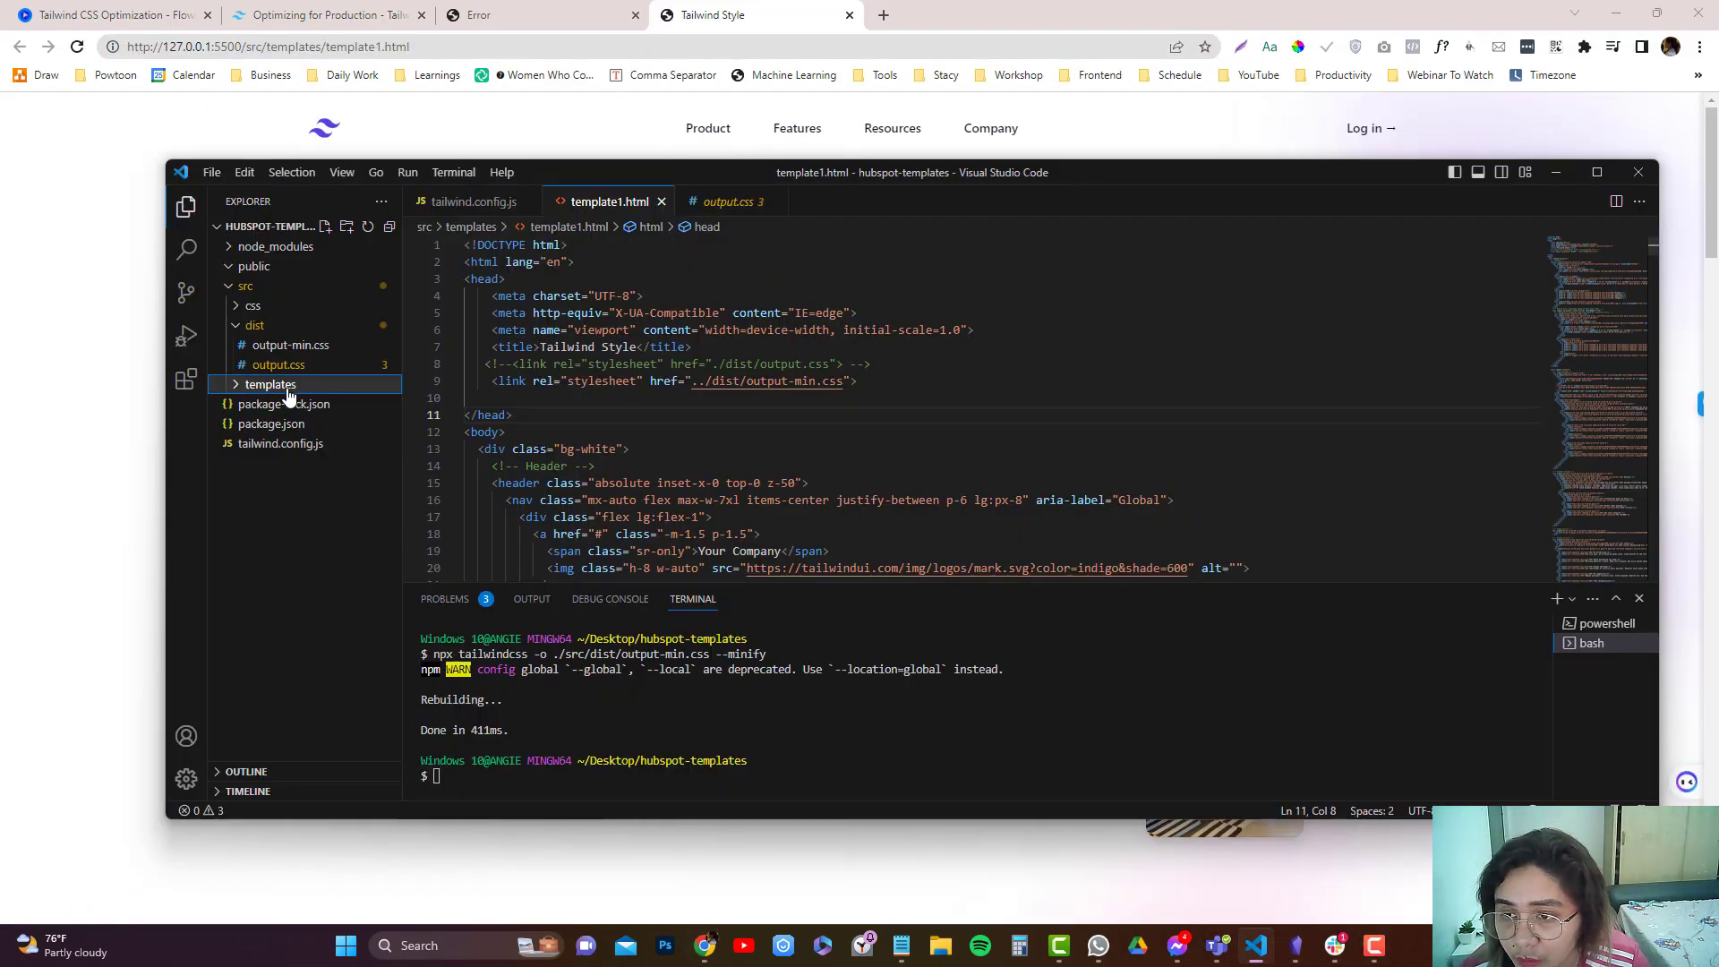
Reload src/templates/template1.html in Chrome to confirm the styled page with hero text and images
{"action": "left_click", "coordinate": [269, 384]}
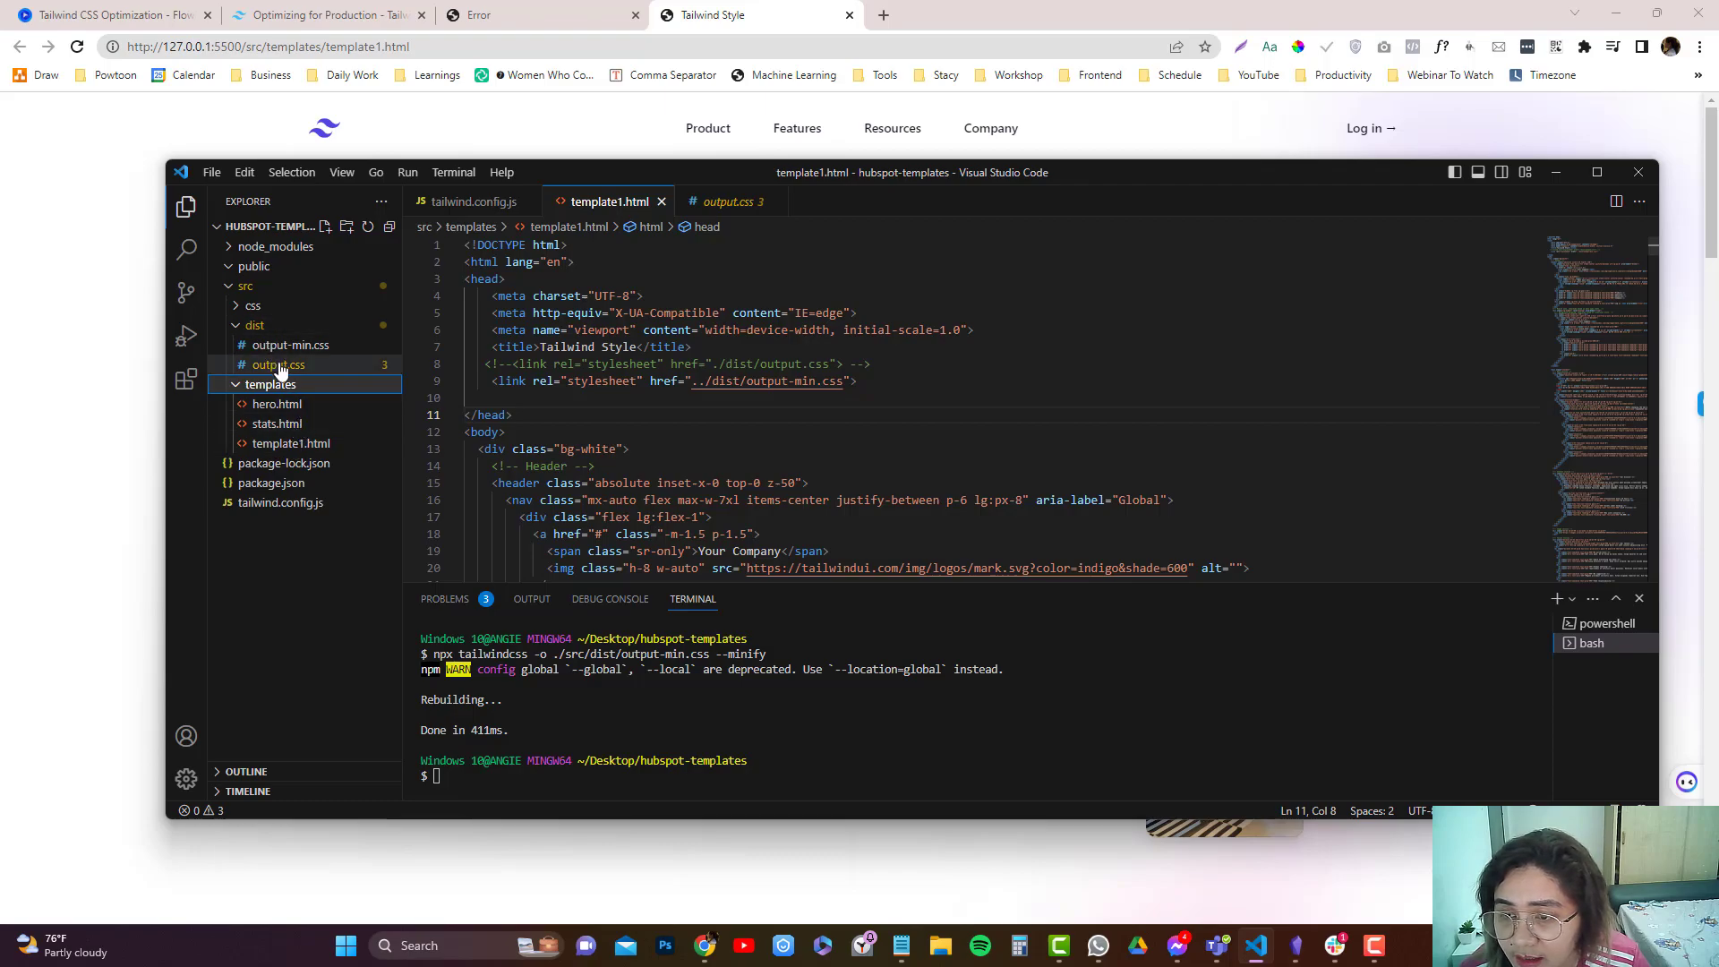
{"action": "left_click", "coordinate": [254, 325]}
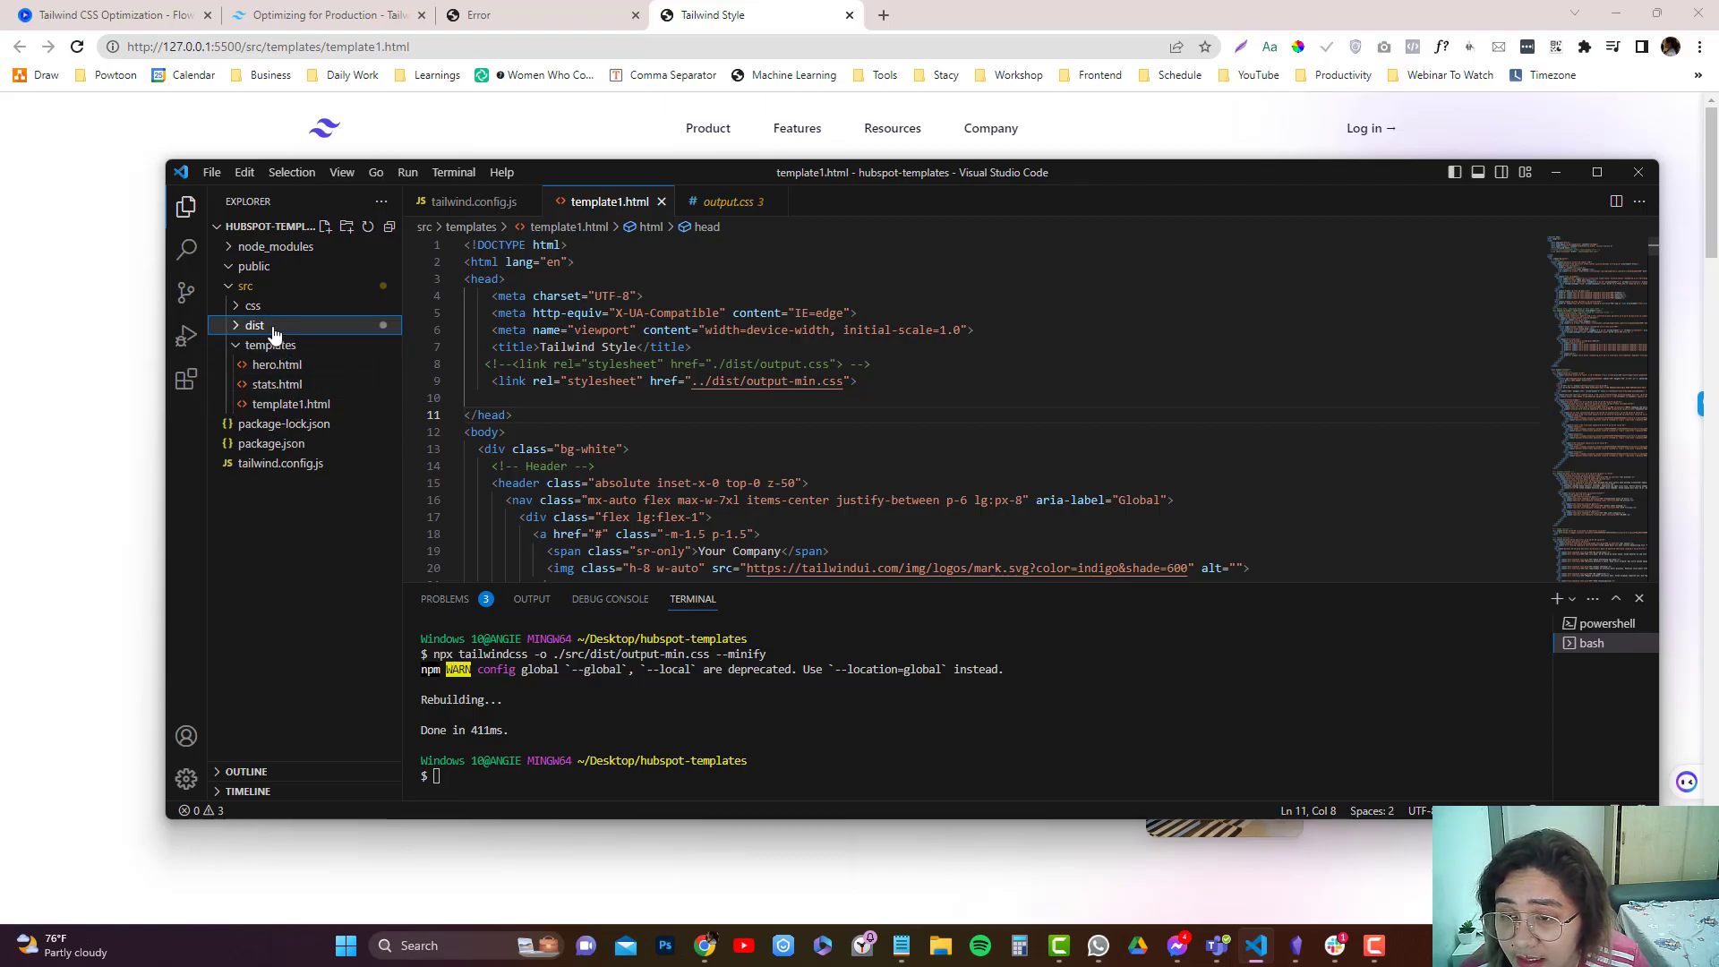
{"action": "left_click", "coordinate": [255, 324]}
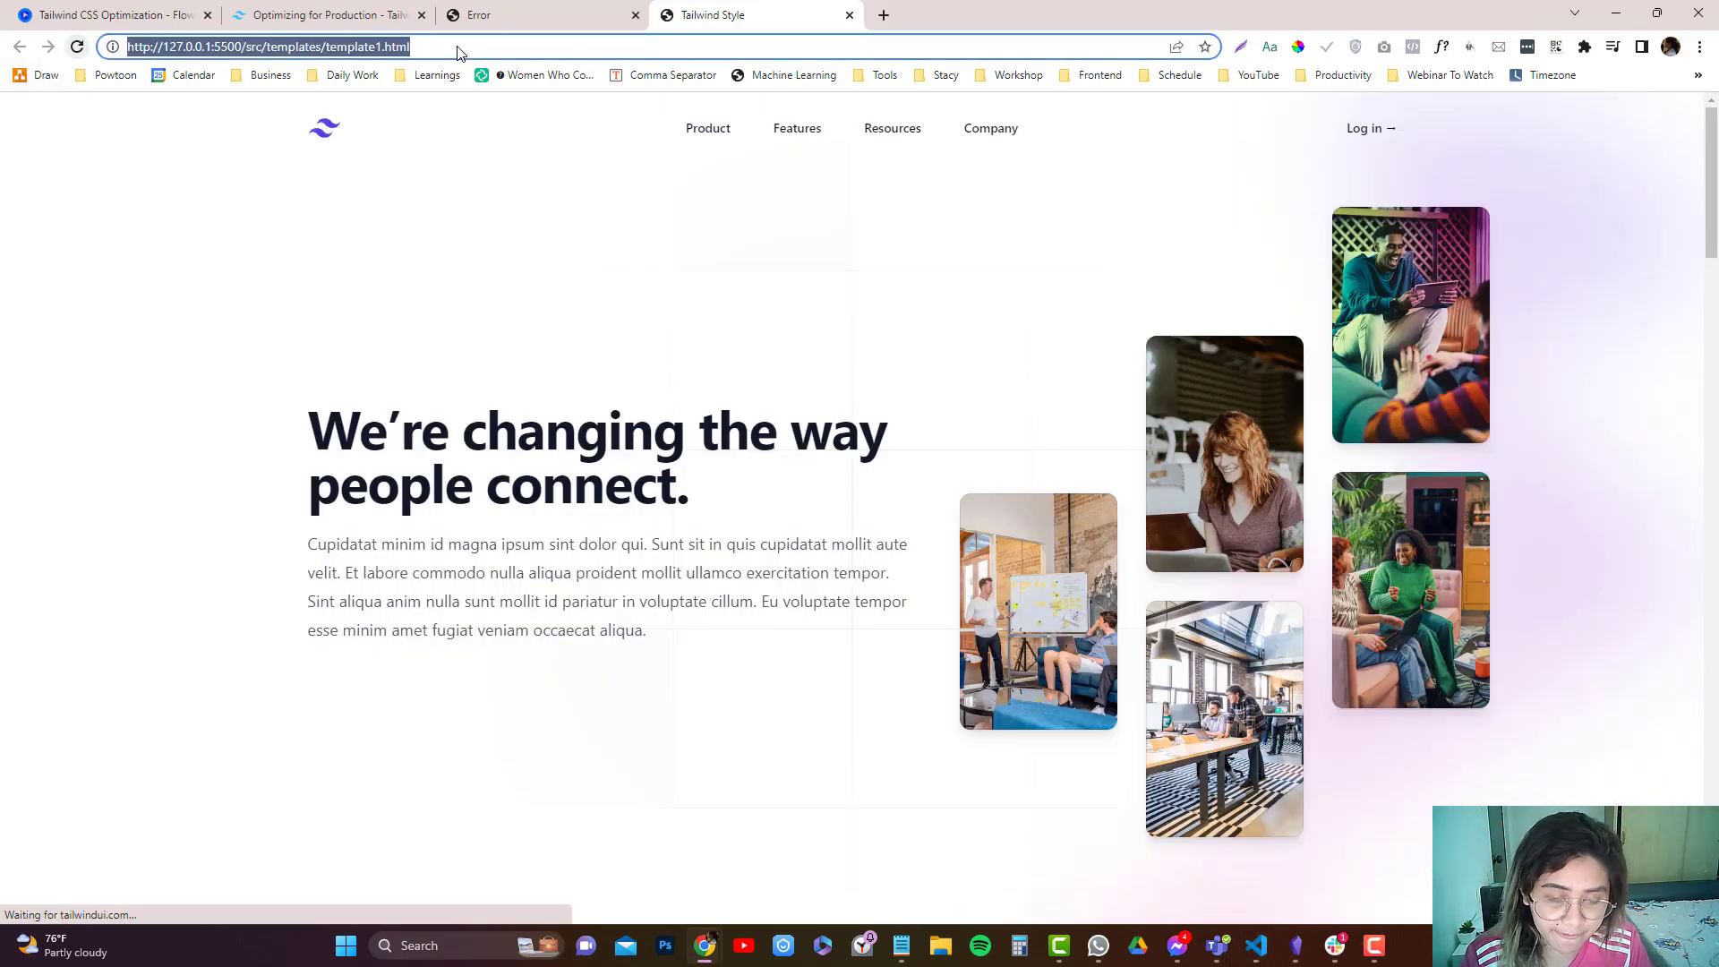
{"action": "key", "text": "Enter"}
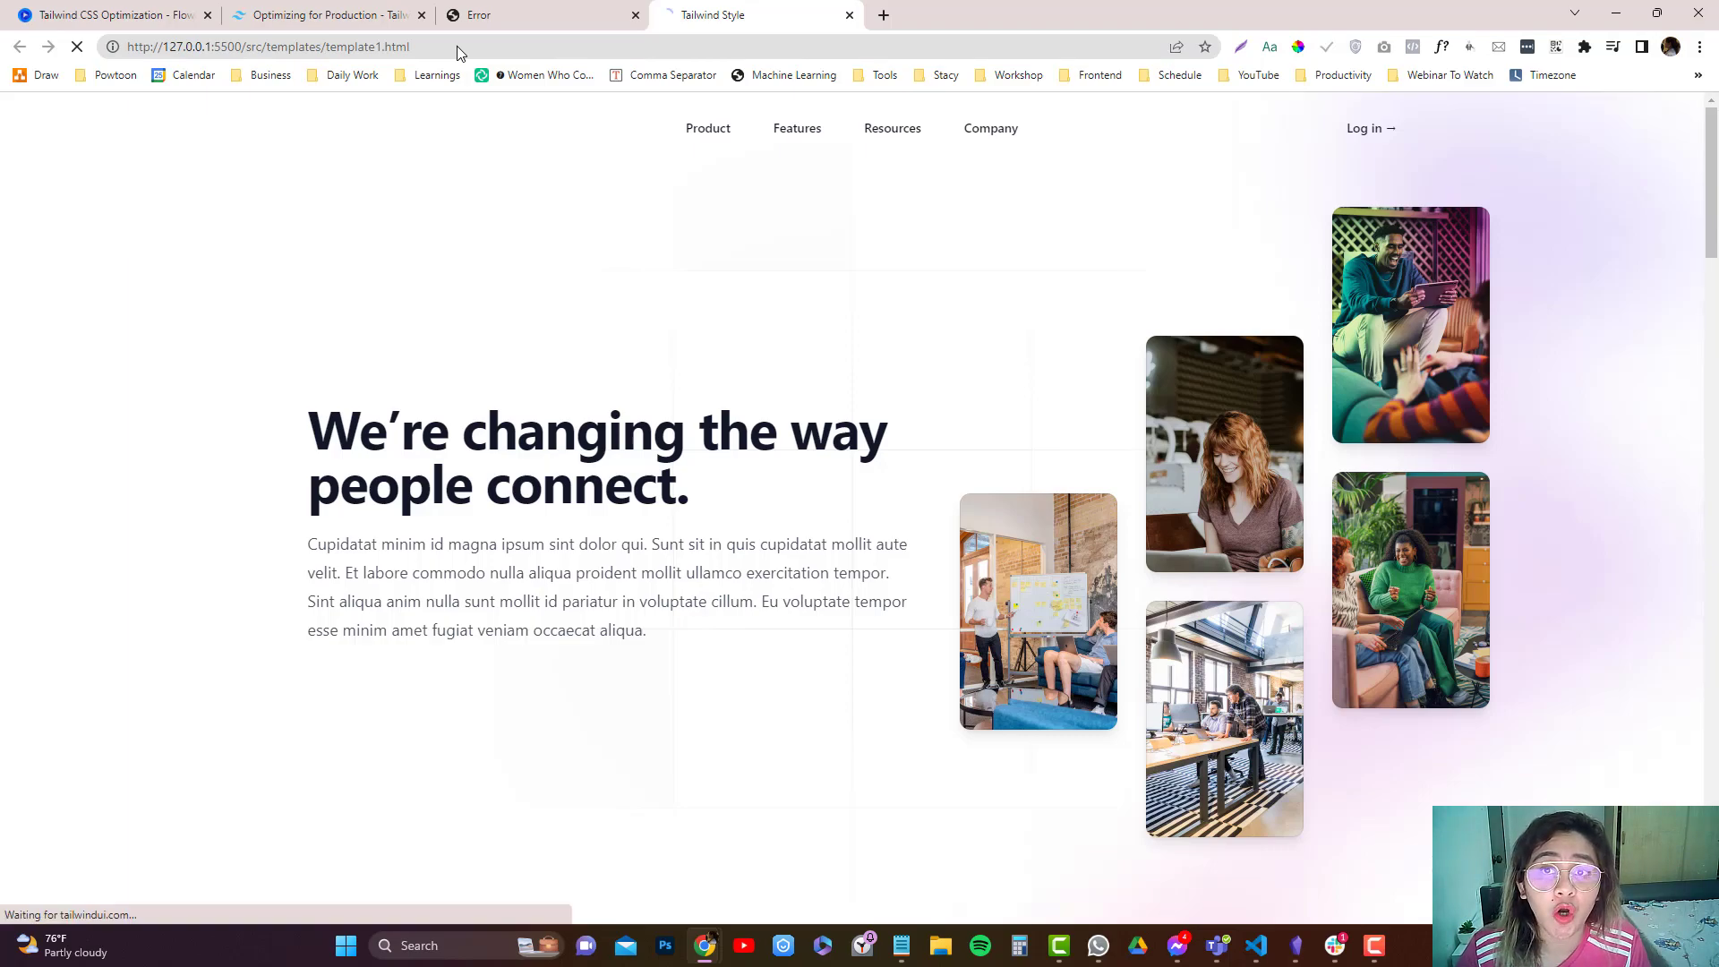